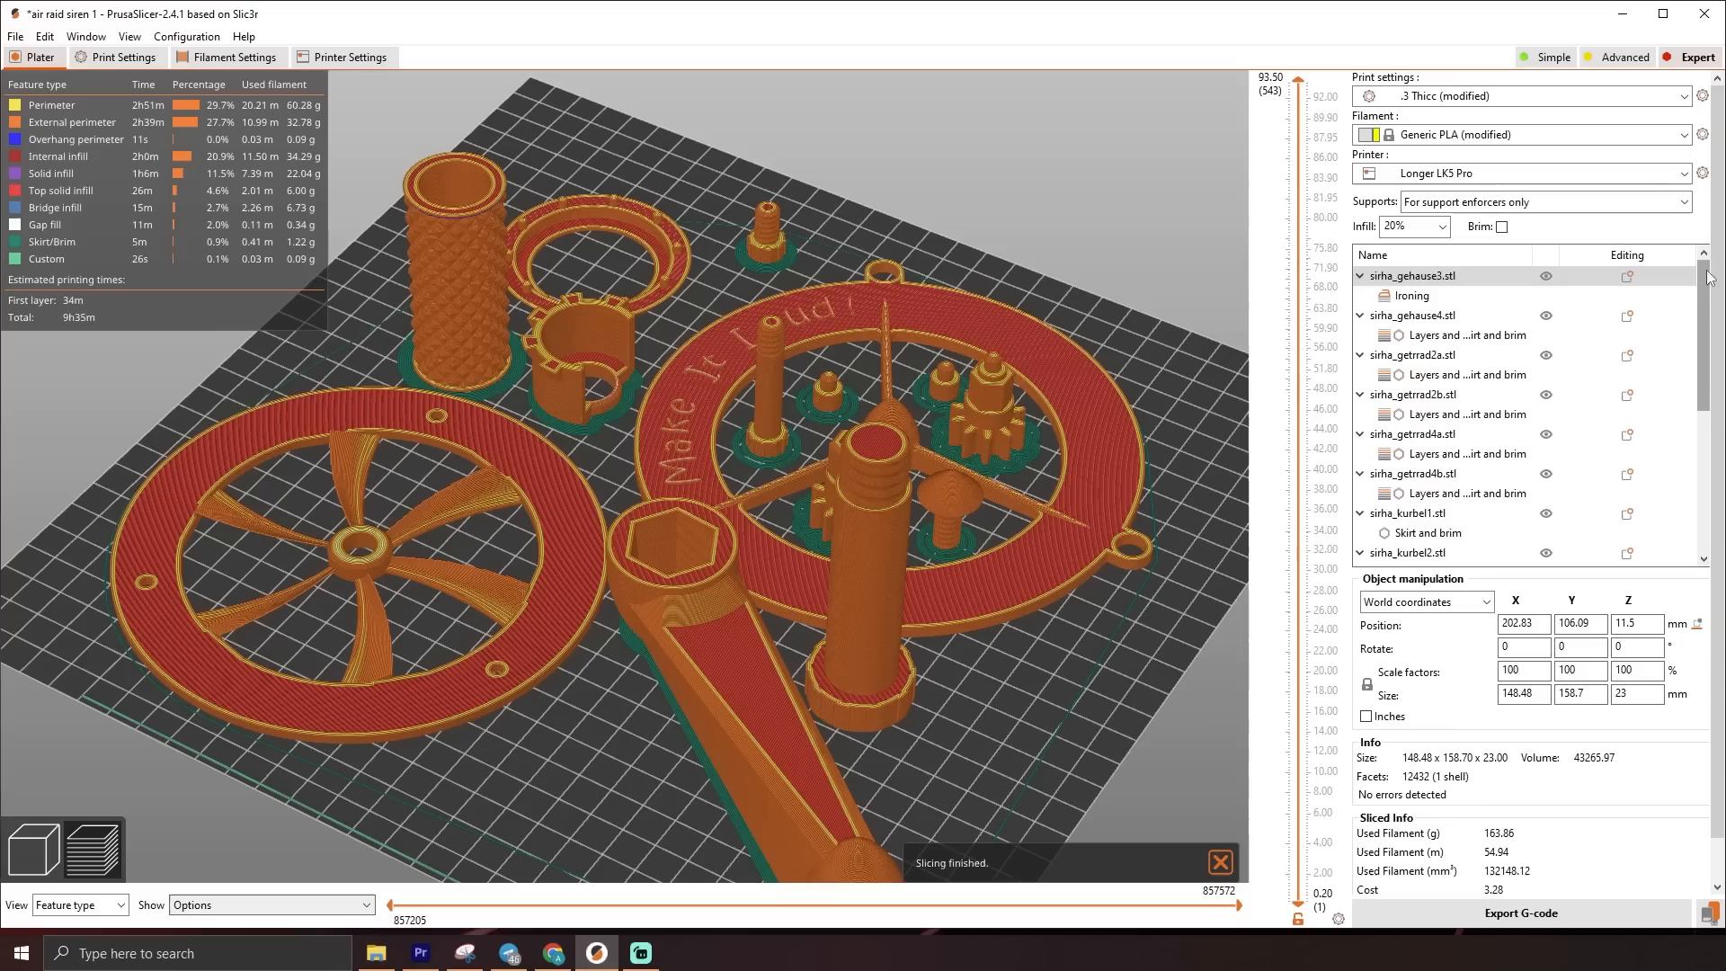
Step: List Other Vendors, choose Creality FFF and scroll through the Ender family printers
{"action": "scroll", "scroll_direction": "down", "scroll_amount": 3}
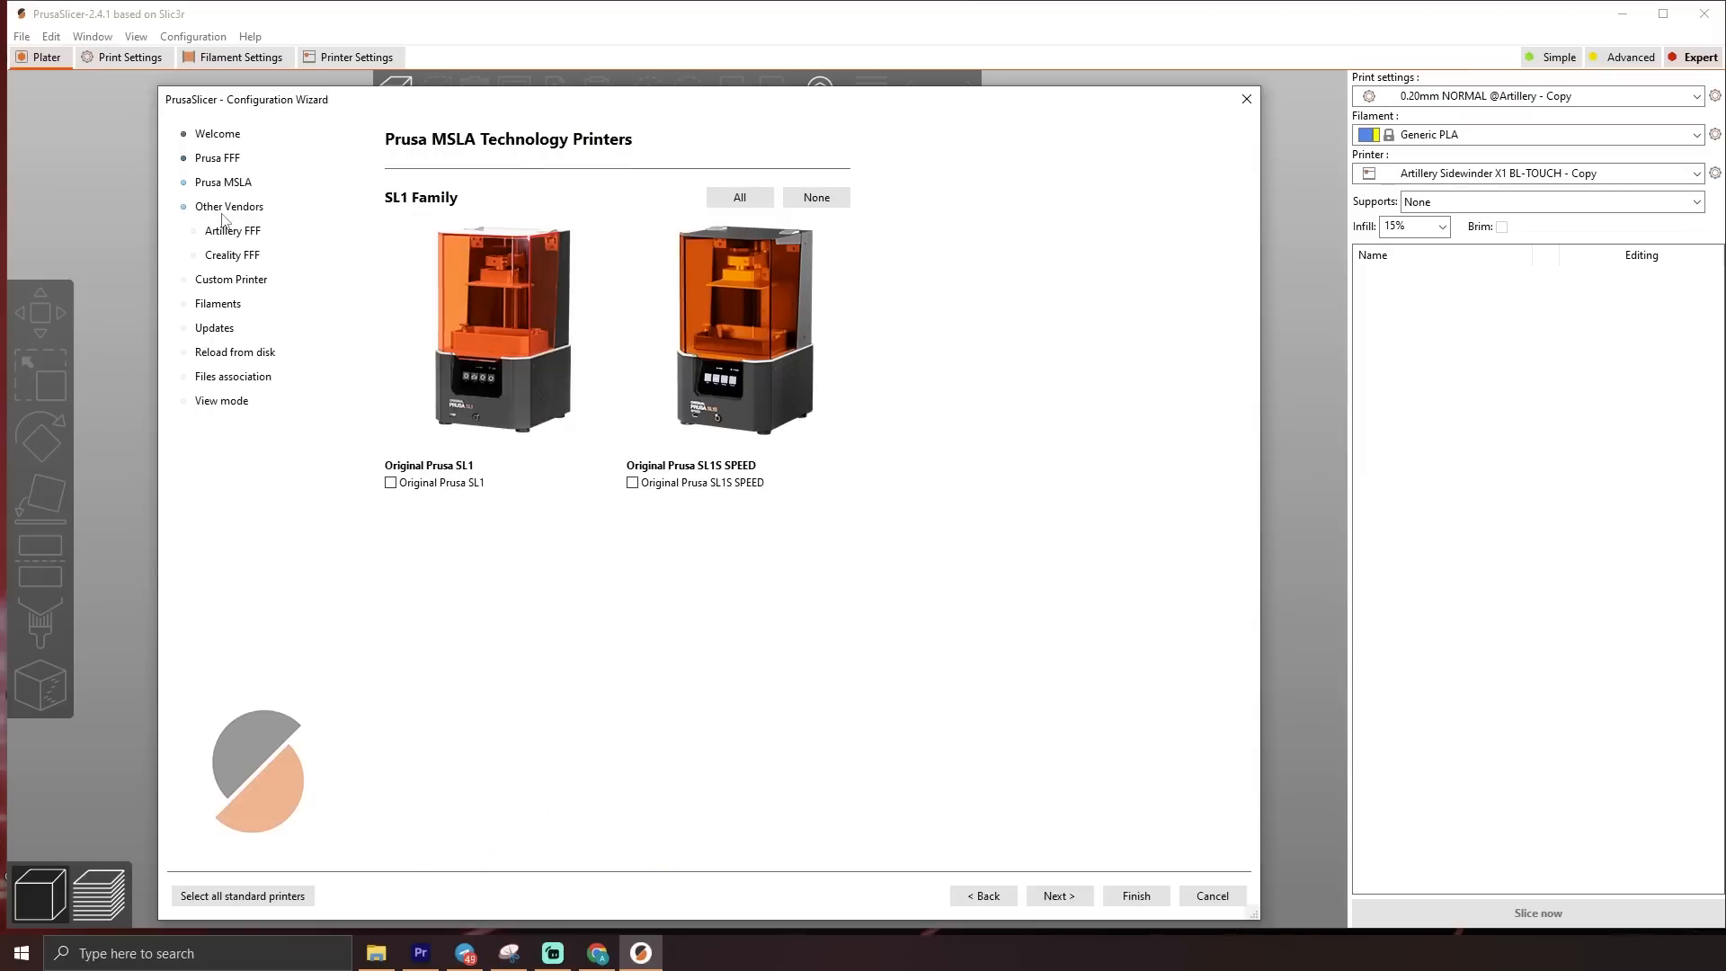
{"action": "left_click", "coordinate": [228, 205]}
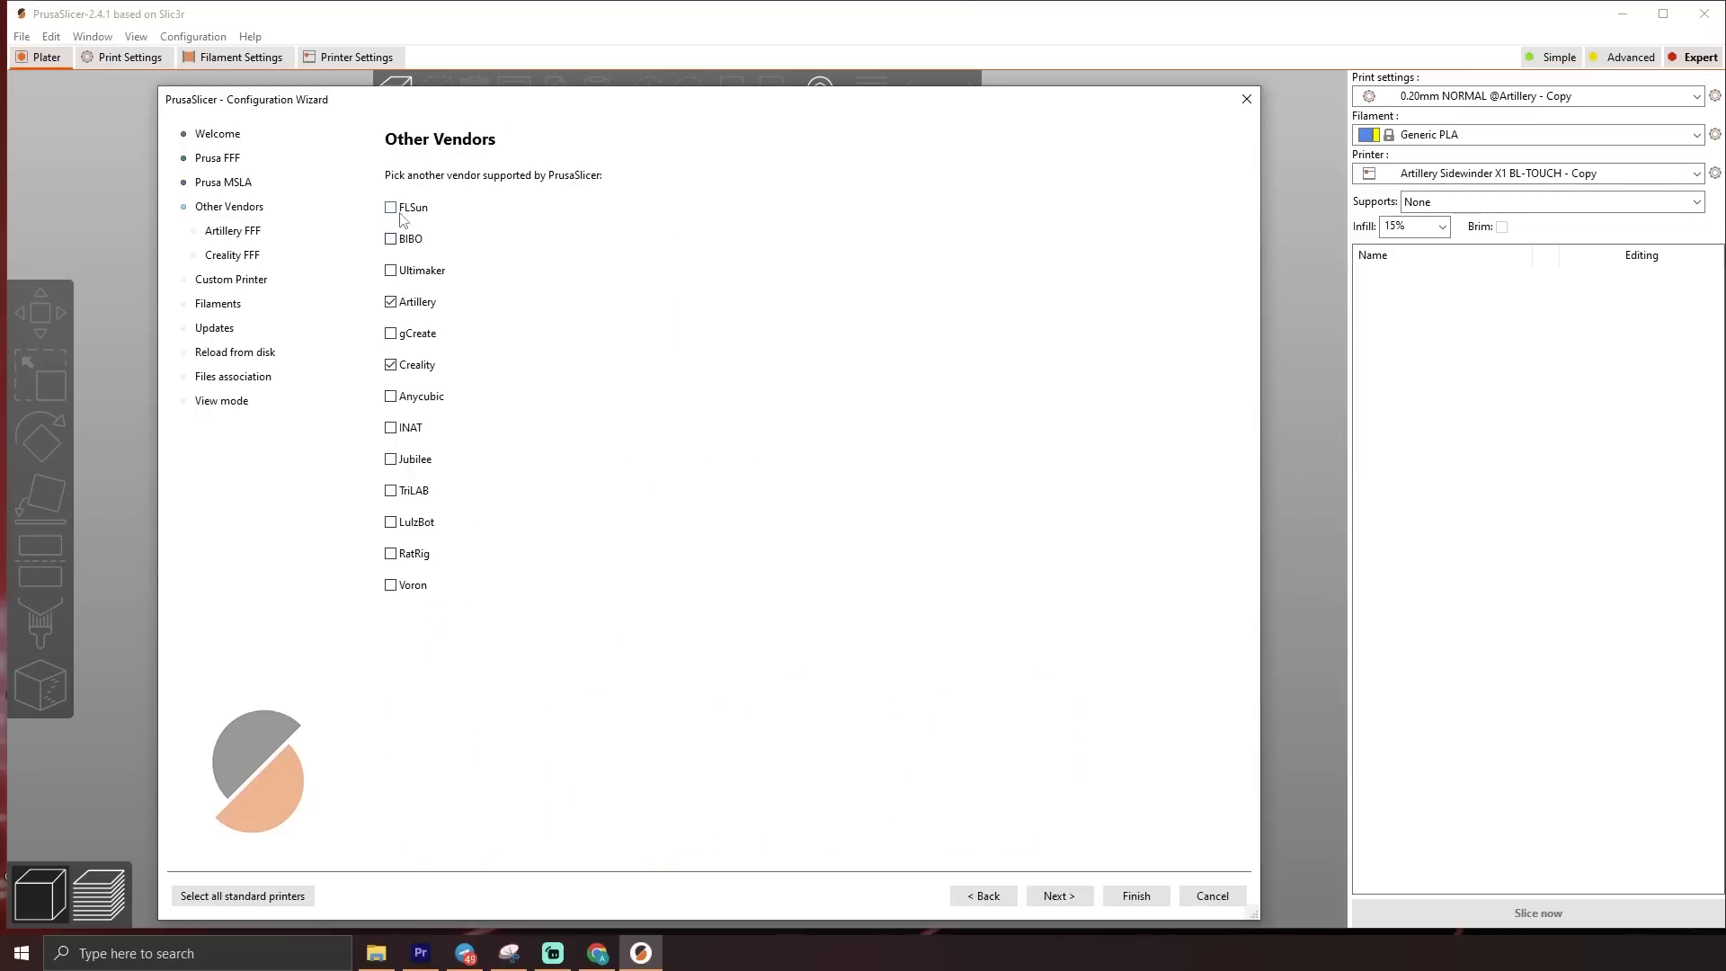
{"action": "left_click", "coordinate": [232, 254]}
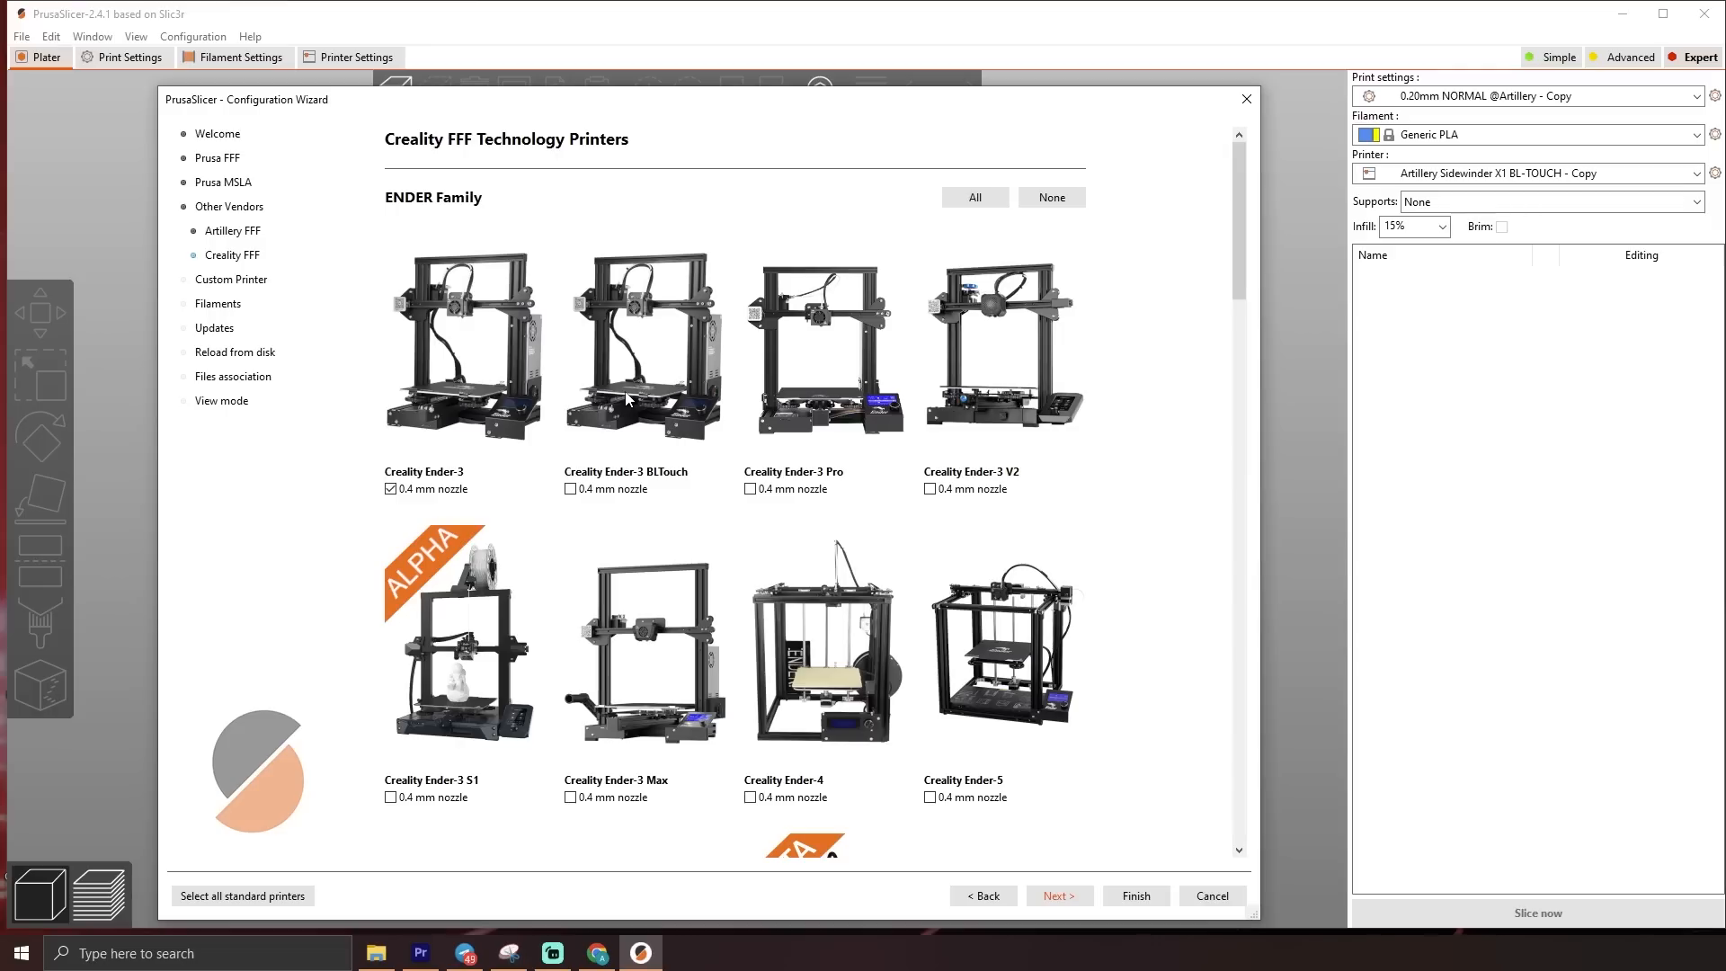
{"action": "scroll", "scroll_direction": "down", "scroll_amount": 3}
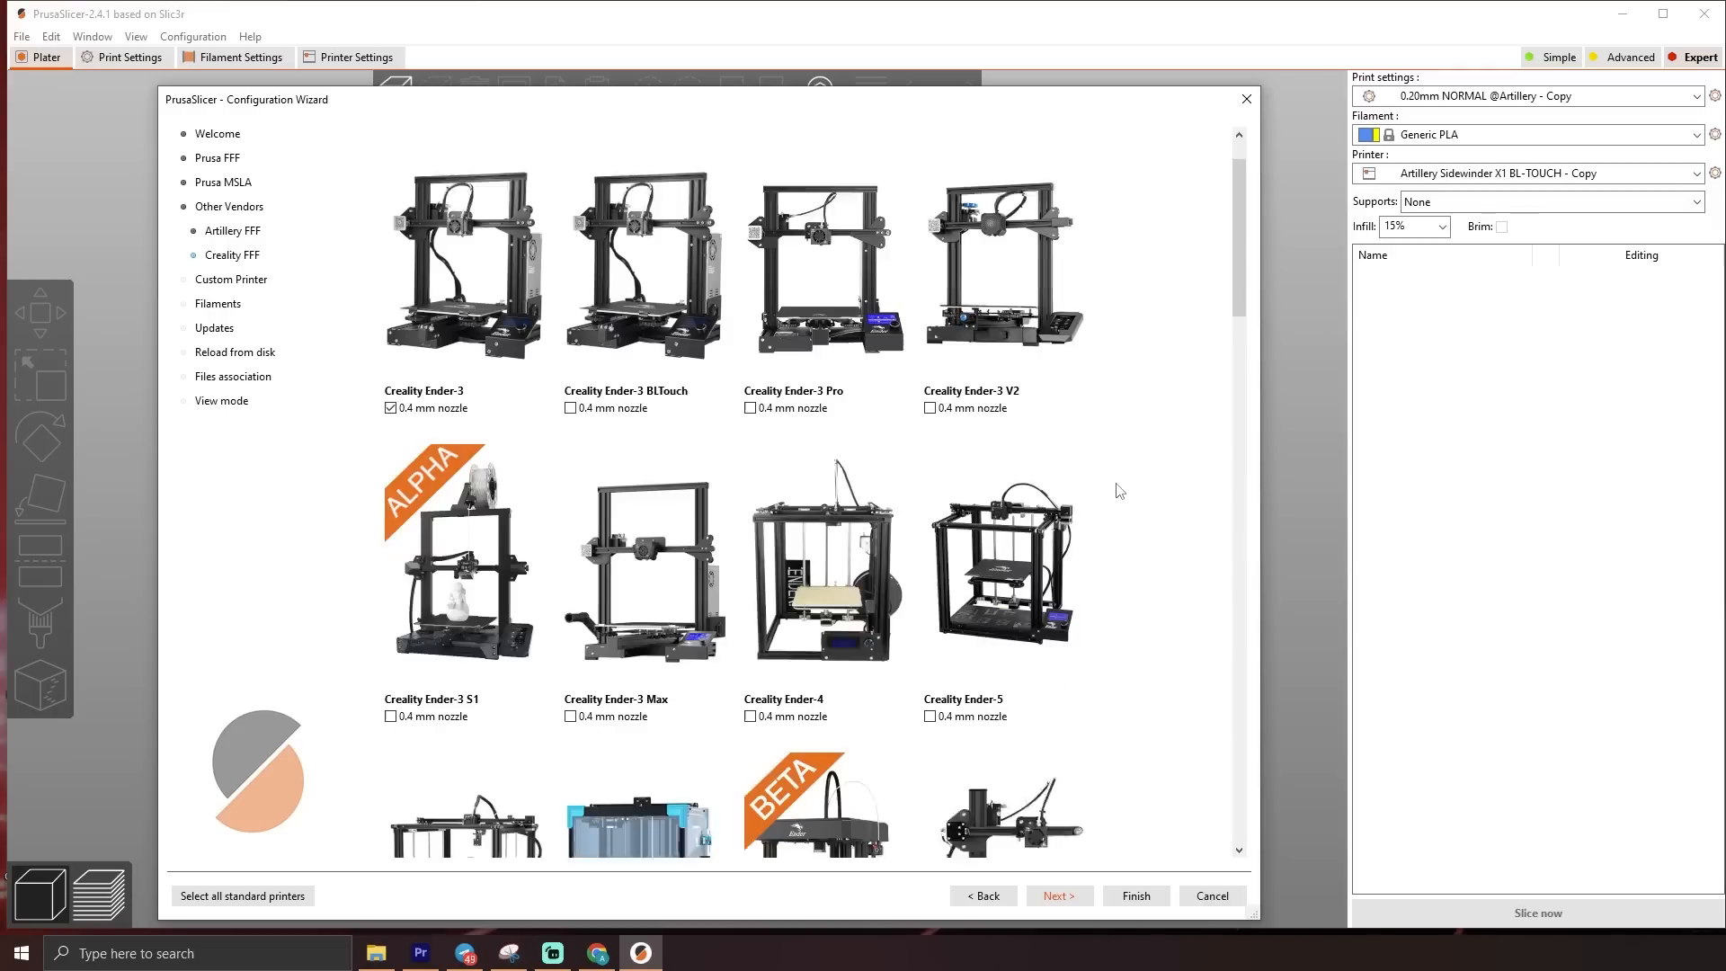
{"action": "scroll", "scroll_direction": "down", "scroll_amount": 3}
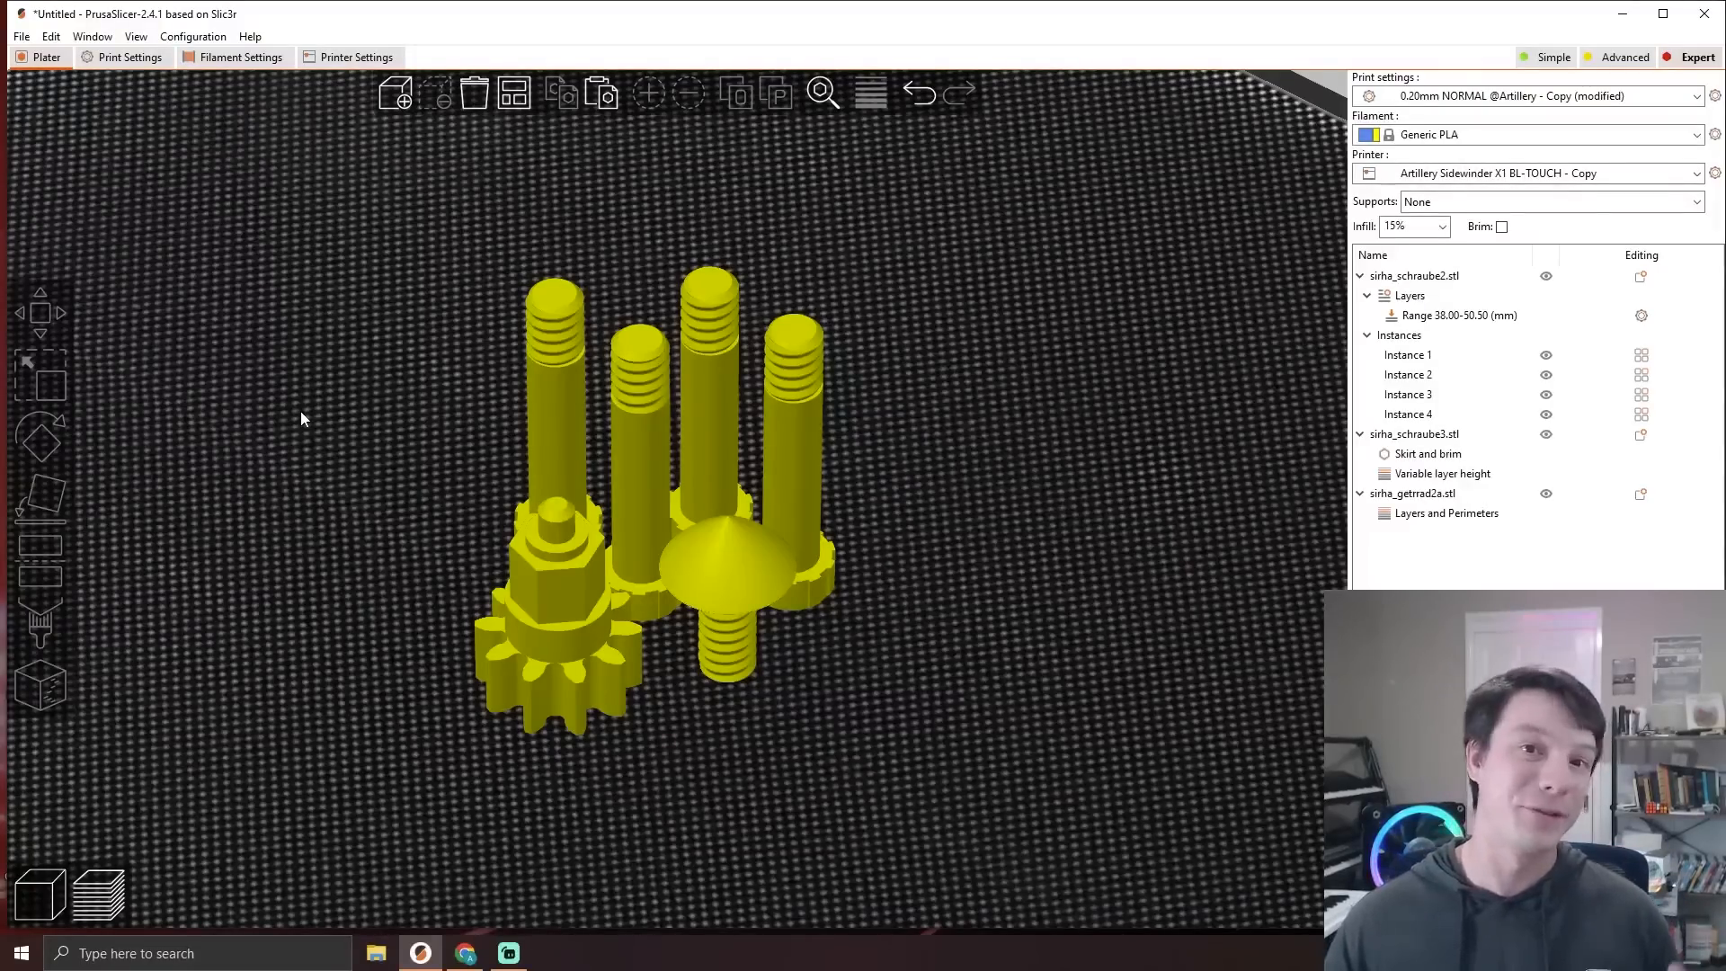
{"action": "mouse_move", "coordinate": [284, 404]}
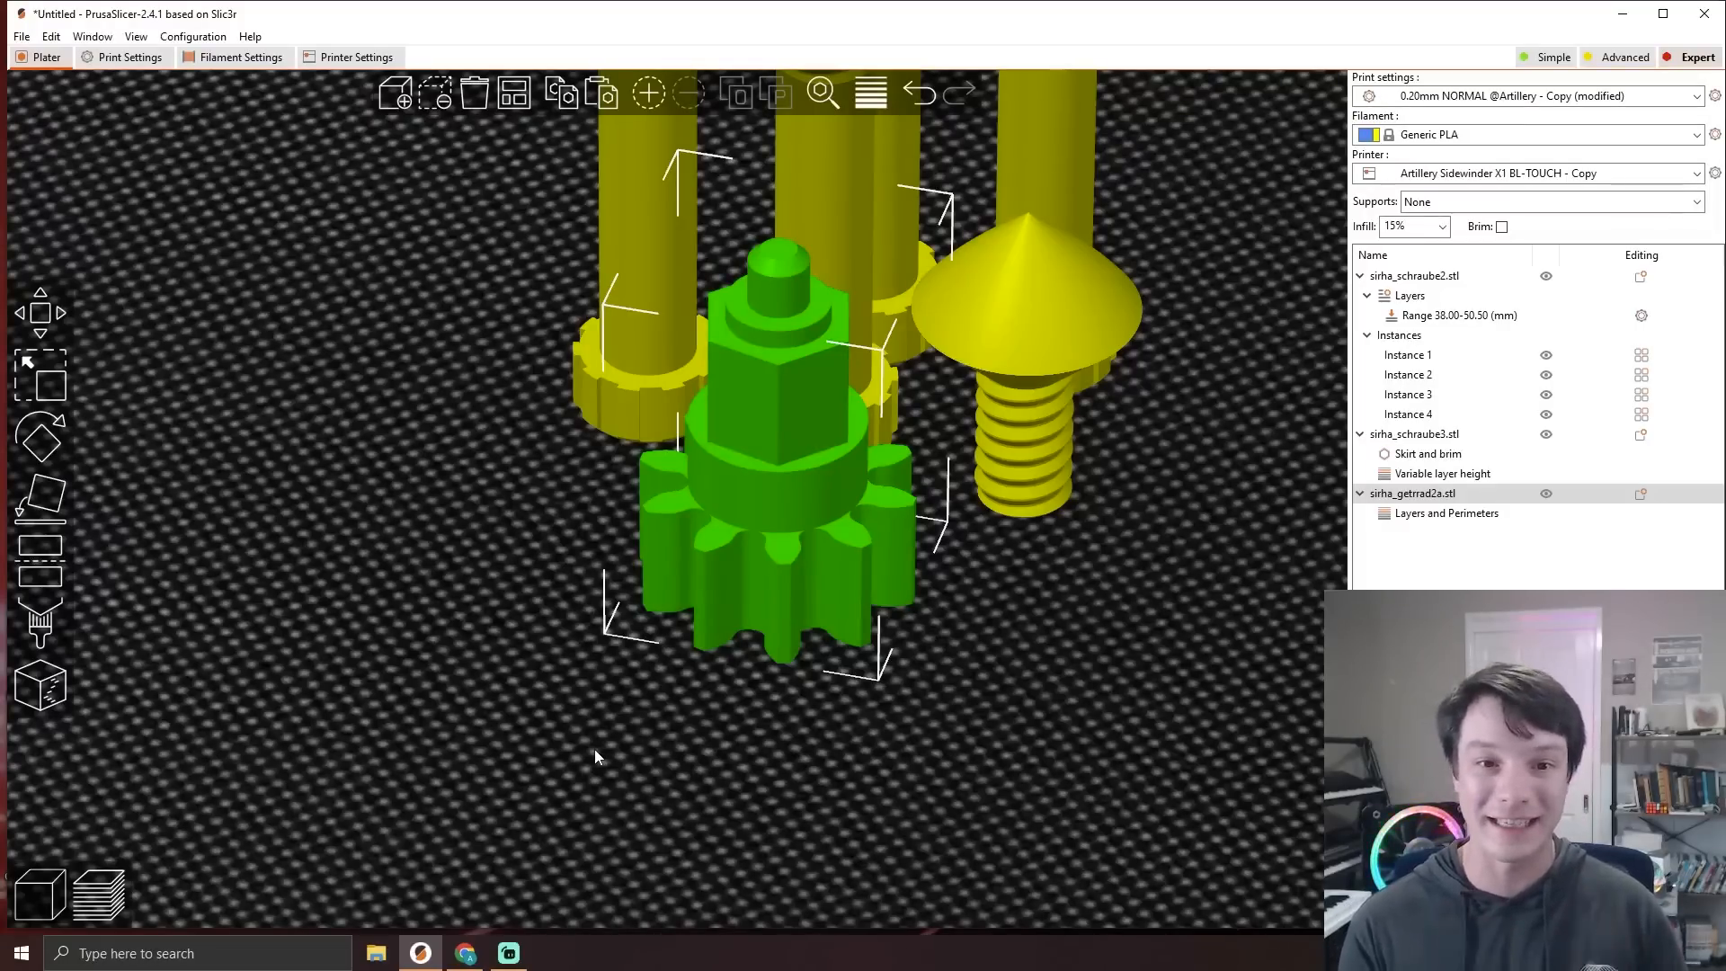
{"action": "mouse_move", "coordinate": [647, 717]}
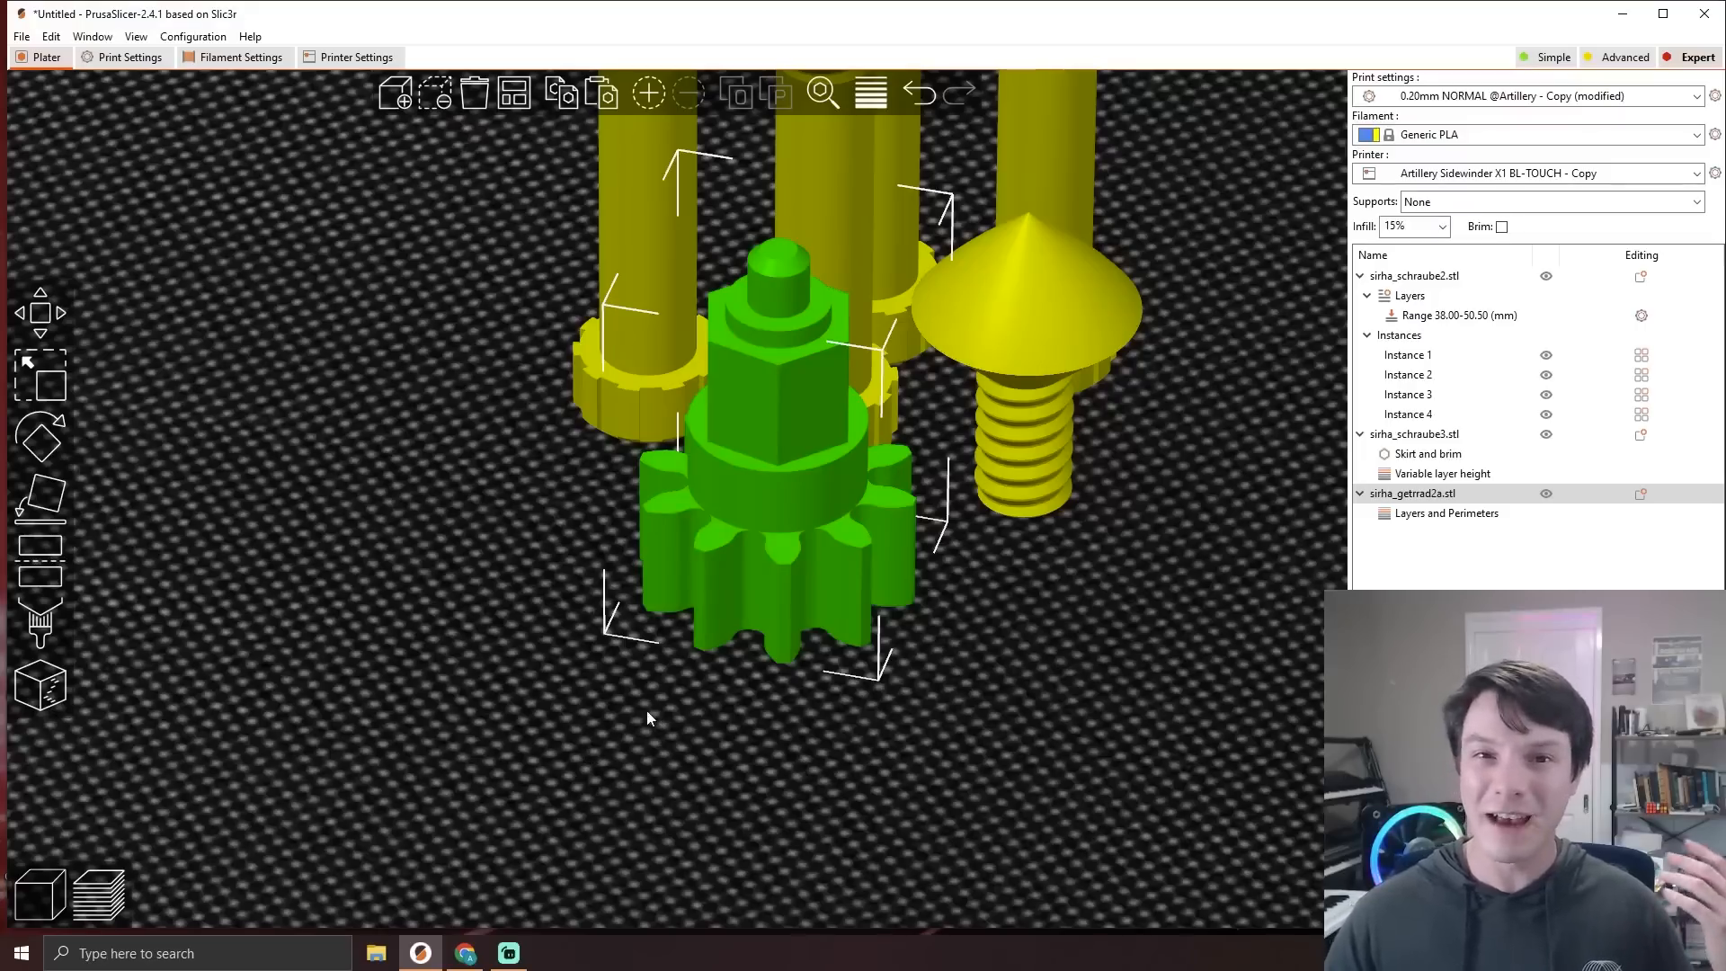
Step: Select the mushroom-headed screw sirha_schraube3.stl in the 3D view
{"action": "left_click", "coordinate": [1024, 320]}
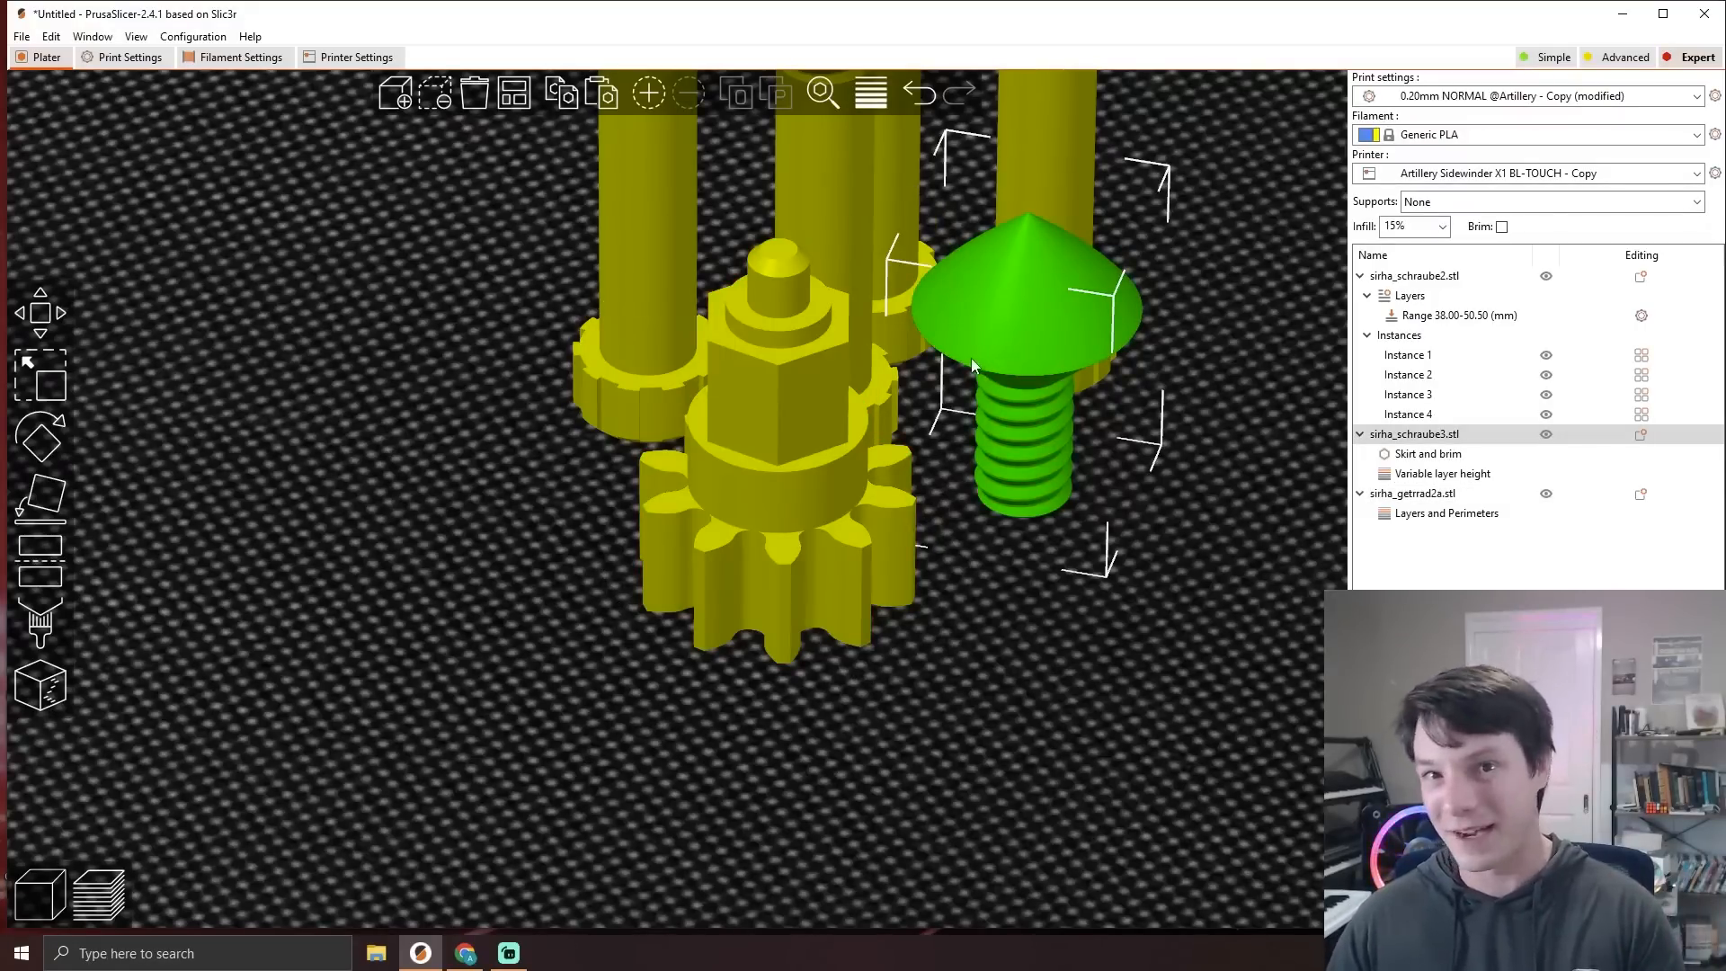
{"action": "mouse_move", "coordinate": [959, 379]}
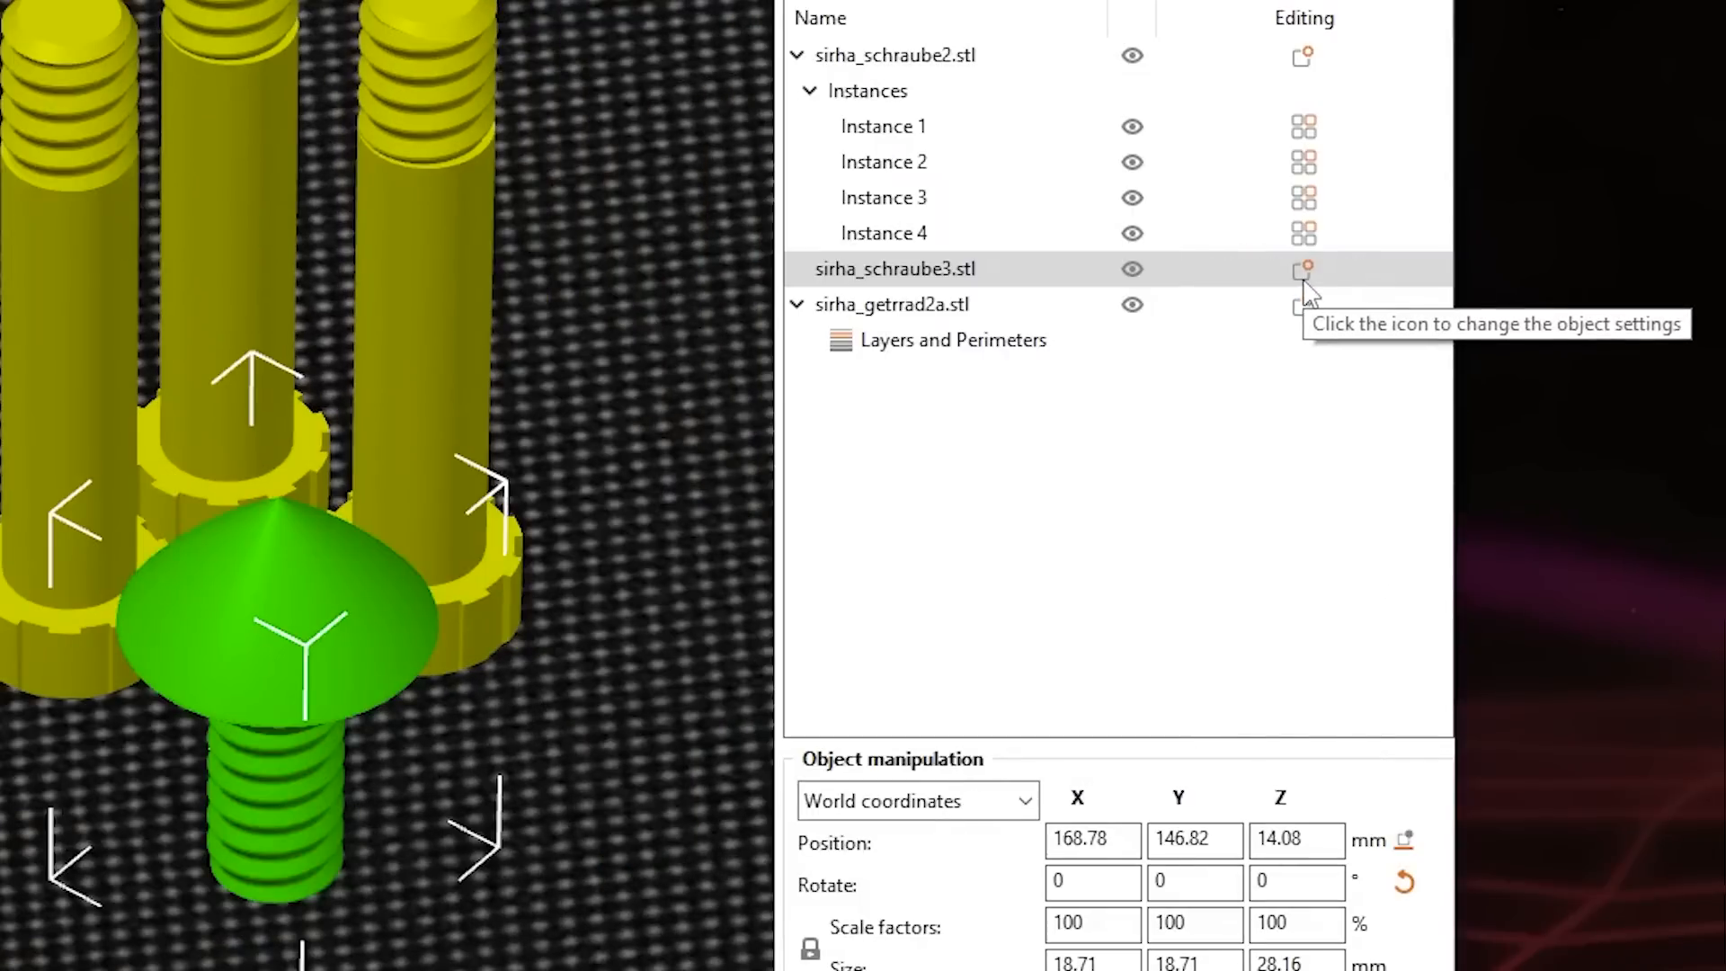
Step: Override the screw's Skirt and brim with Brim width 5 mm and slice the plate
{"action": "right_click", "coordinate": [896, 268]}
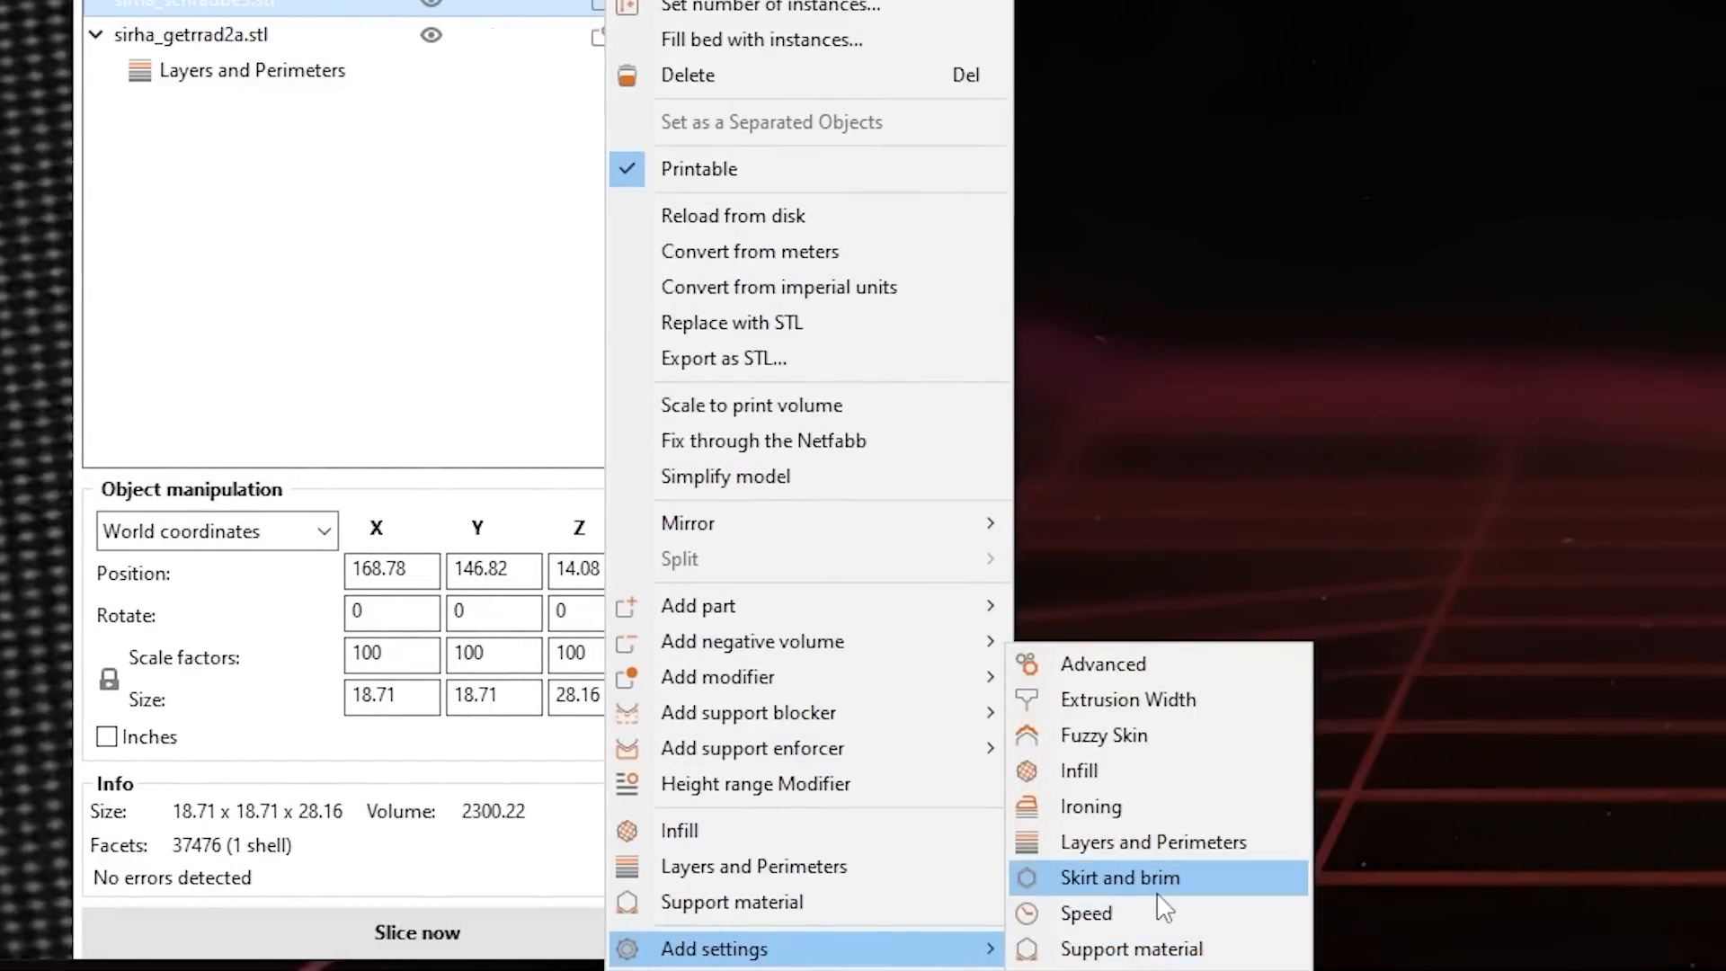
{"action": "left_click", "coordinate": [1120, 878]}
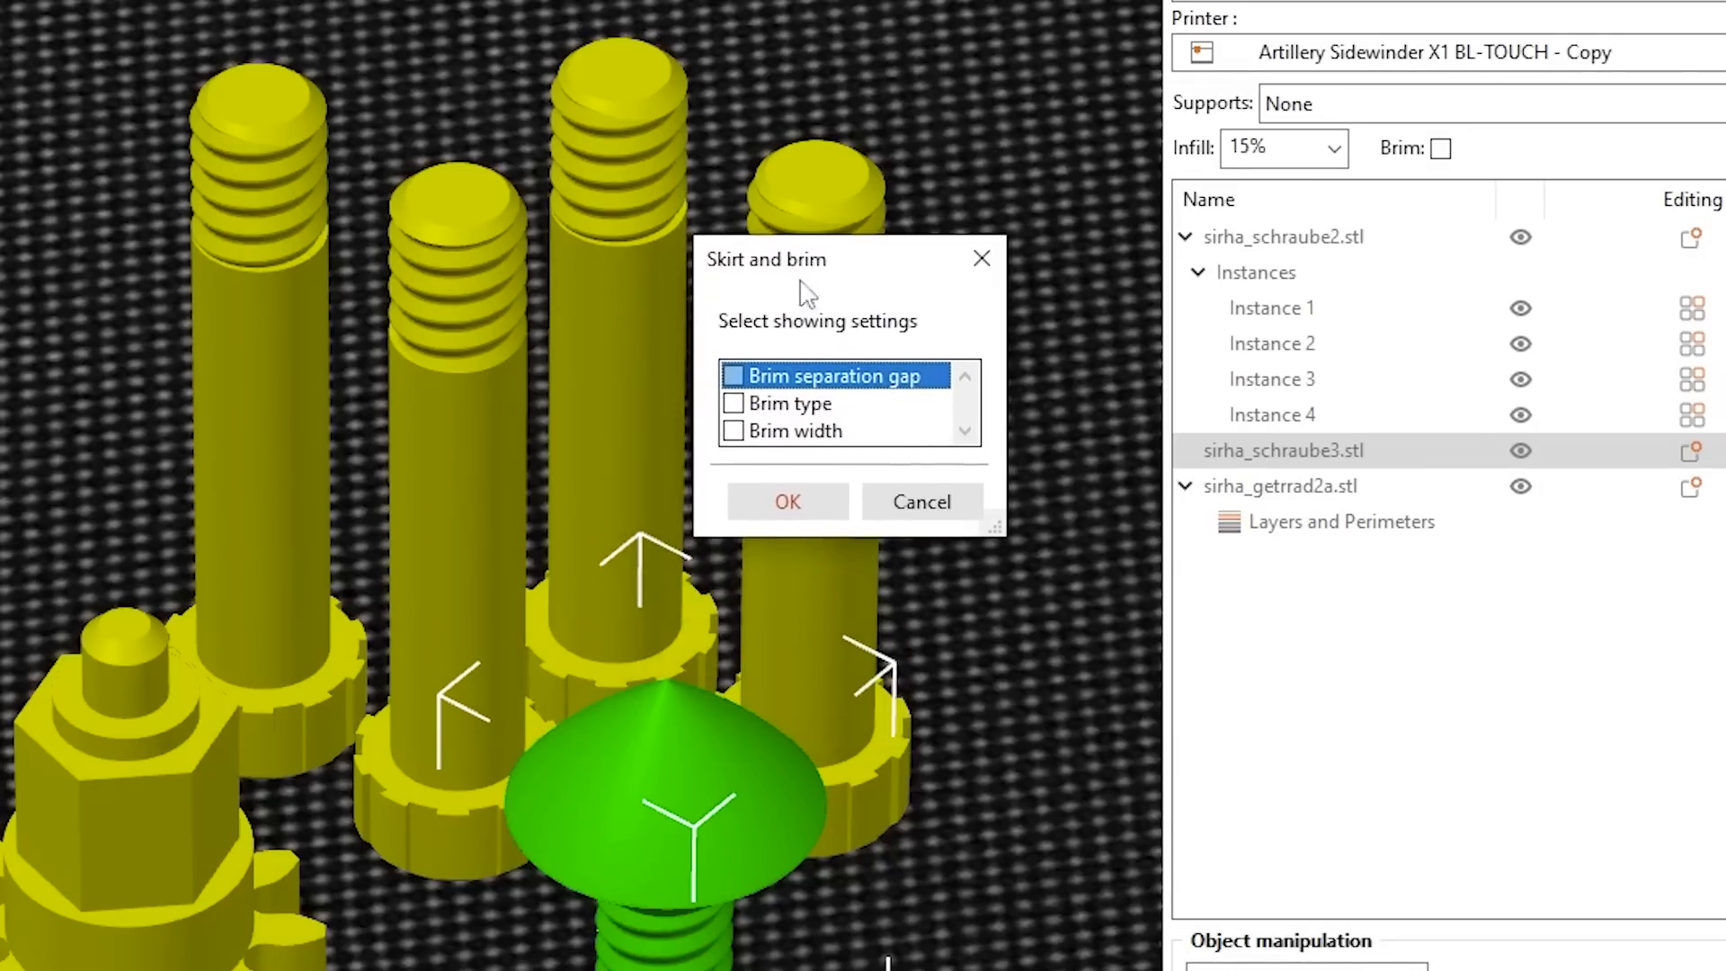
{"action": "left_click", "coordinate": [734, 430]}
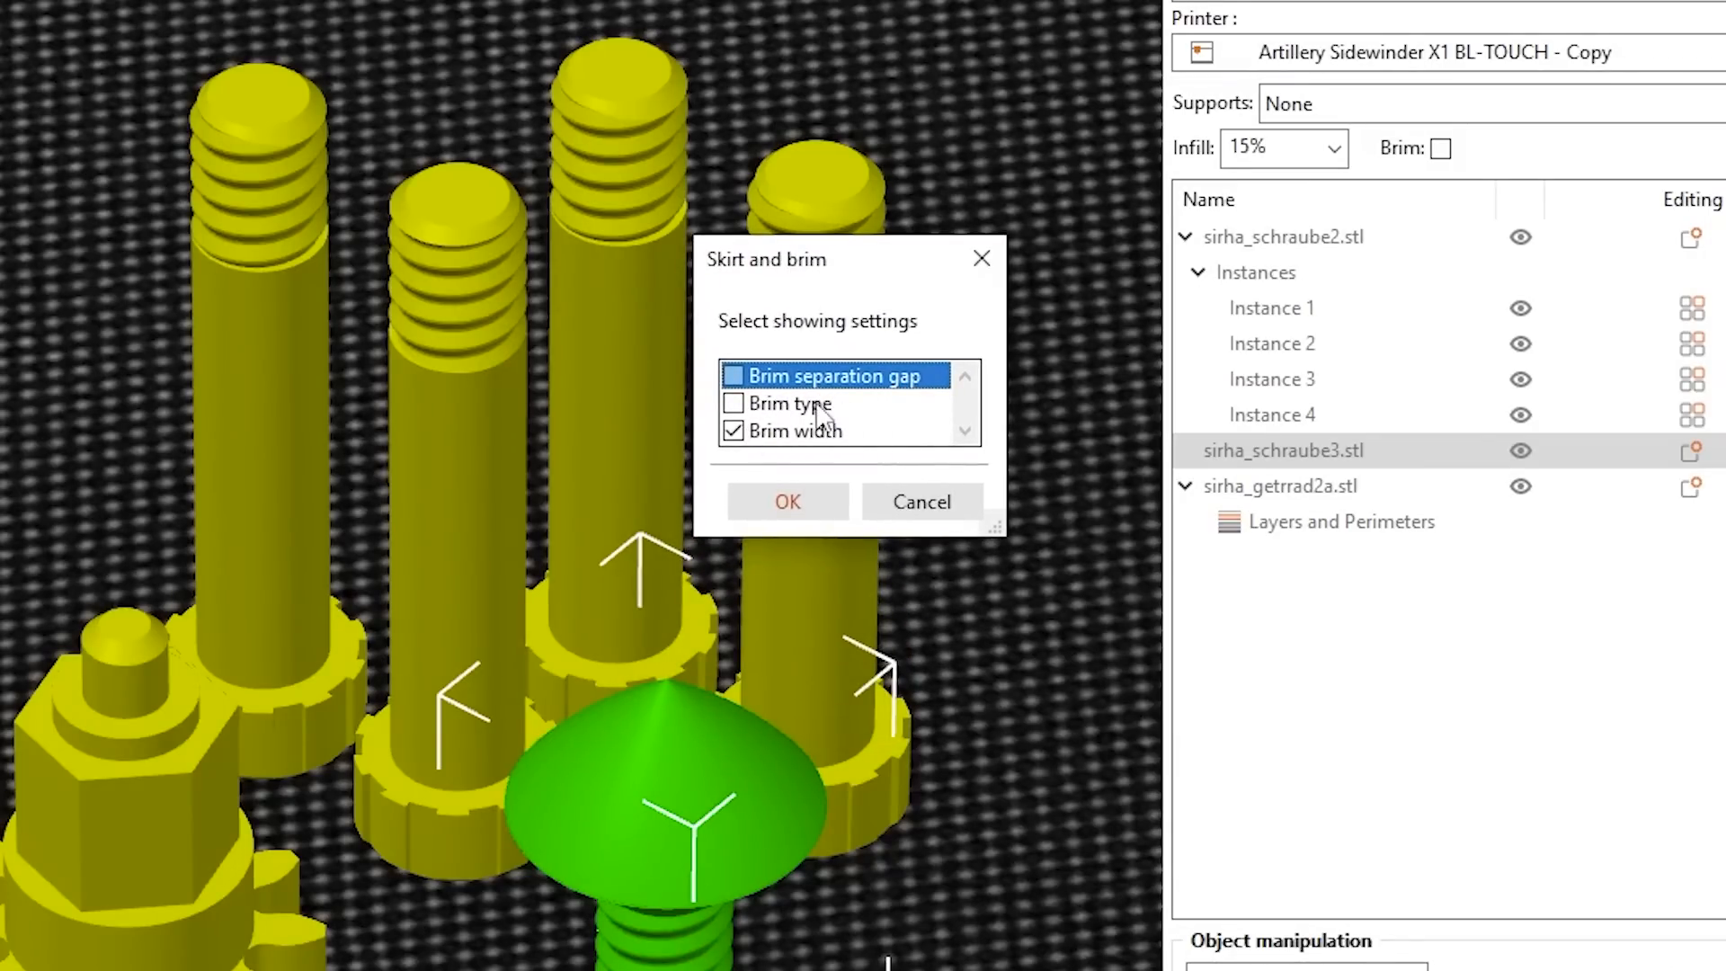
{"action": "left_click", "coordinate": [786, 502]}
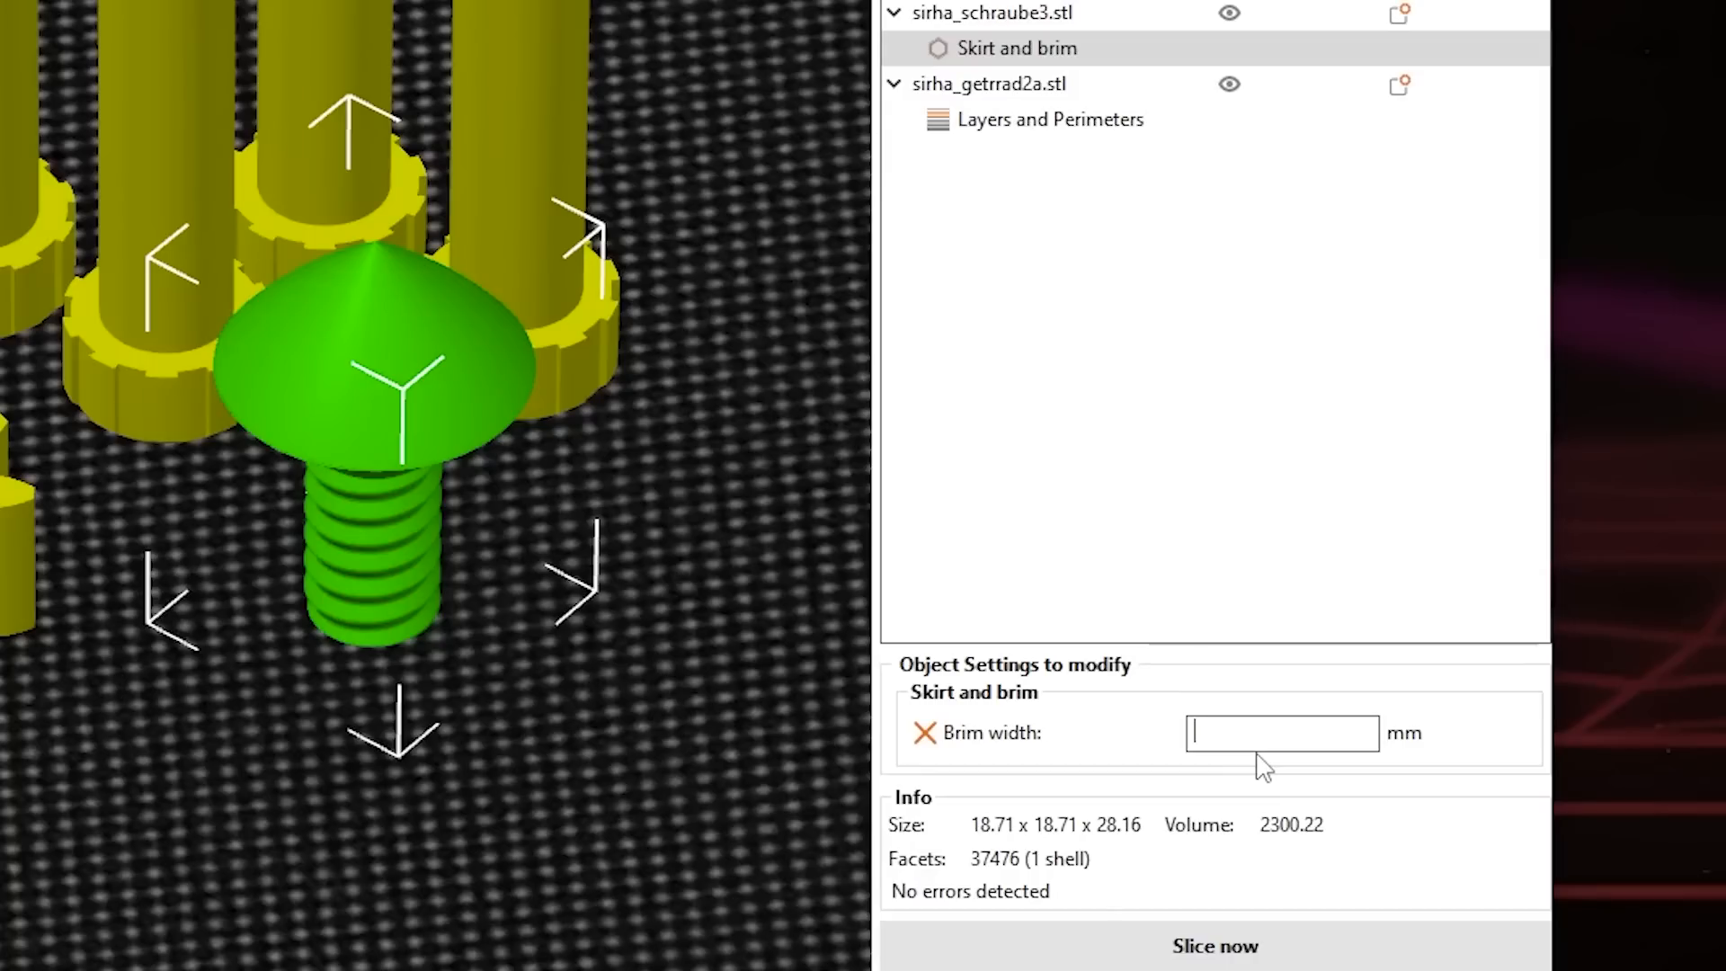
{"action": "type", "text": "5"}
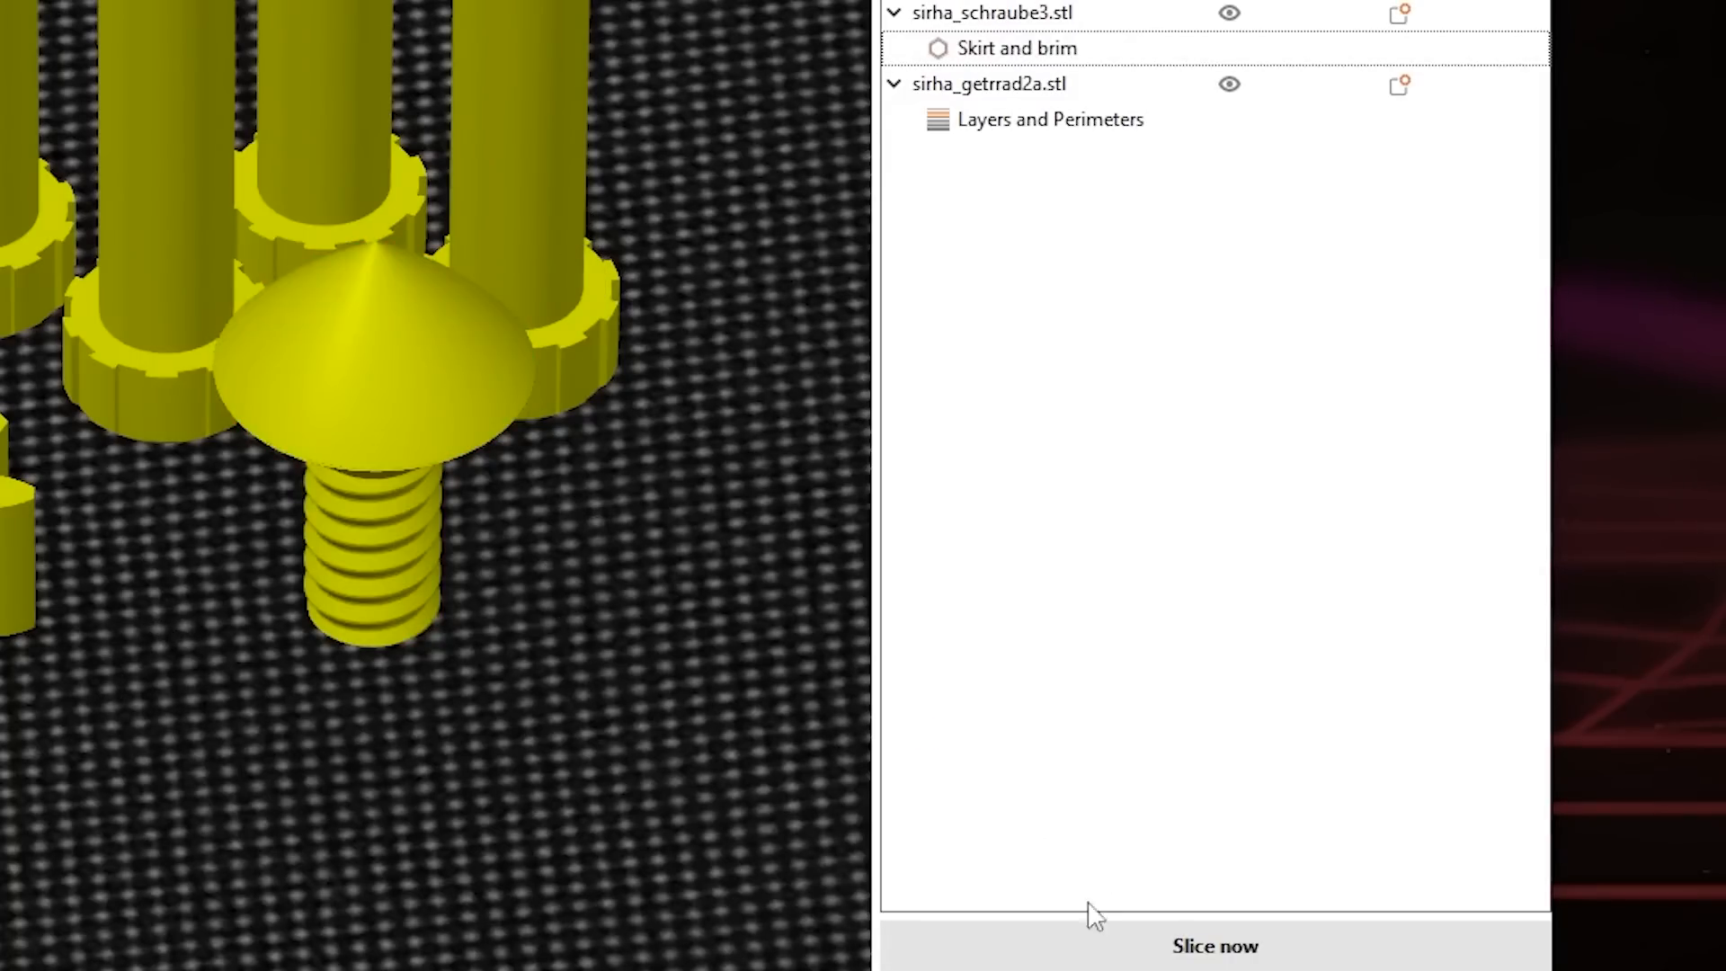
{"action": "left_click", "coordinate": [1214, 946]}
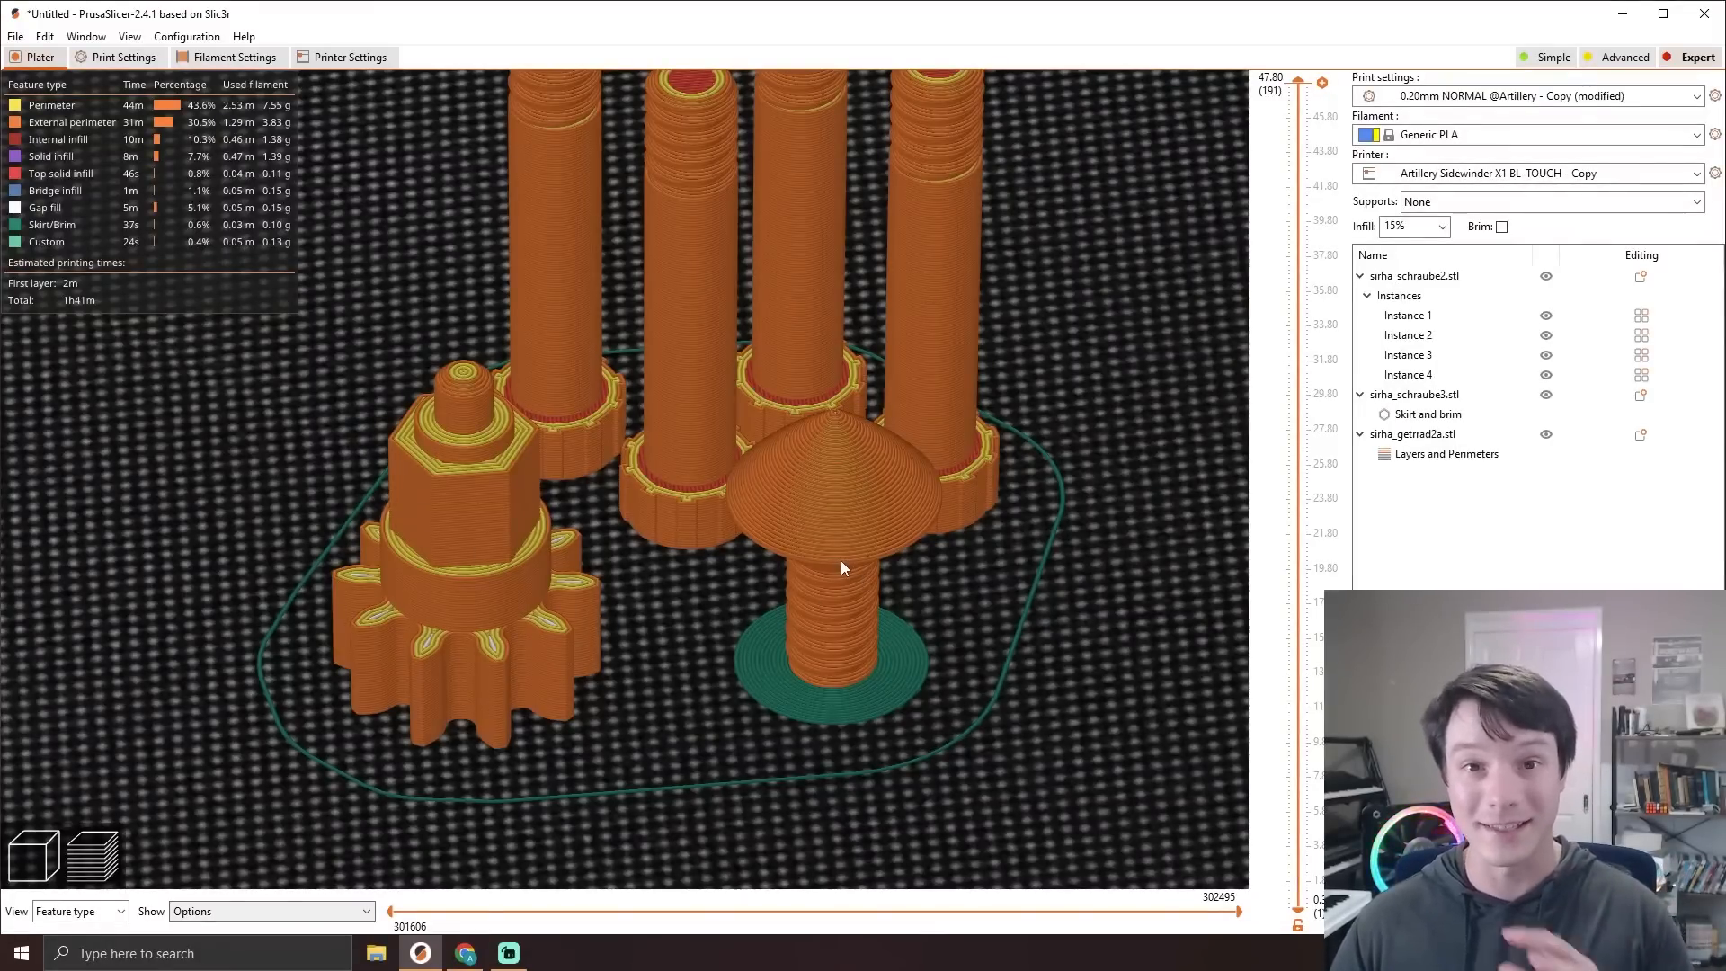
{"action": "mouse_move", "coordinate": [482, 600]}
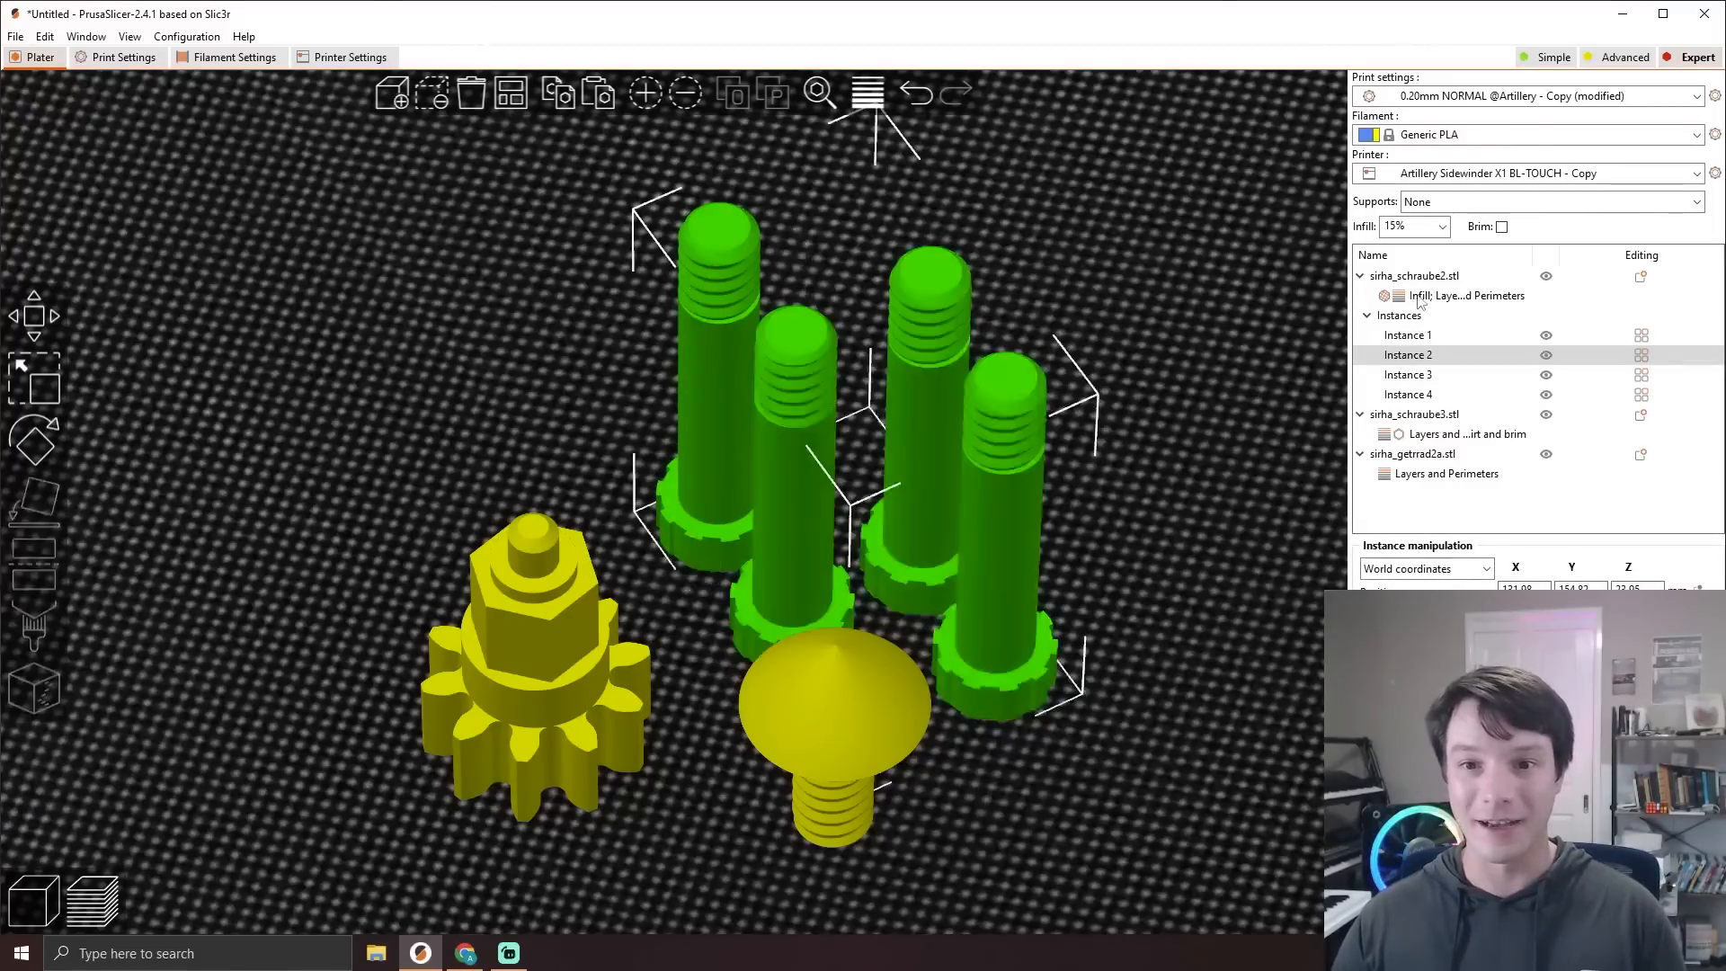
{"action": "left_click", "coordinate": [1469, 295]}
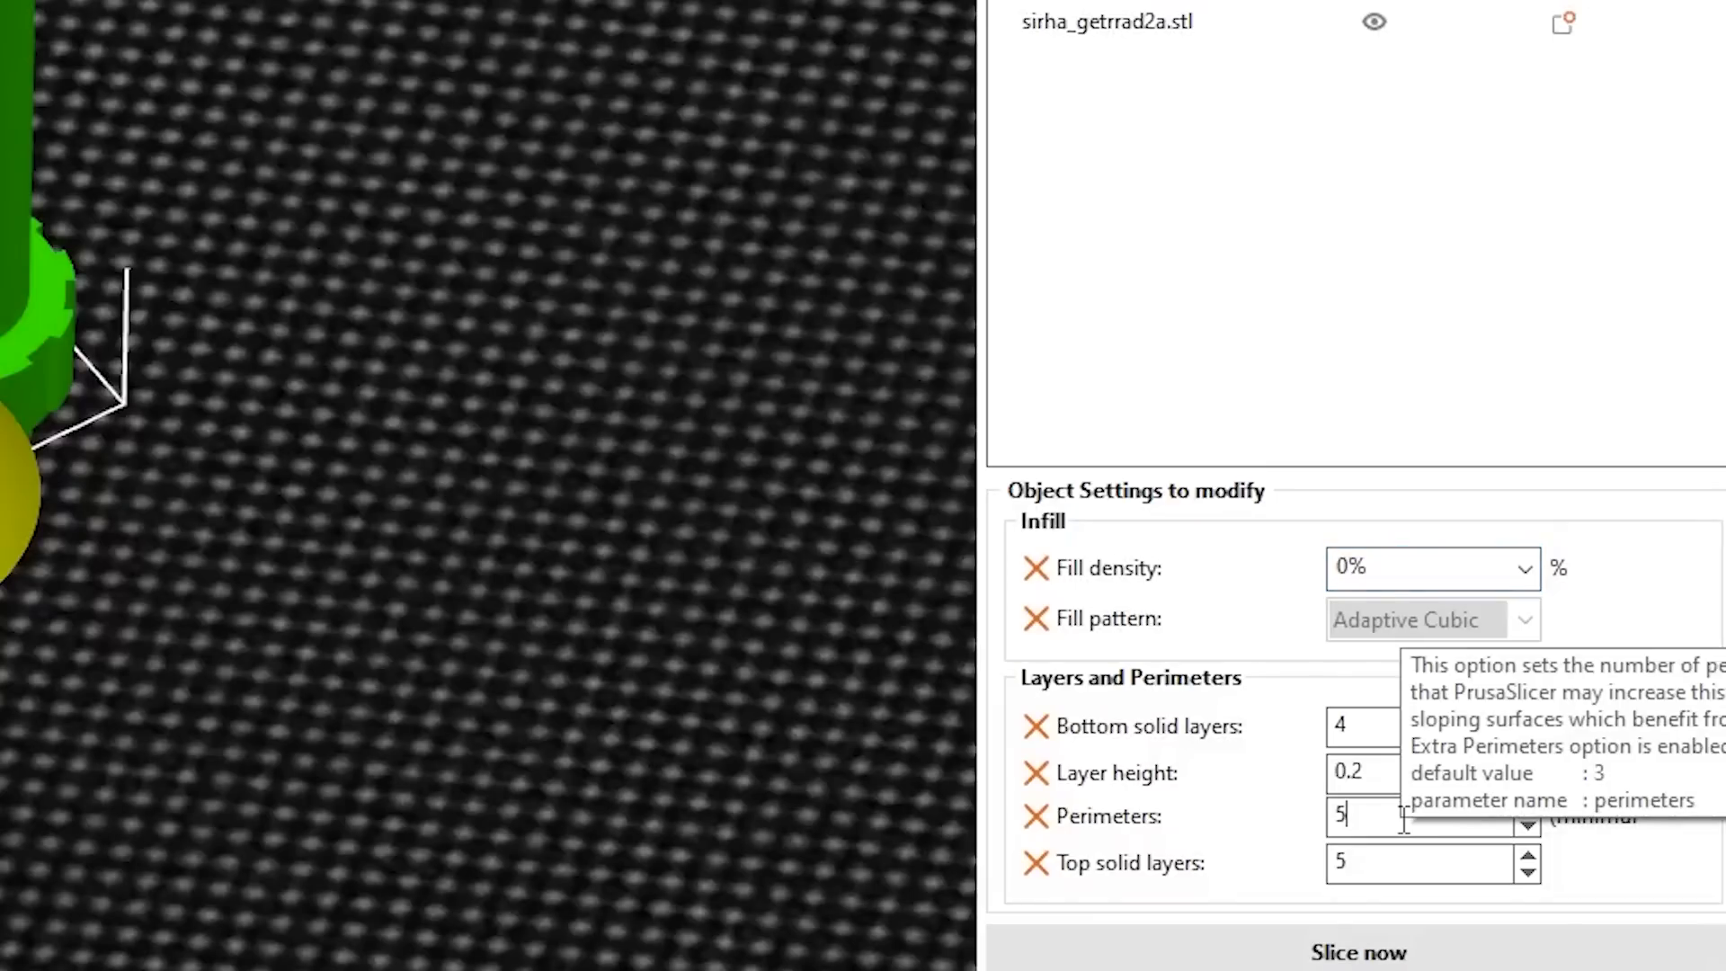
{"action": "mouse_move", "coordinate": [964, 430]}
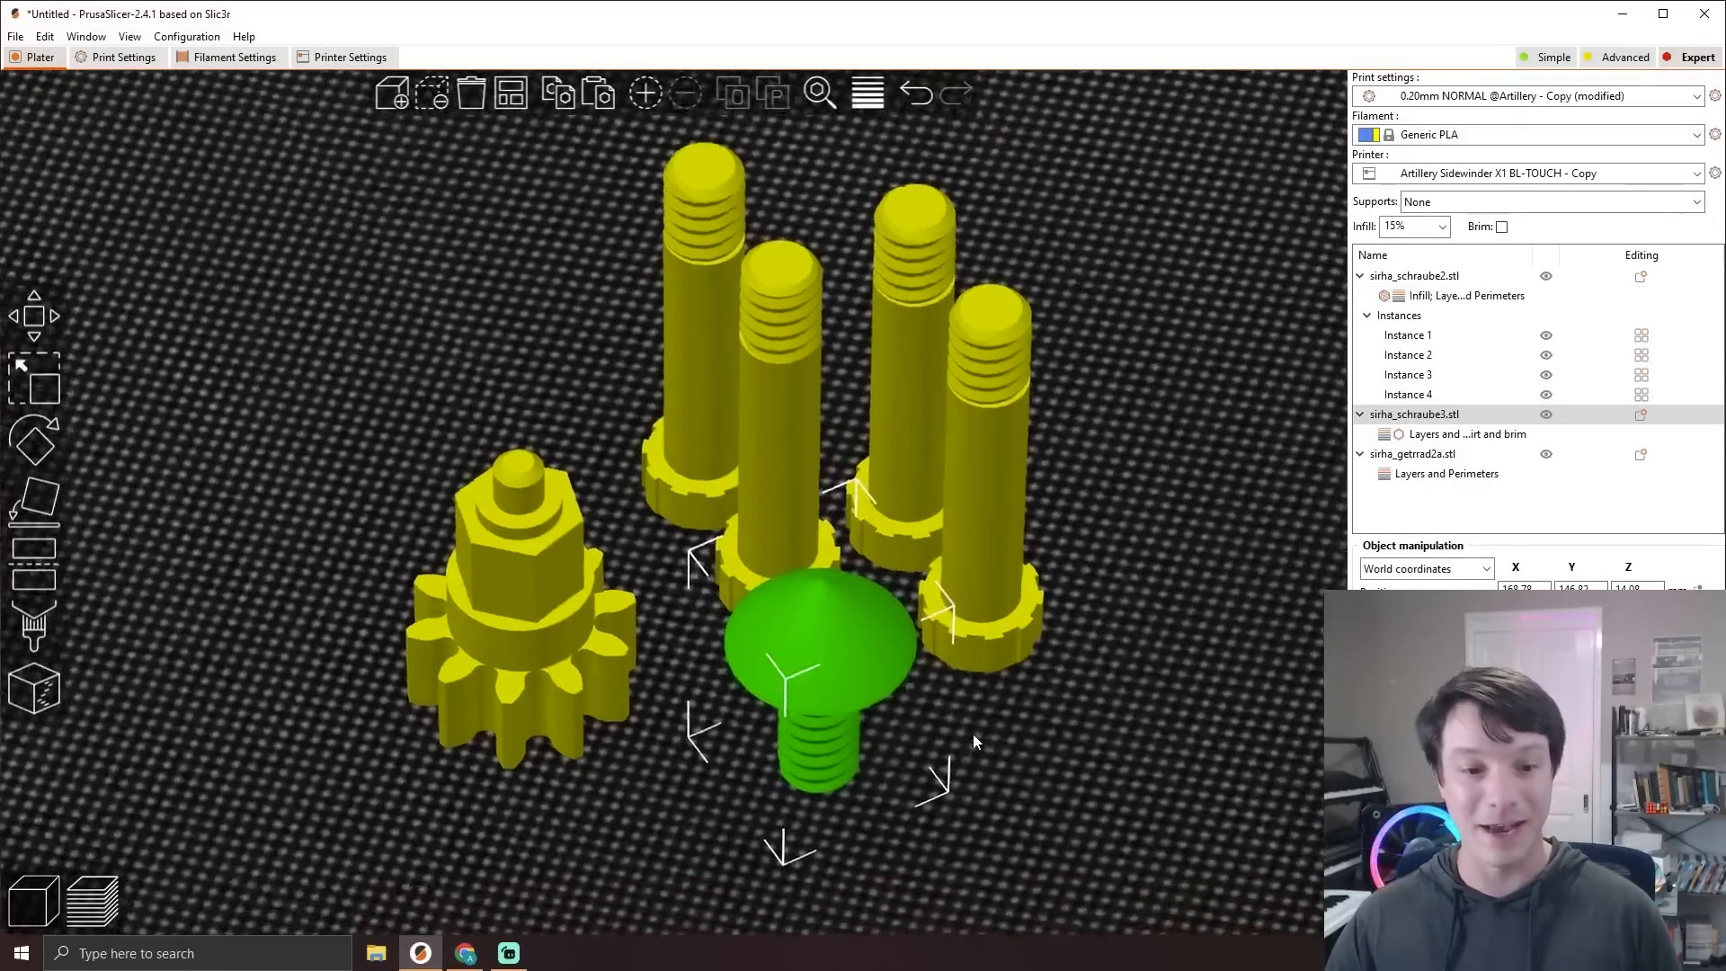
{"action": "left_click", "coordinate": [1462, 433]}
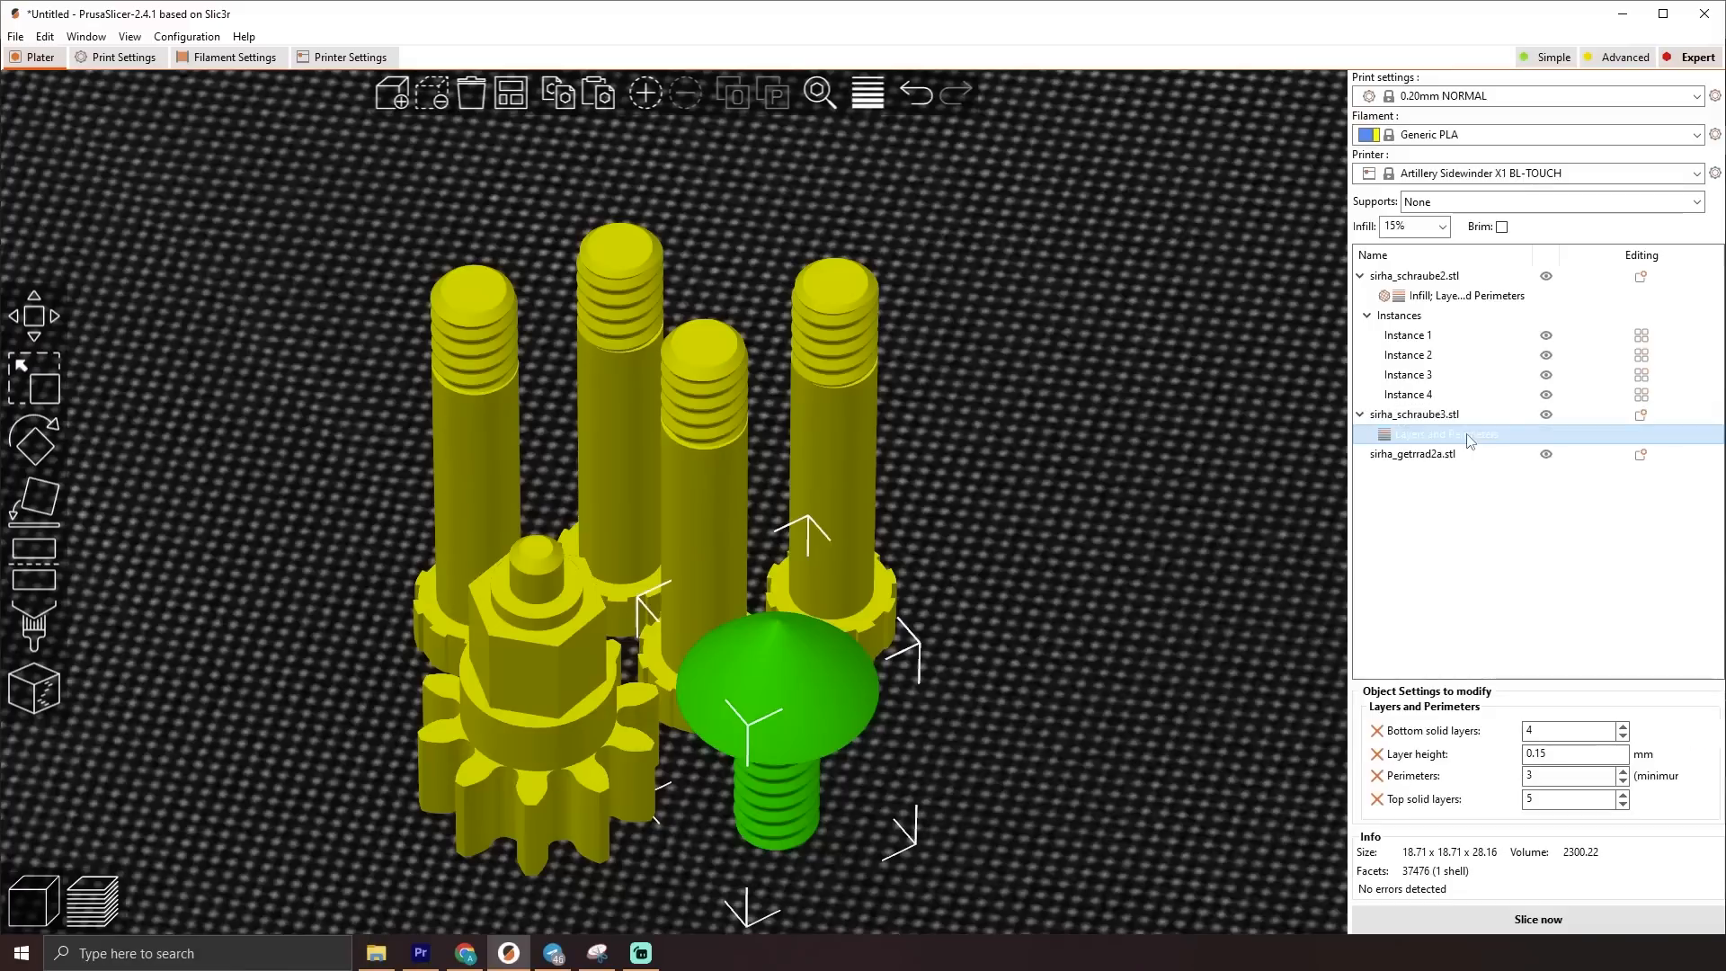
{"action": "left_click", "coordinate": [1453, 433]}
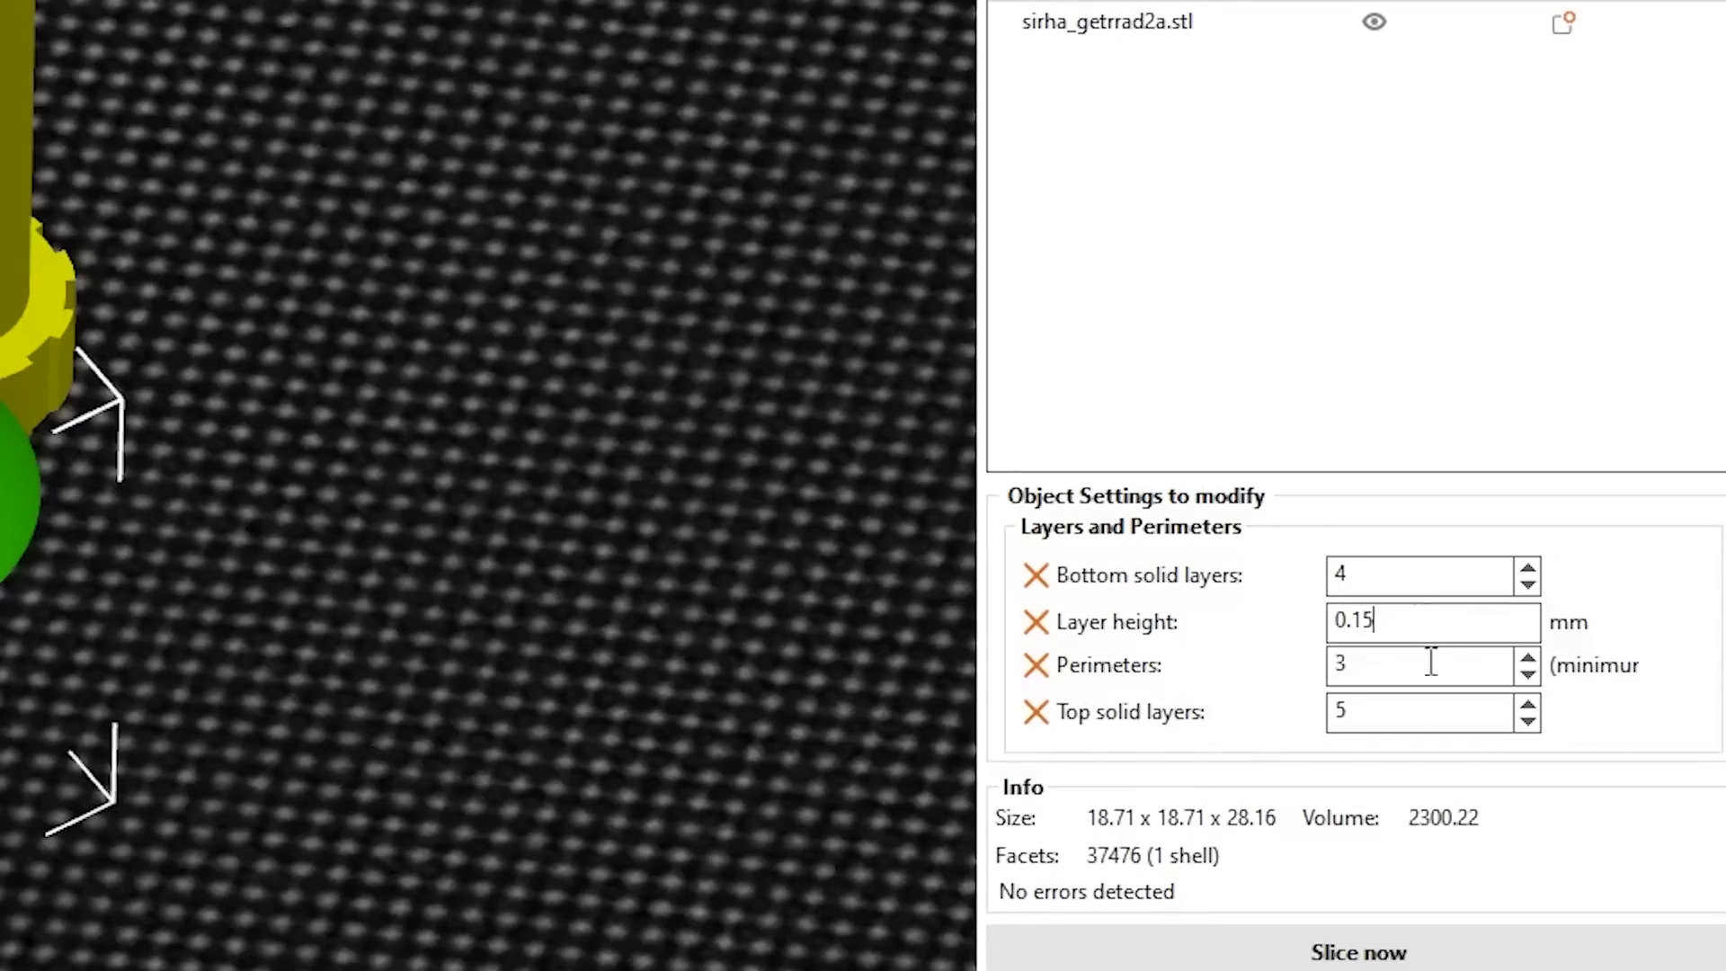
{"action": "left_click", "coordinate": [1358, 951]}
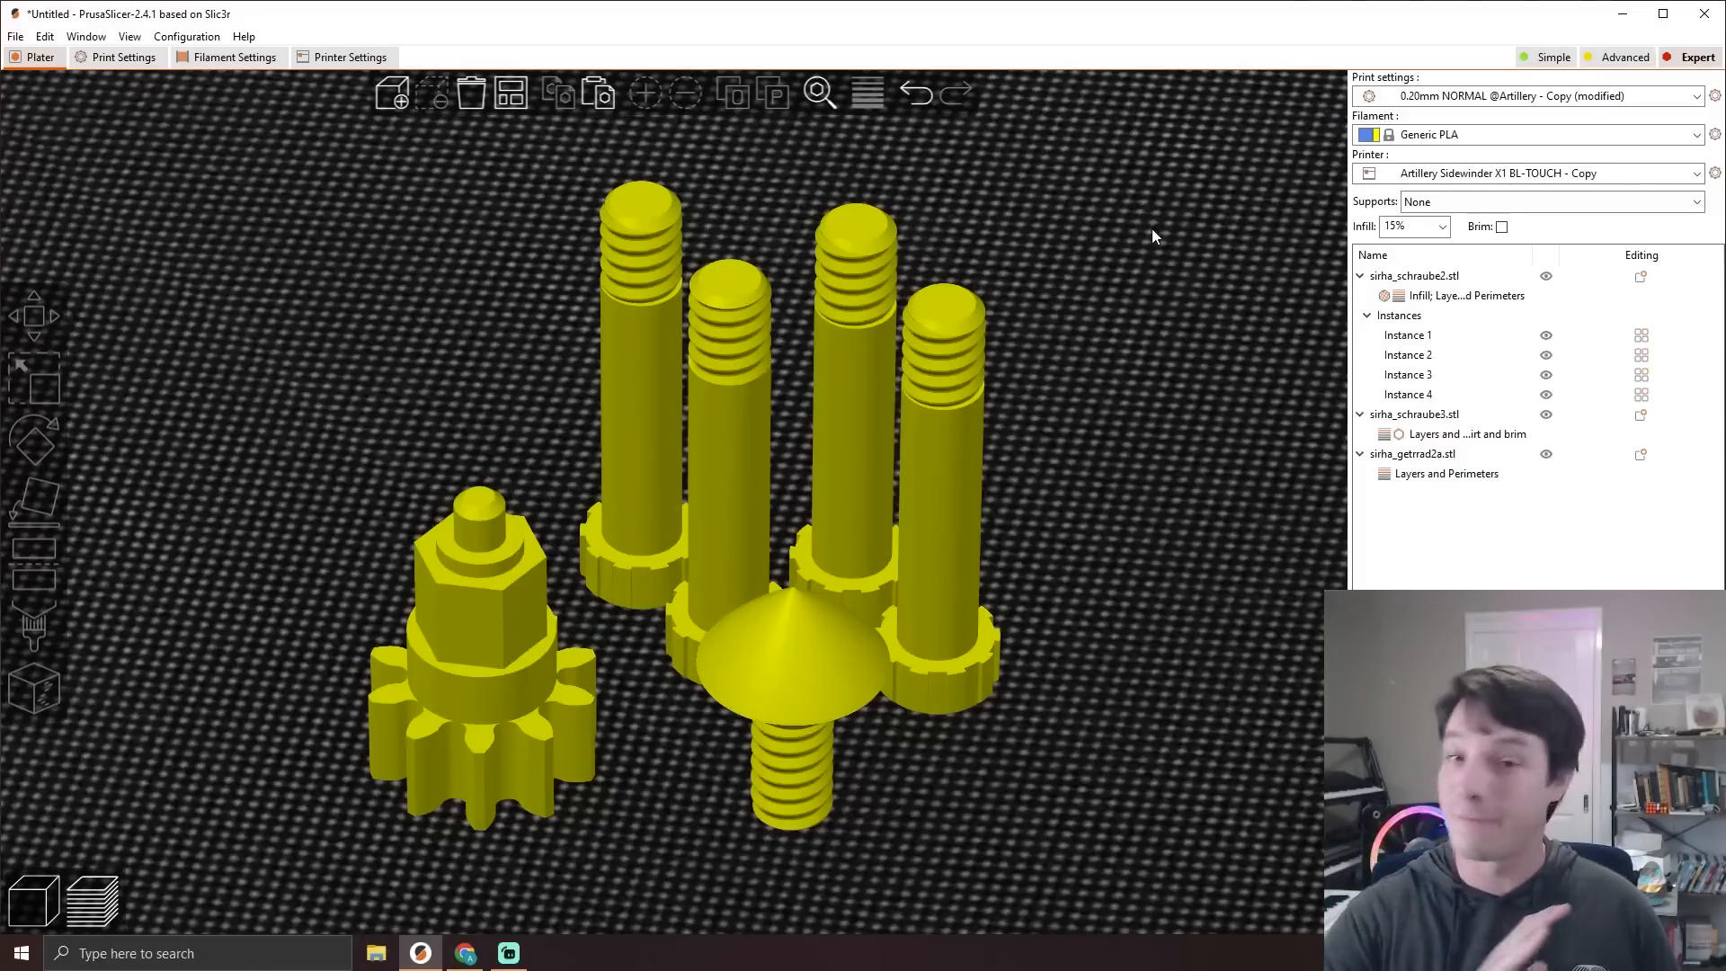
{"action": "mouse_move", "coordinate": [1076, 414]}
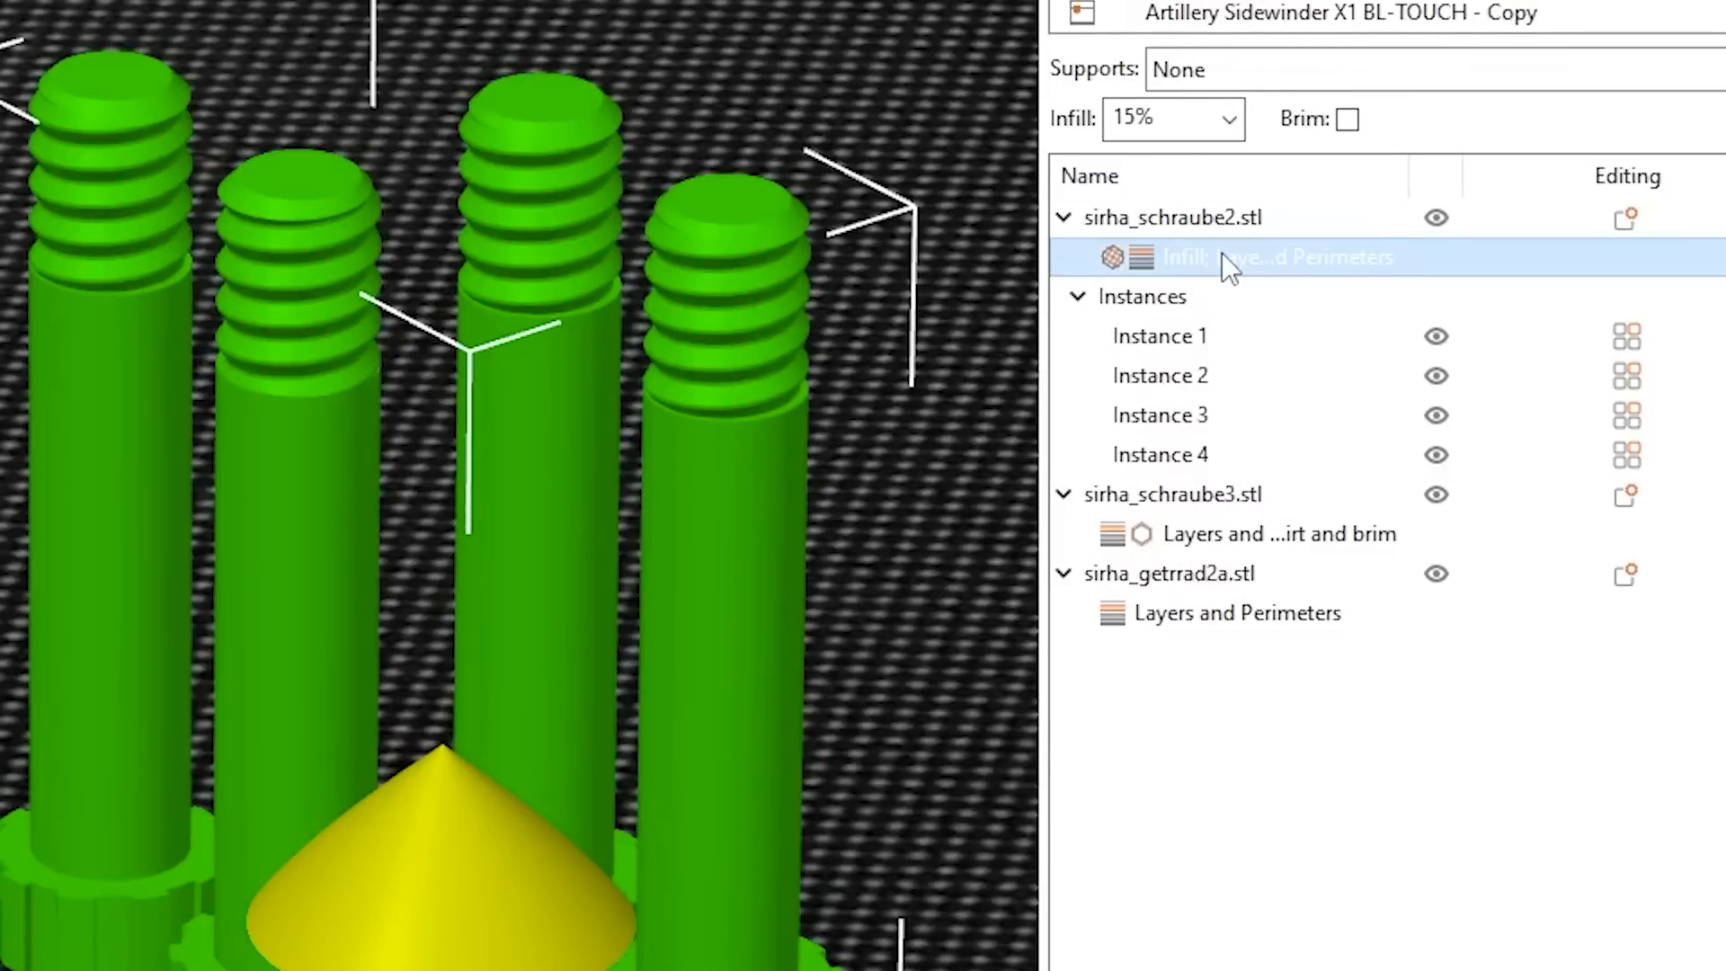
Step: Add a height range modifier 38–60 mm at 0.15 mm layer height to sirha_schraube2.stl
{"action": "left_click", "coordinate": [1171, 218]}
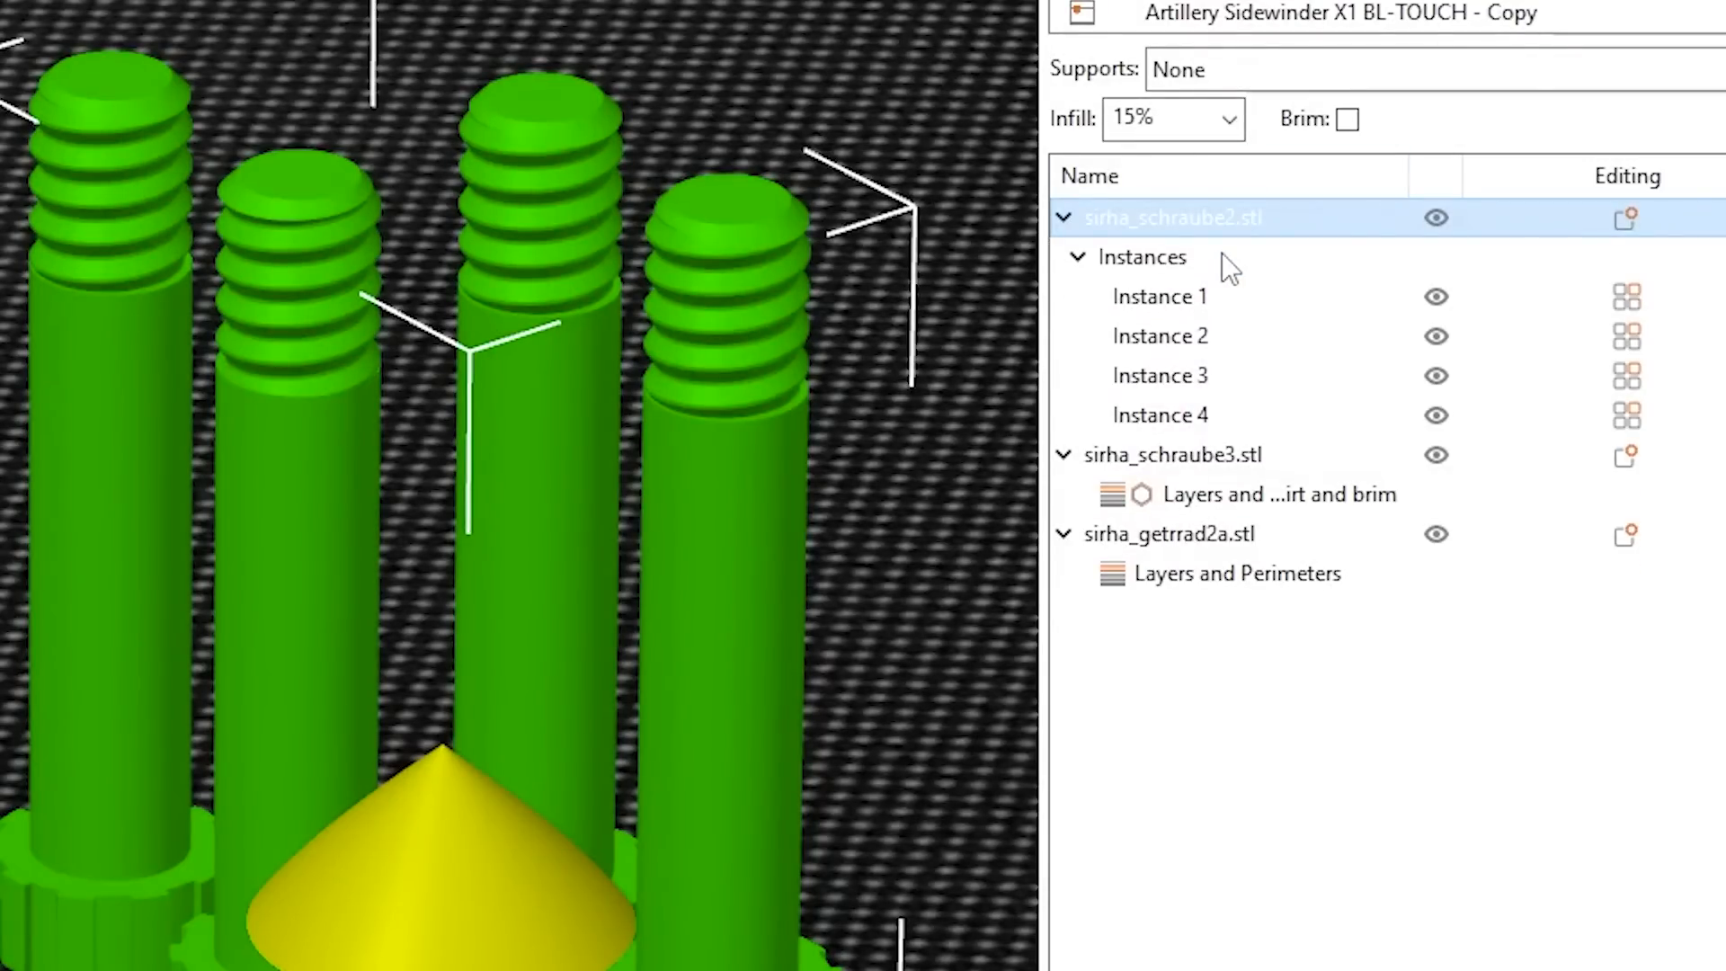
{"action": "mouse_move", "coordinate": [1633, 218]}
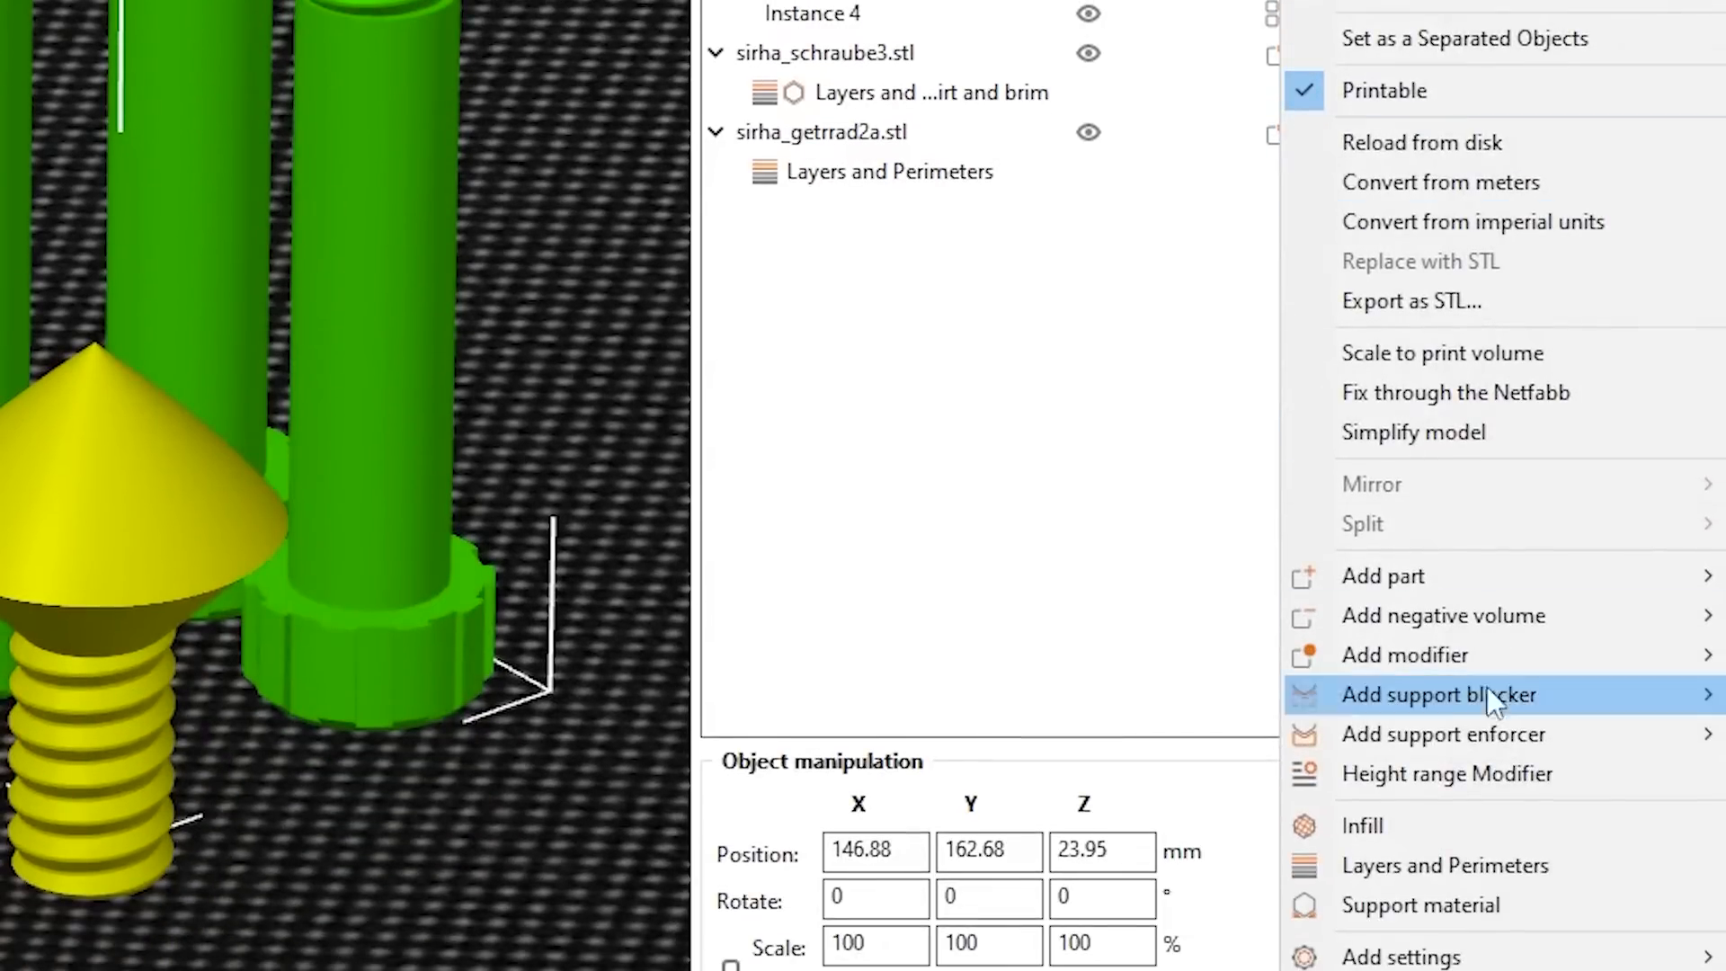
{"action": "mouse_move", "coordinate": [1446, 774]}
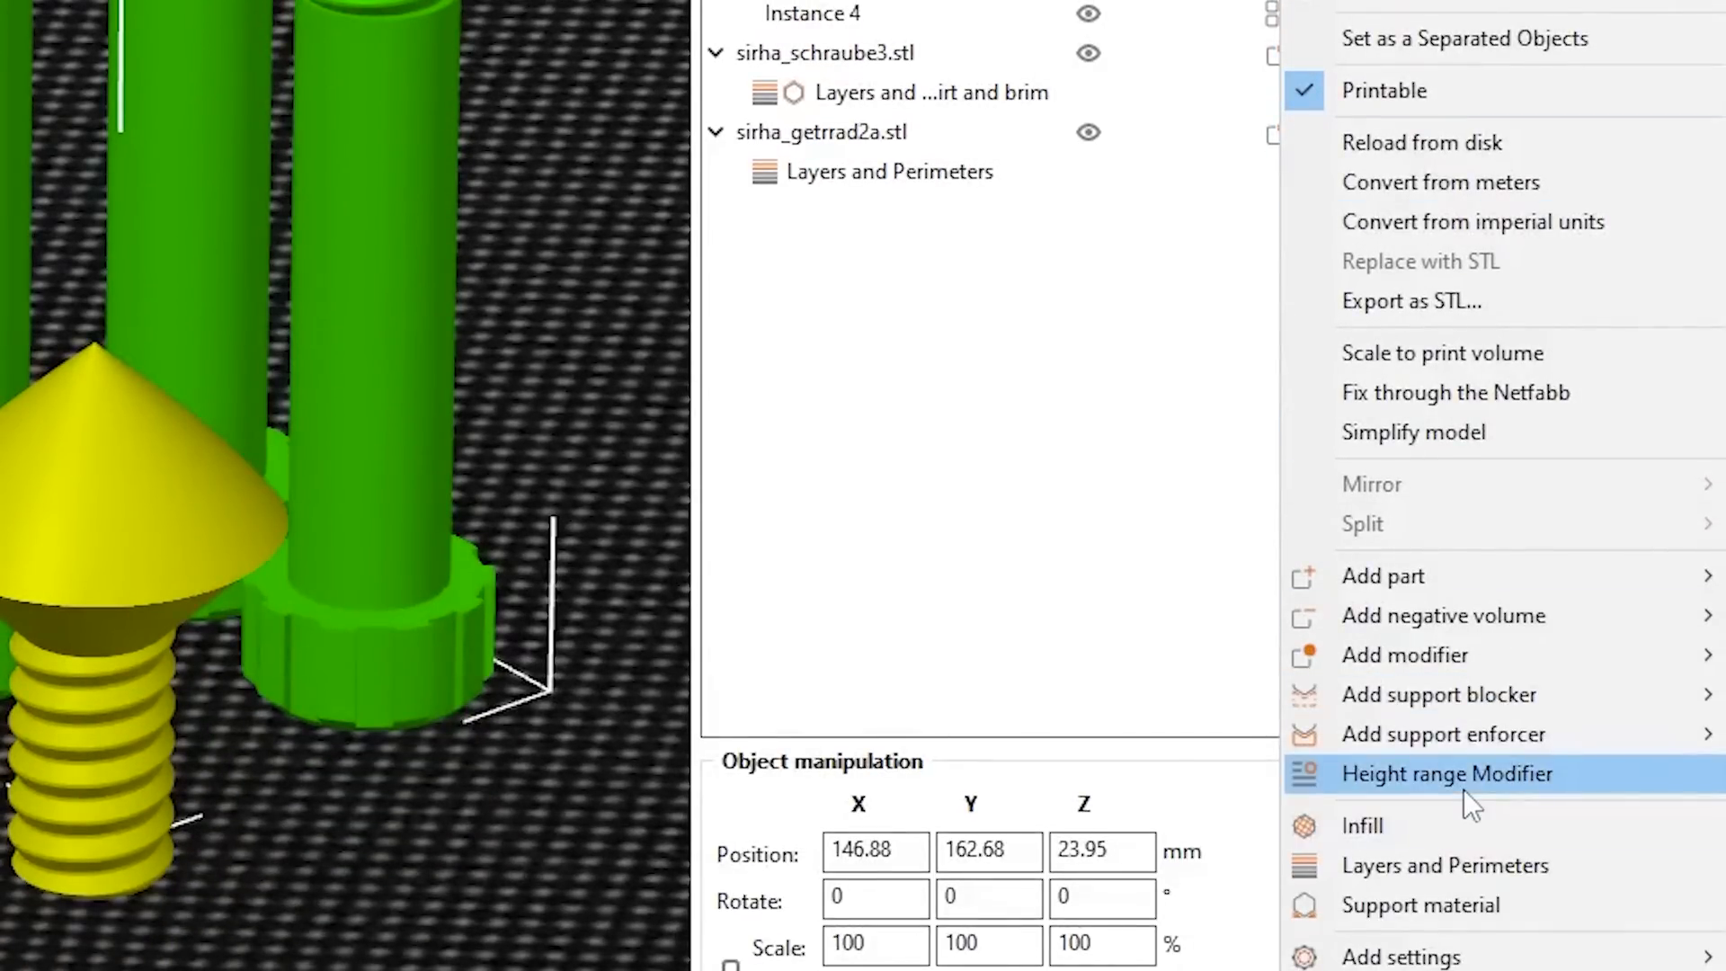
{"action": "left_click", "coordinate": [1446, 773]}
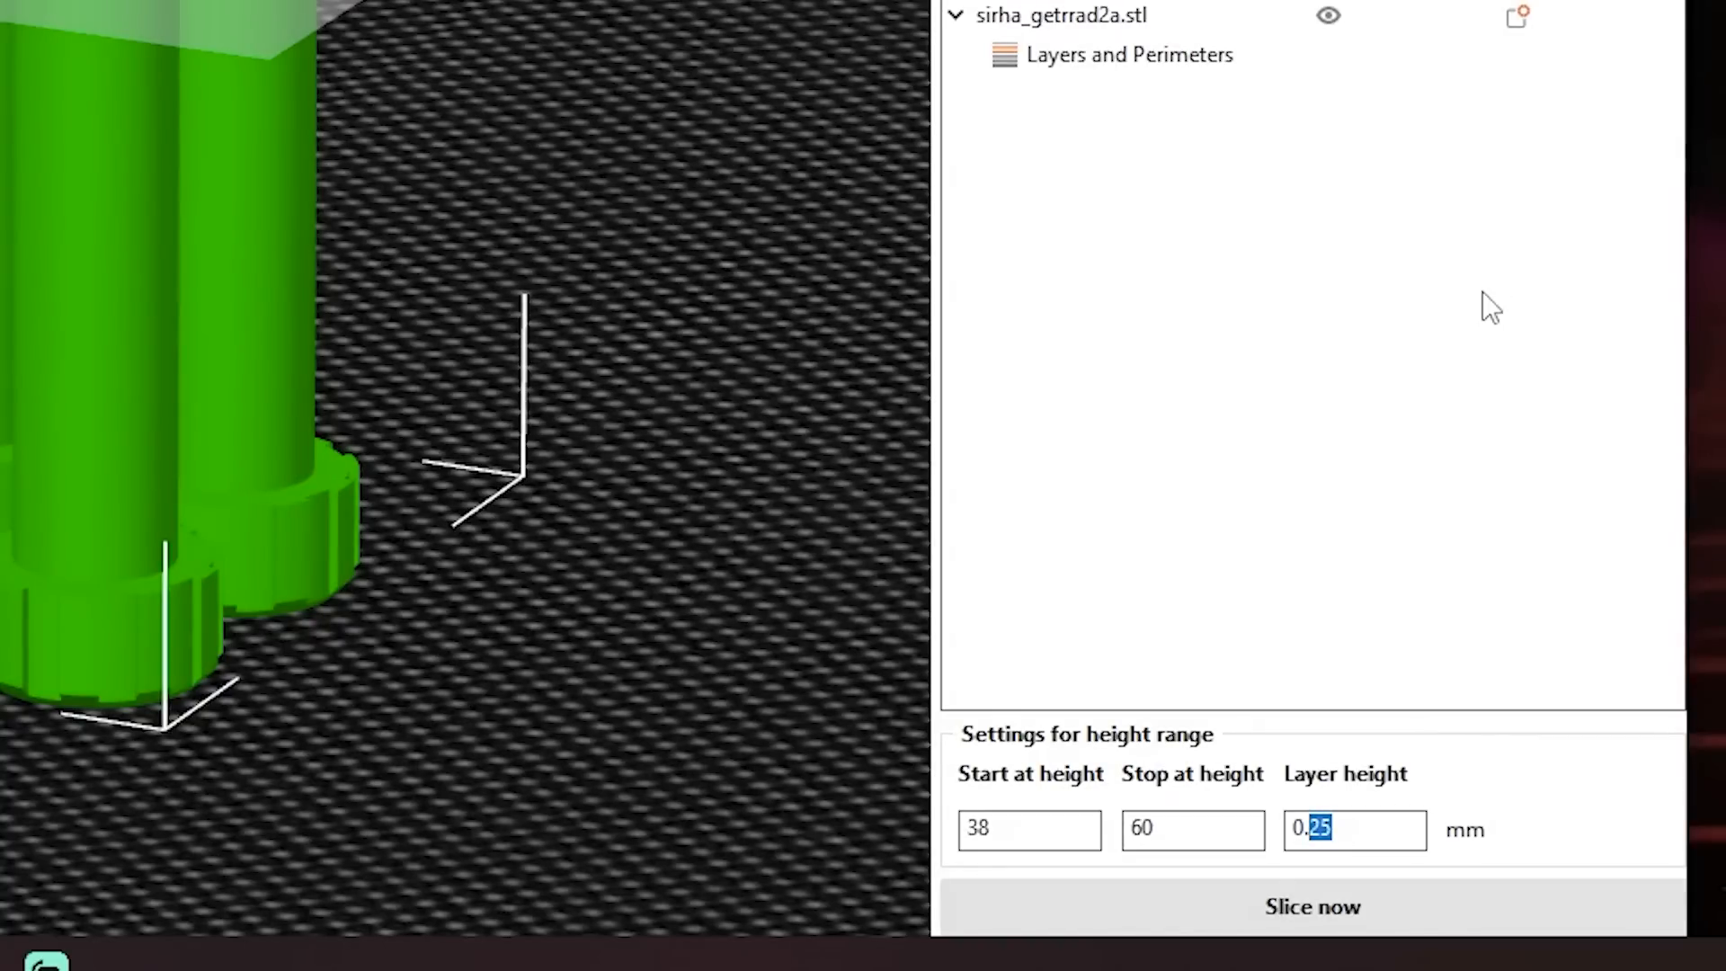
{"action": "type", "text": "0.15"}
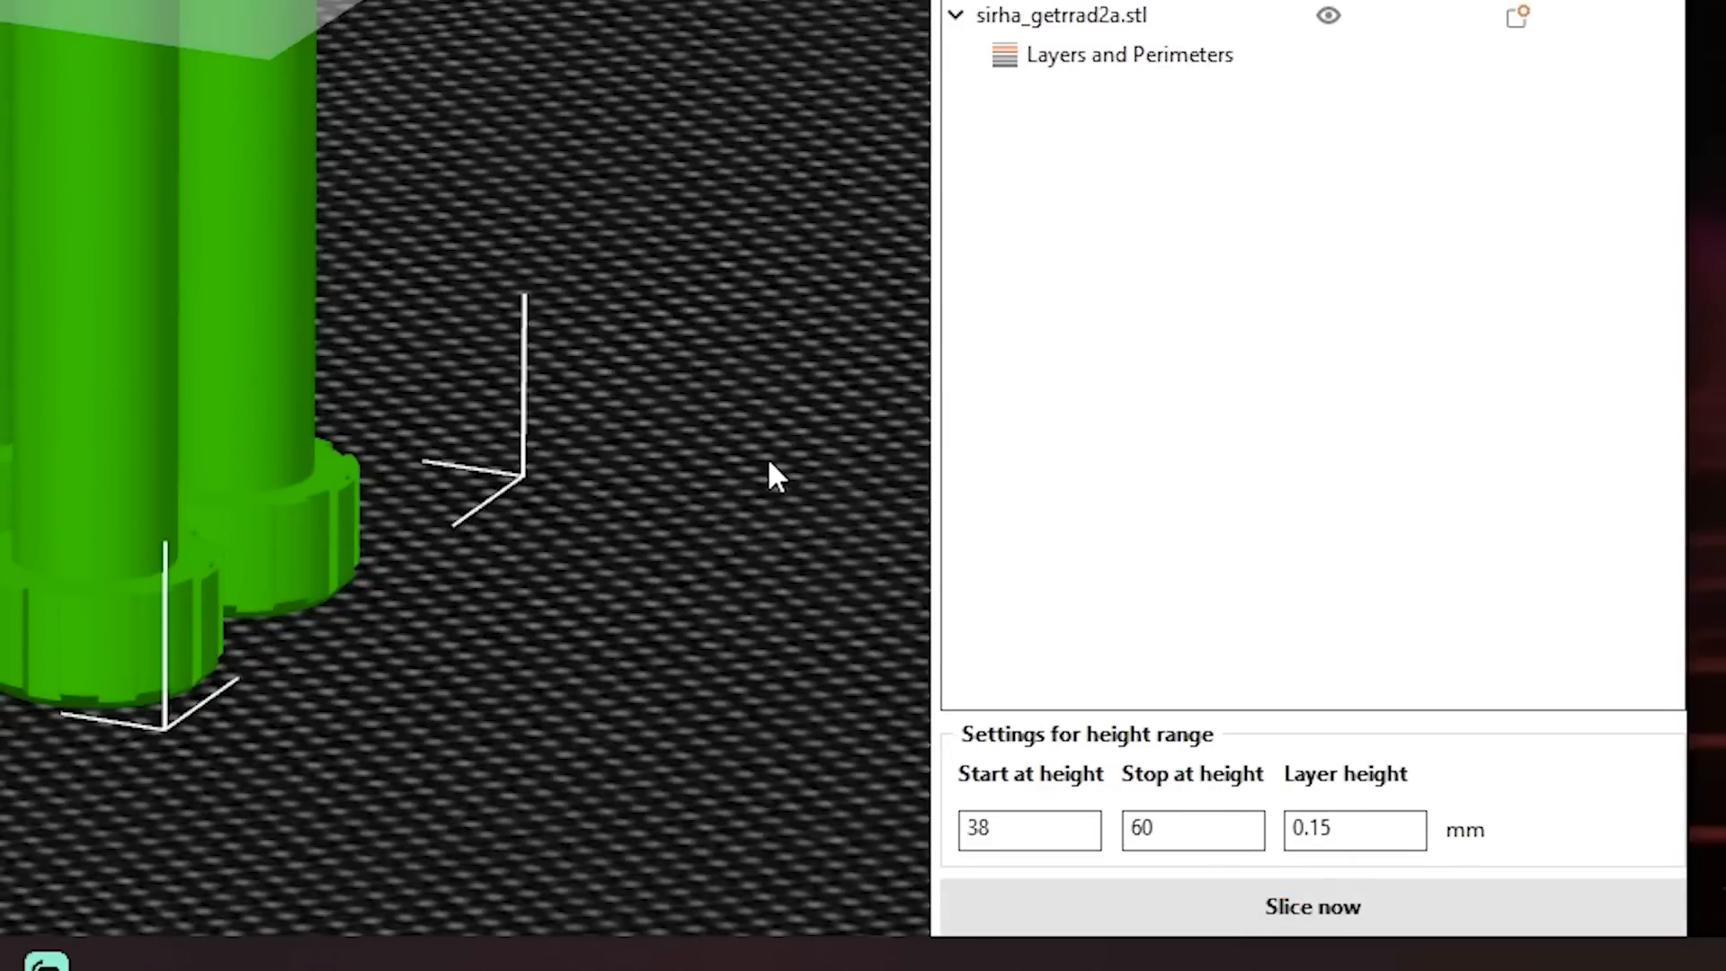
{"action": "left_click", "coordinate": [1311, 906]}
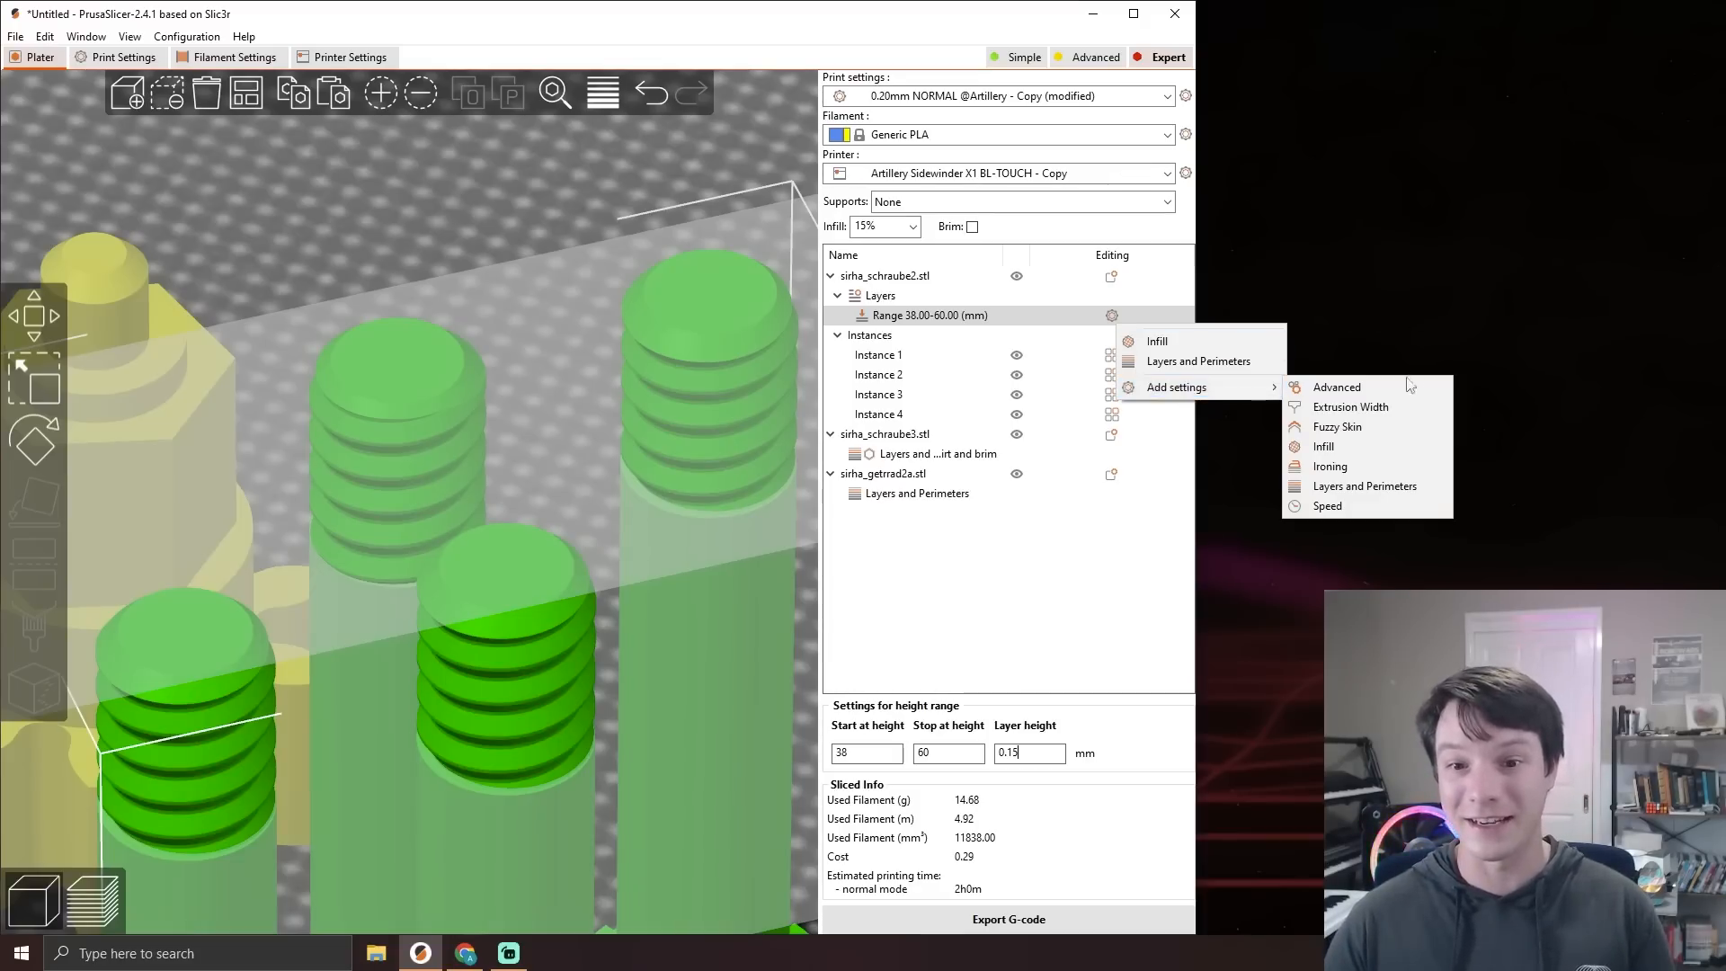
{"action": "mouse_move", "coordinate": [1381, 430]}
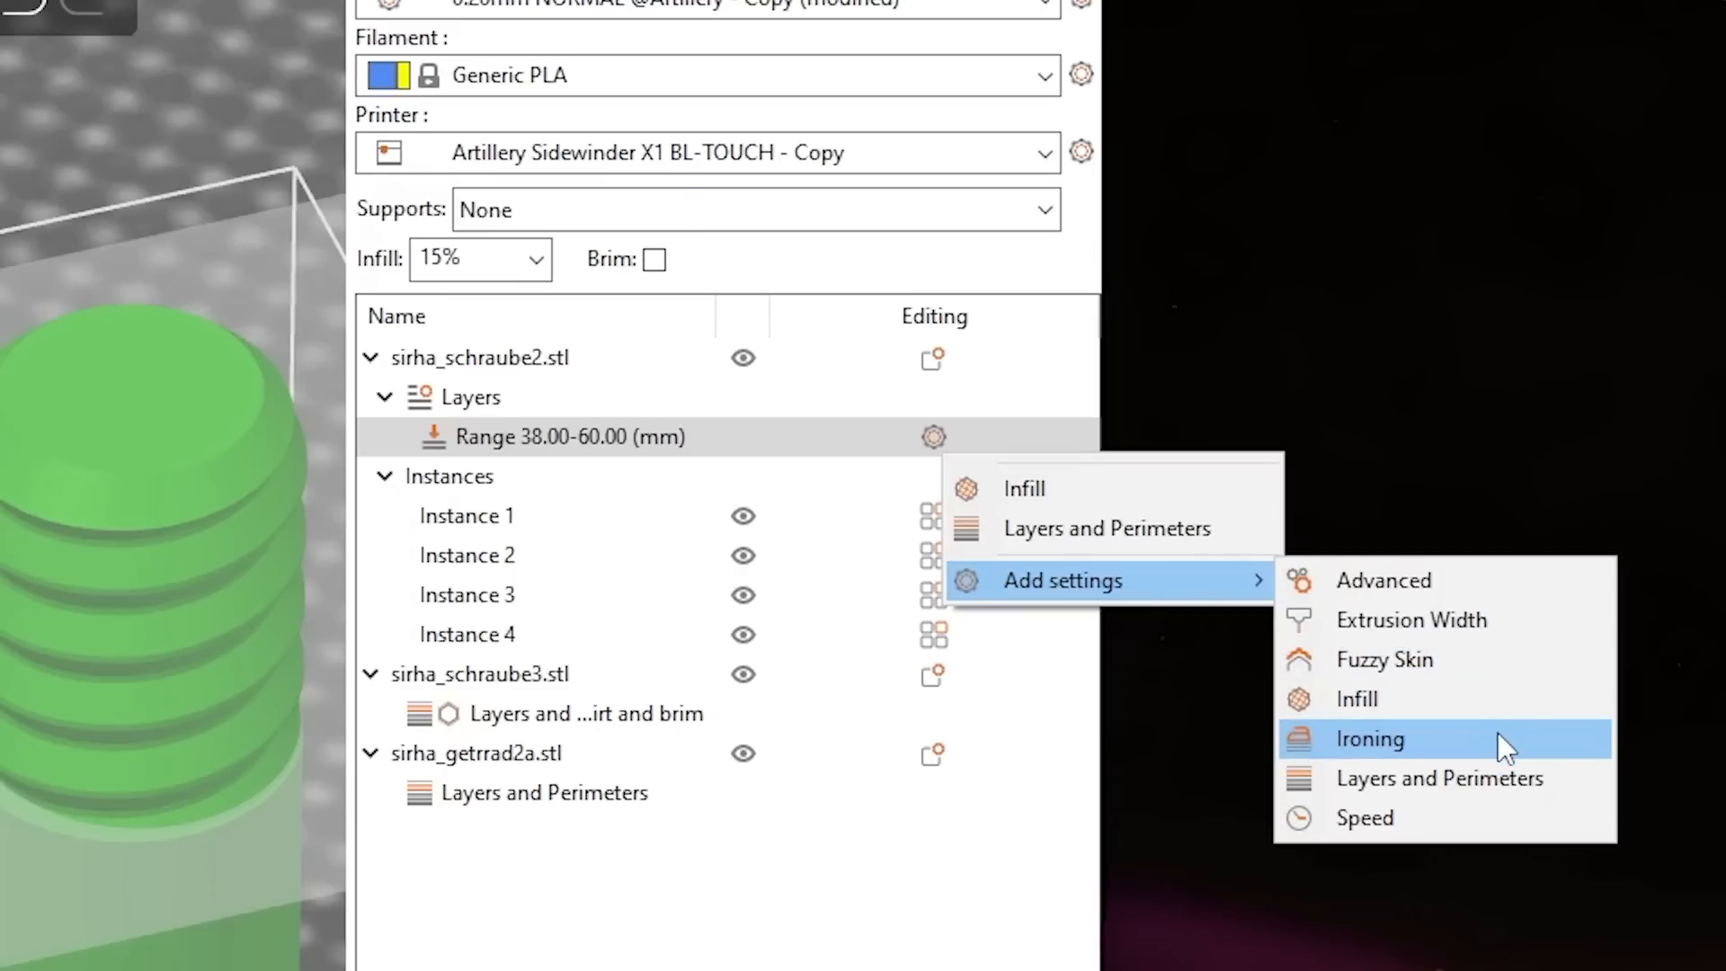
{"action": "mouse_move", "coordinate": [1487, 644]}
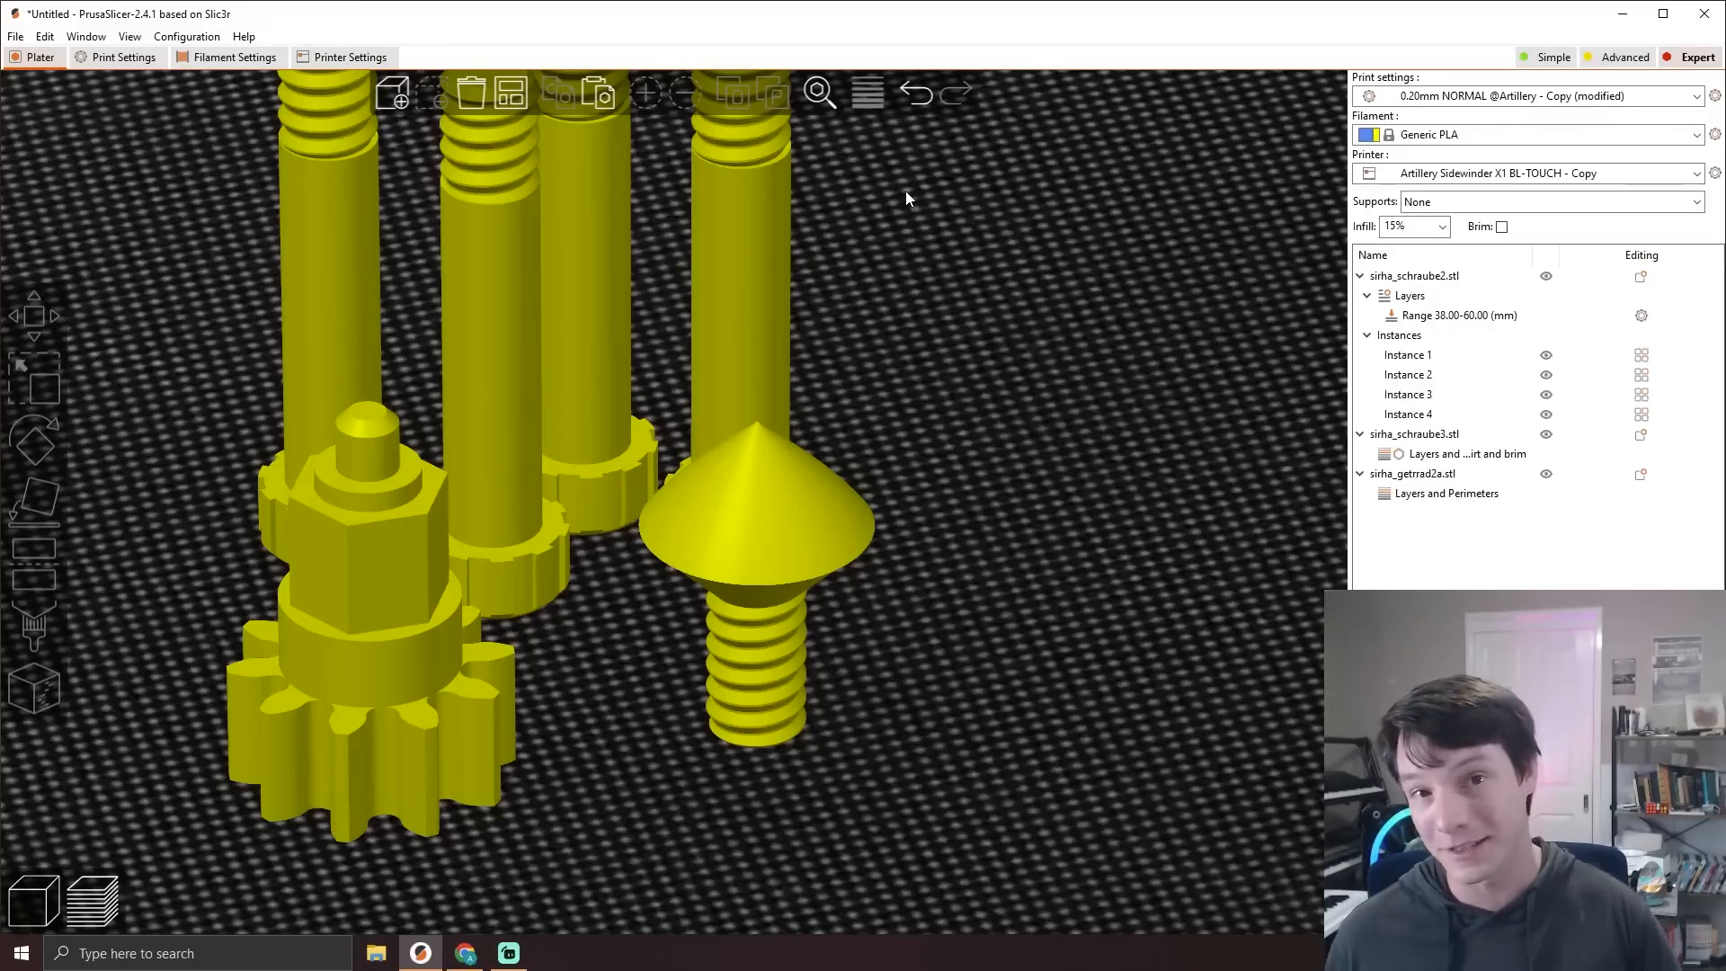
Step: Select the cone-headed screw and begin adjusting its variable layer height profile
{"action": "left_click", "coordinate": [754, 518]}
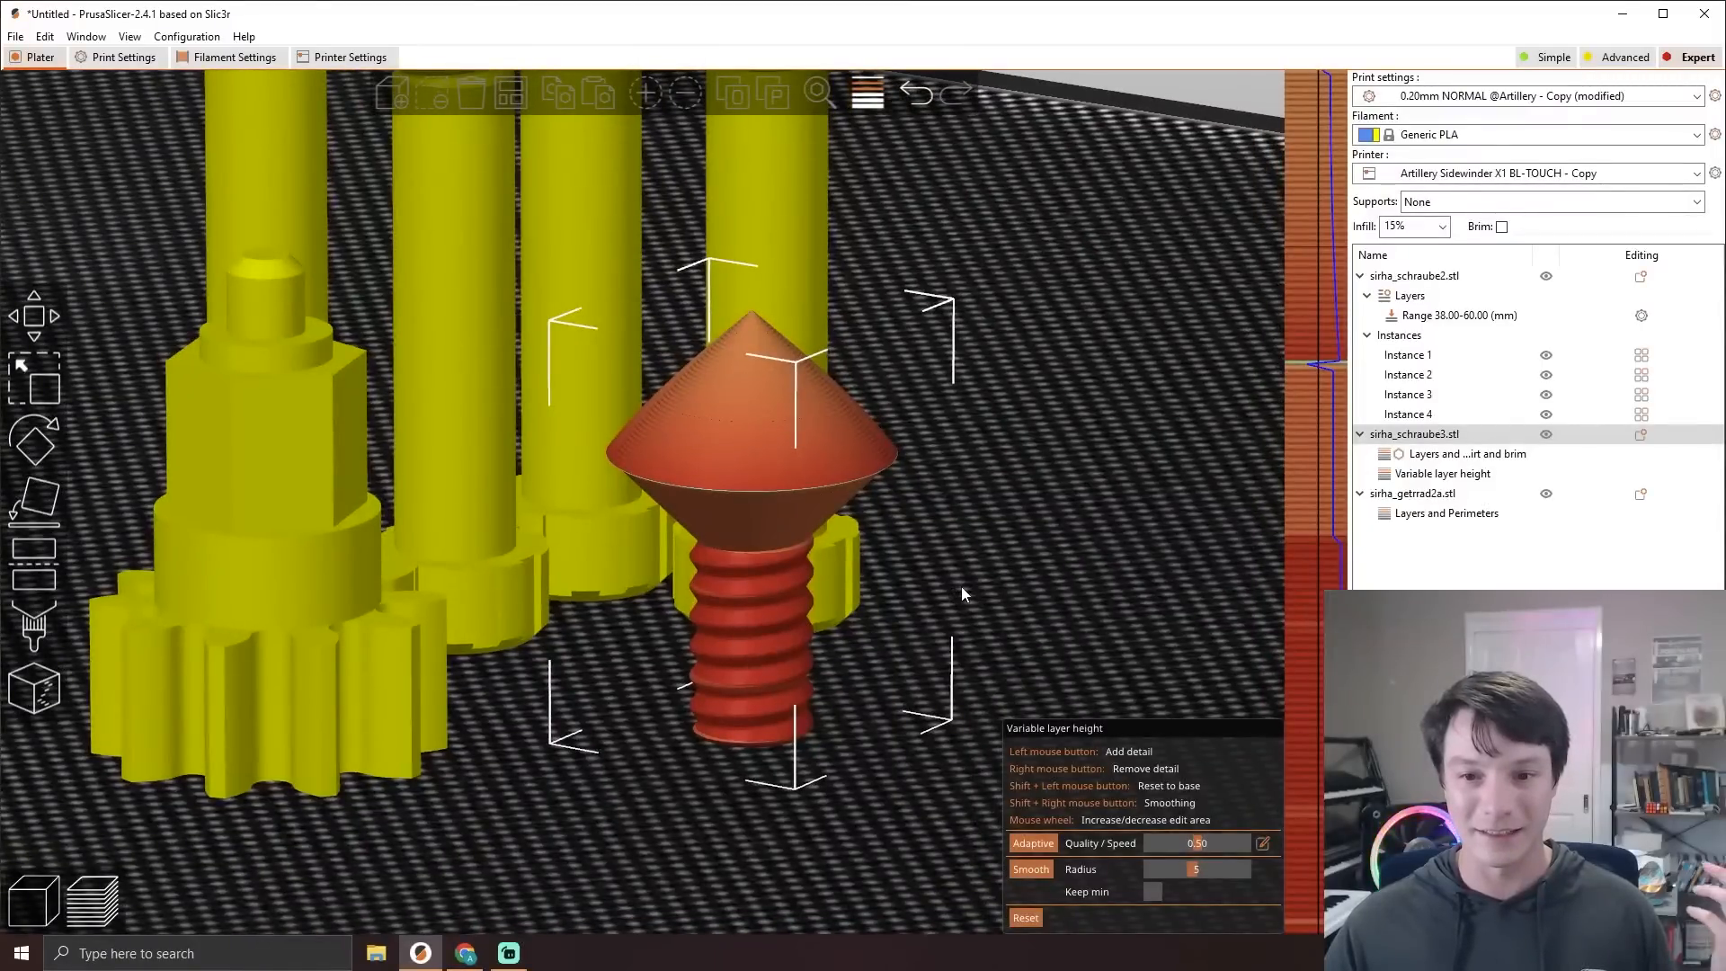
{"action": "mouse_move", "coordinate": [964, 586]}
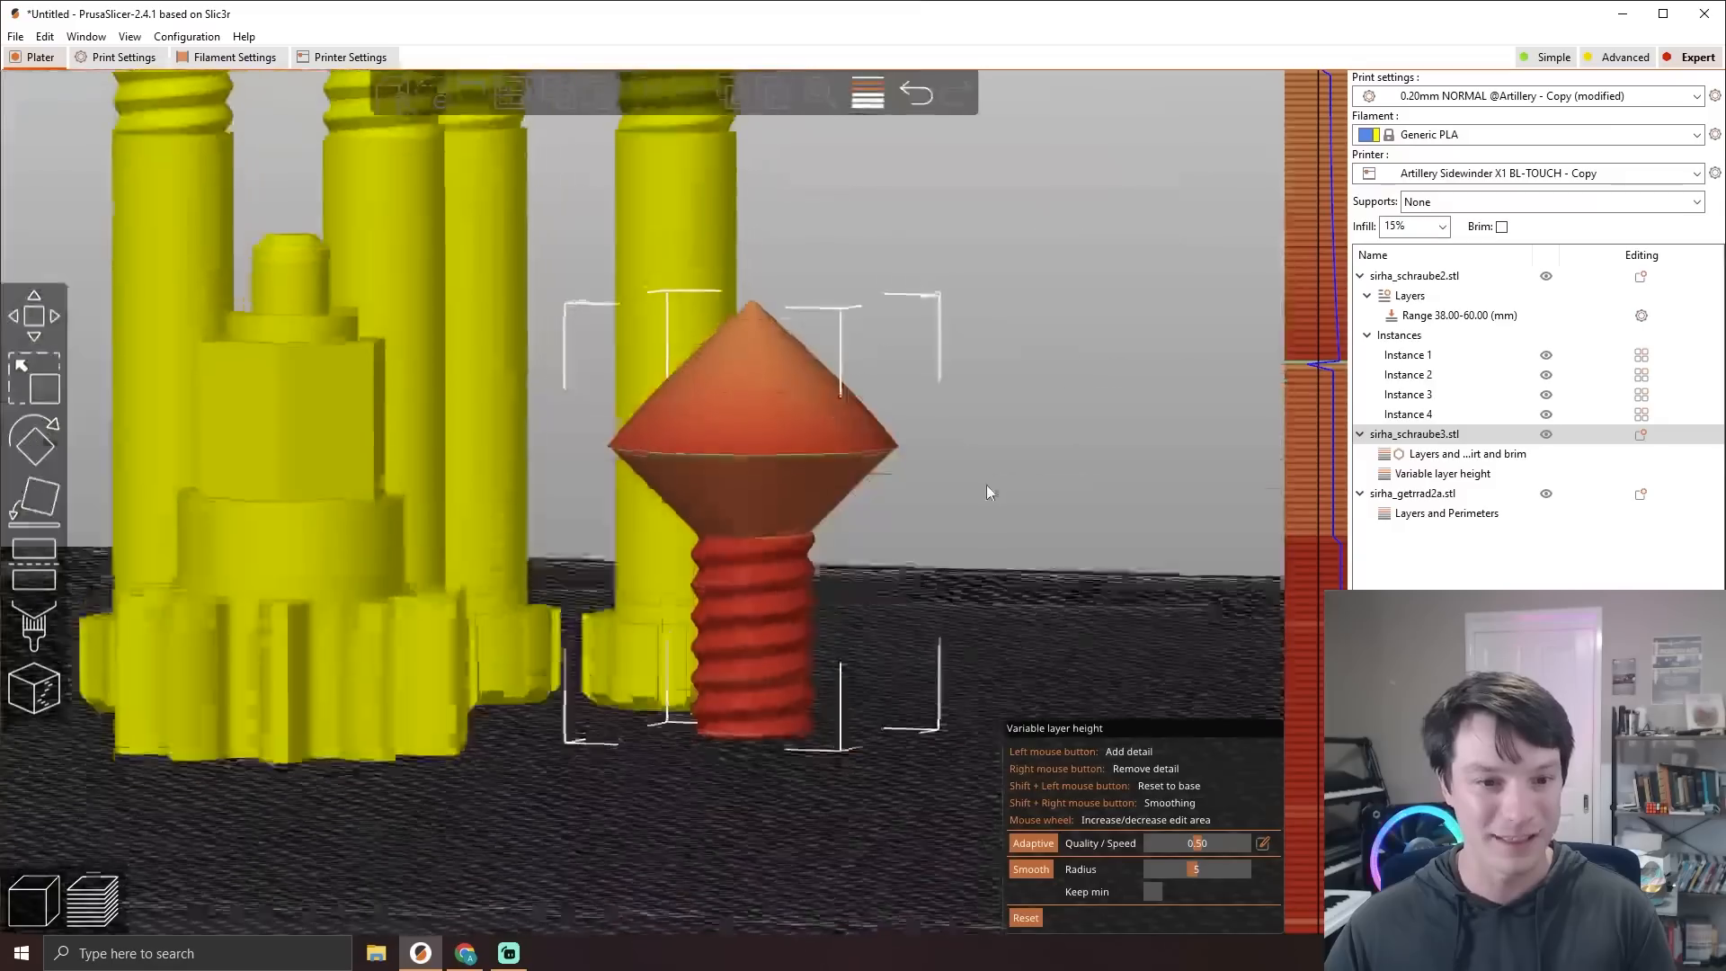
{"action": "scroll", "scroll_direction": "down", "scroll_amount": 3}
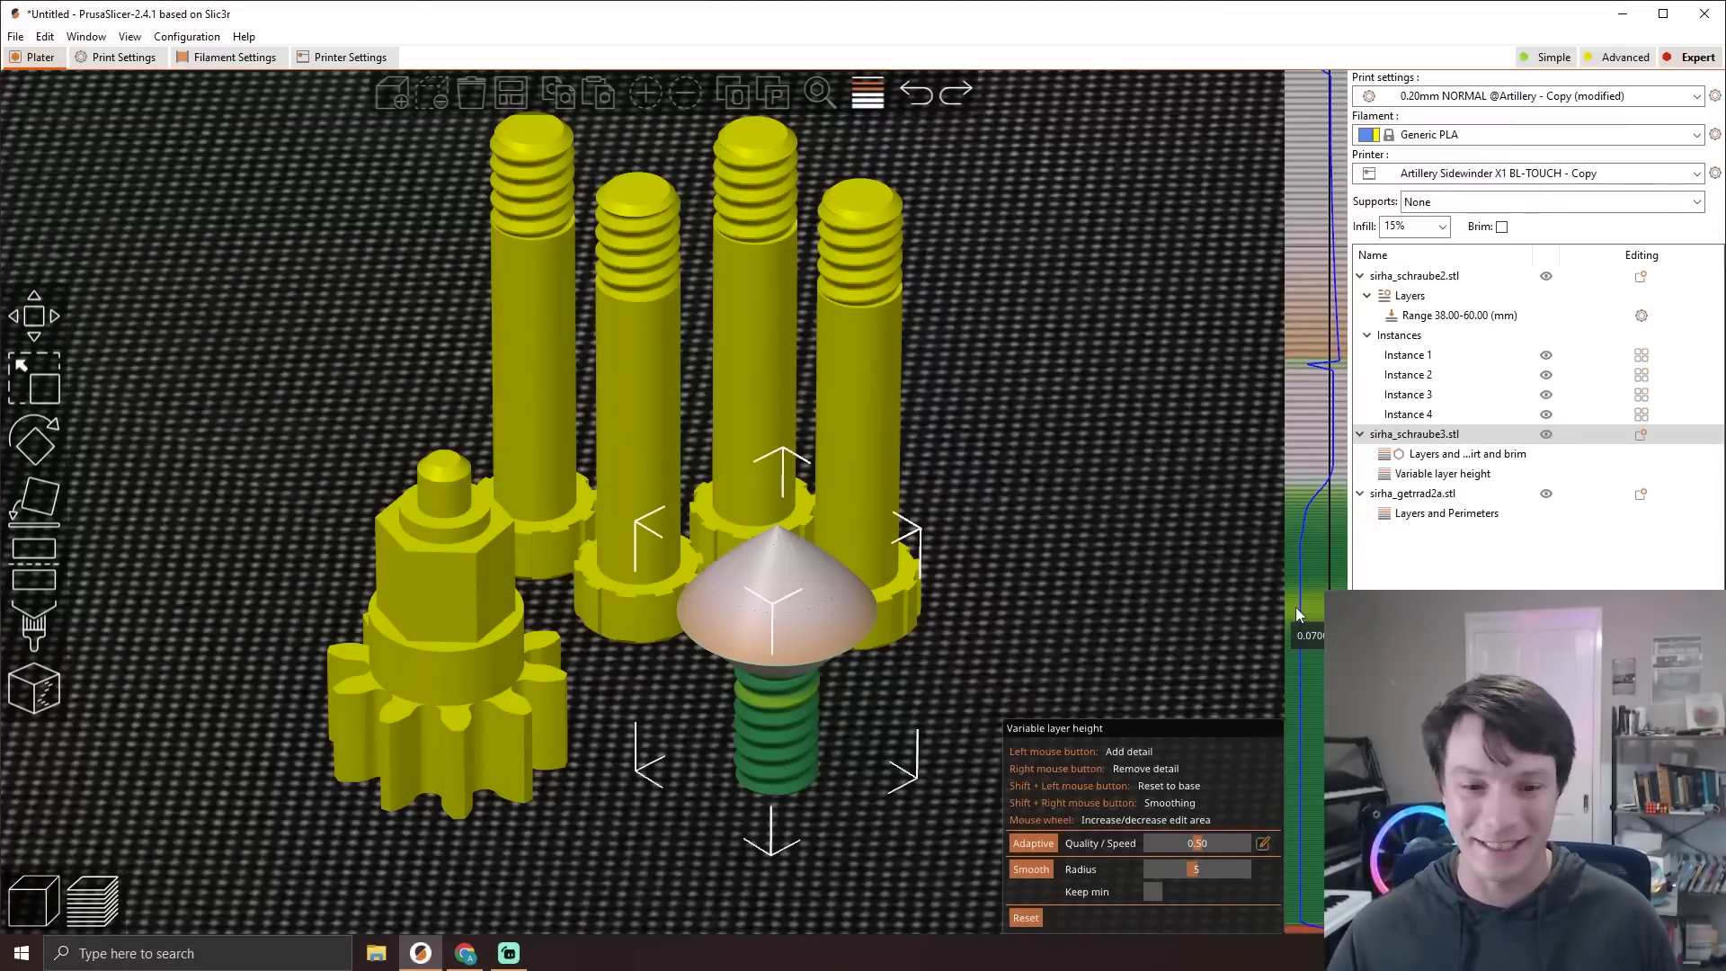
{"action": "mouse_move", "coordinate": [1316, 574]}
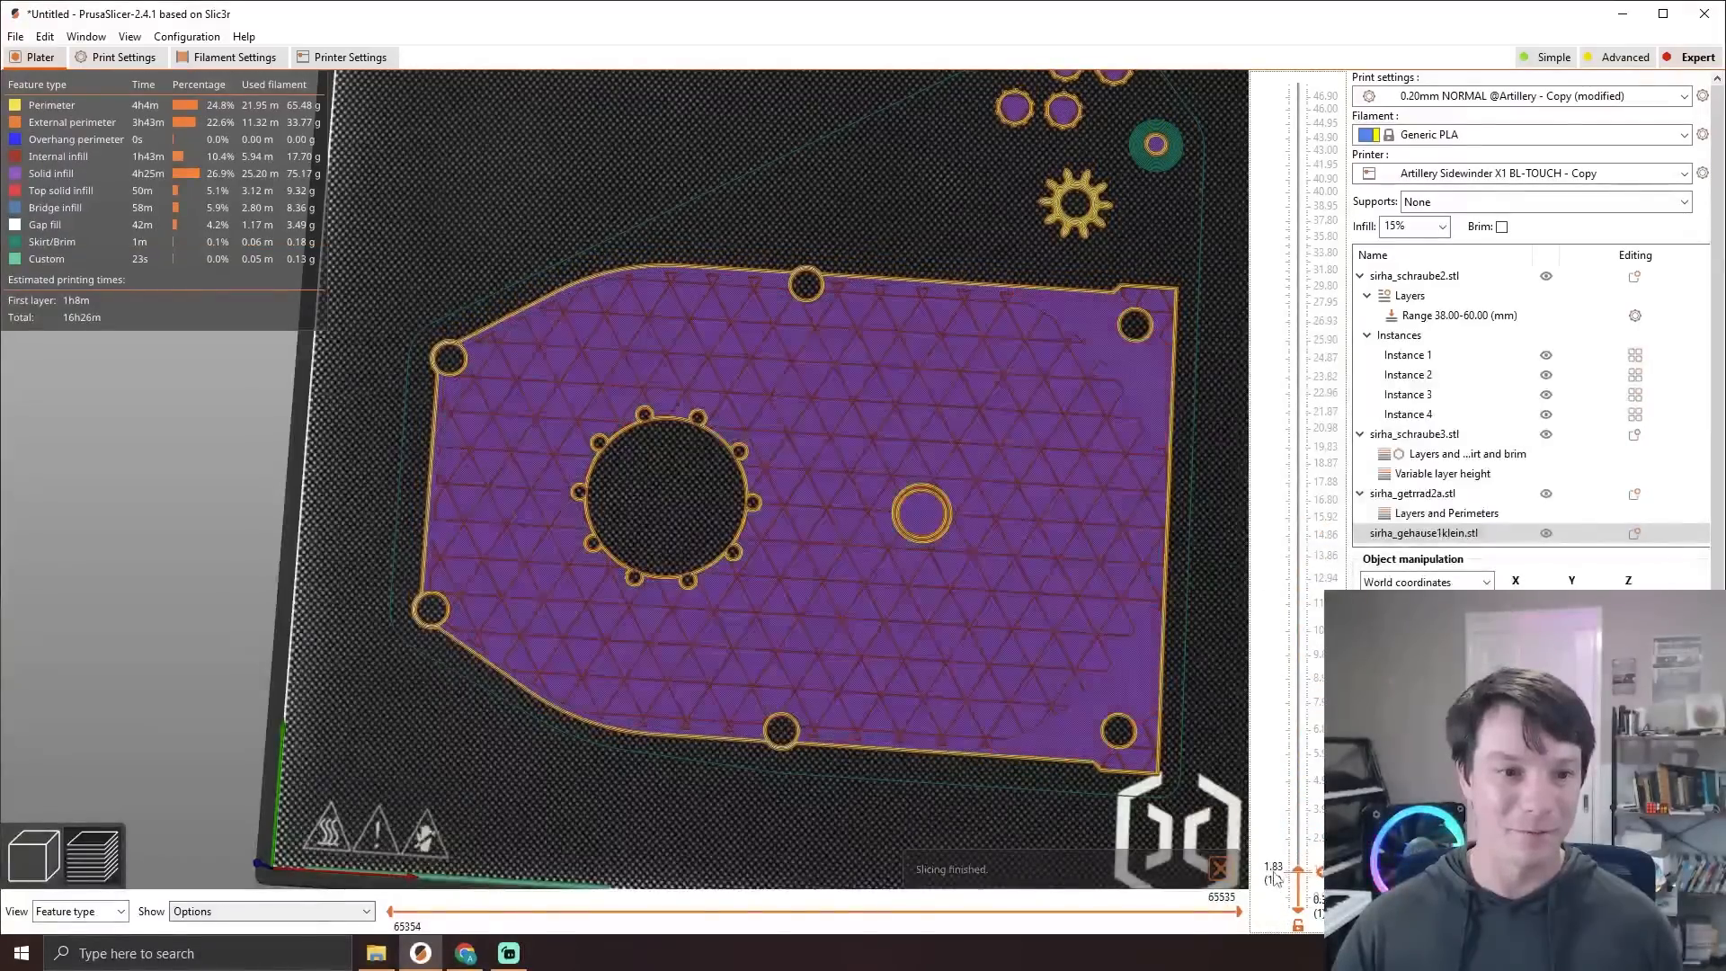
Step: Zoom the sliced preview of the plate with sirha_gehause1klein.stl added
{"action": "scroll", "scroll_direction": "up", "scroll_amount": 3}
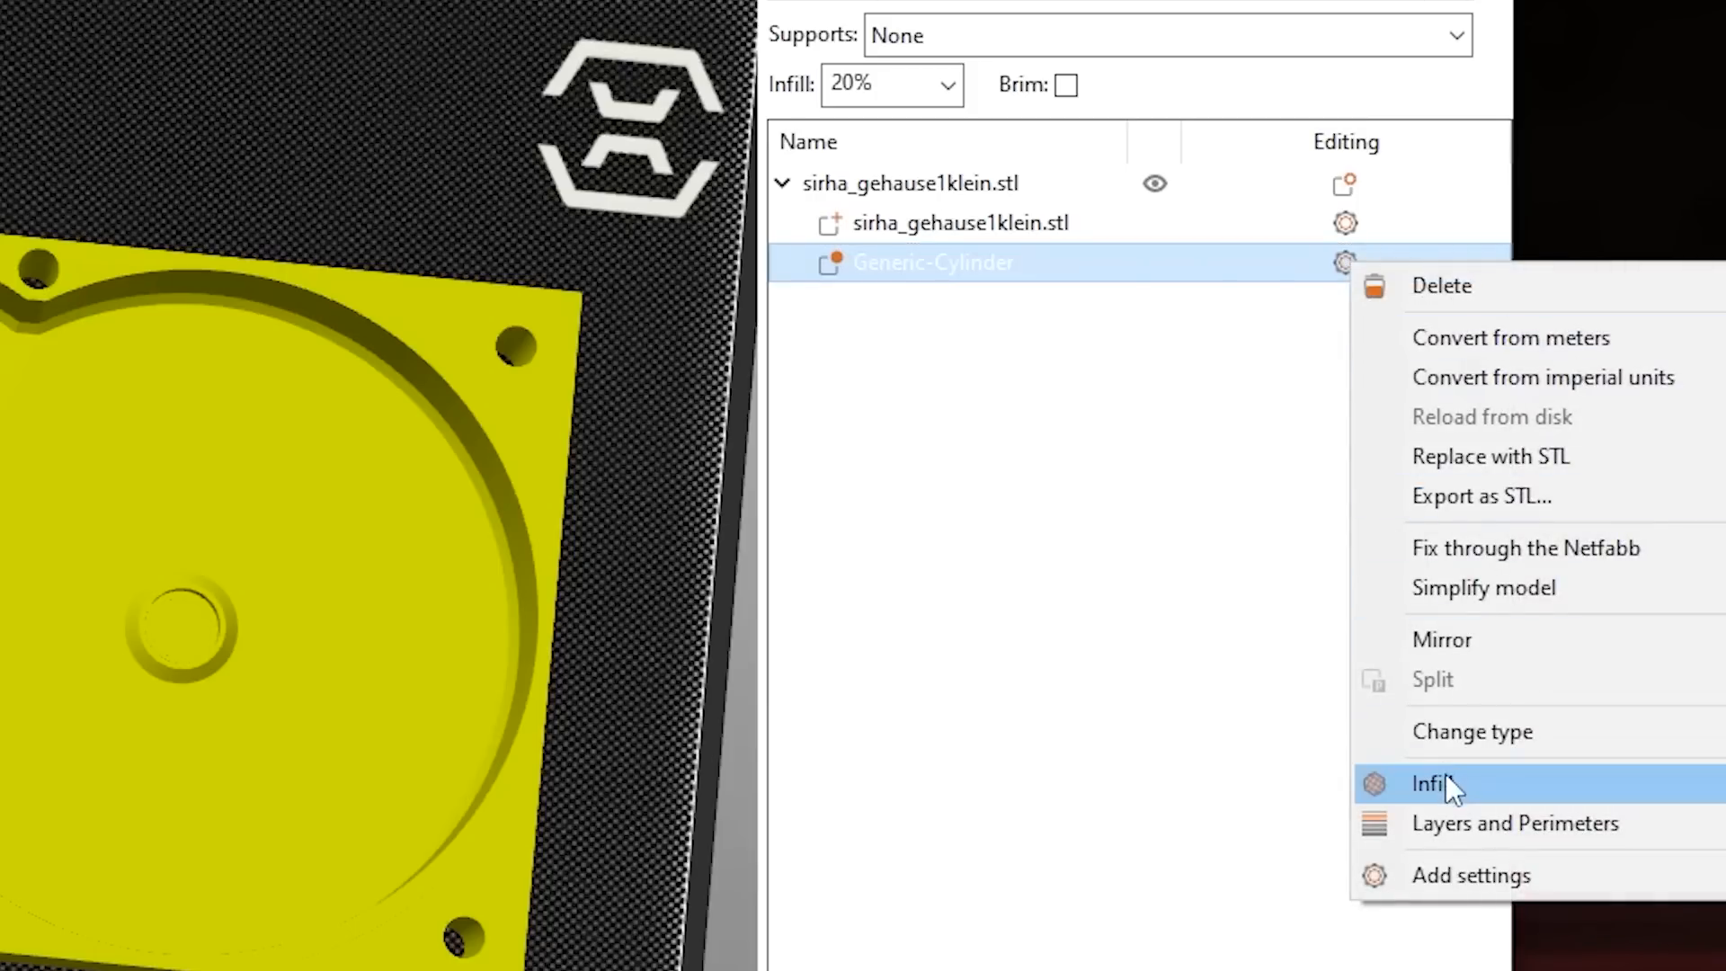
Step: Give Generic-Cylinder an Infill override of 80% fill density and re-slice
{"action": "left_click", "coordinate": [1432, 782]}
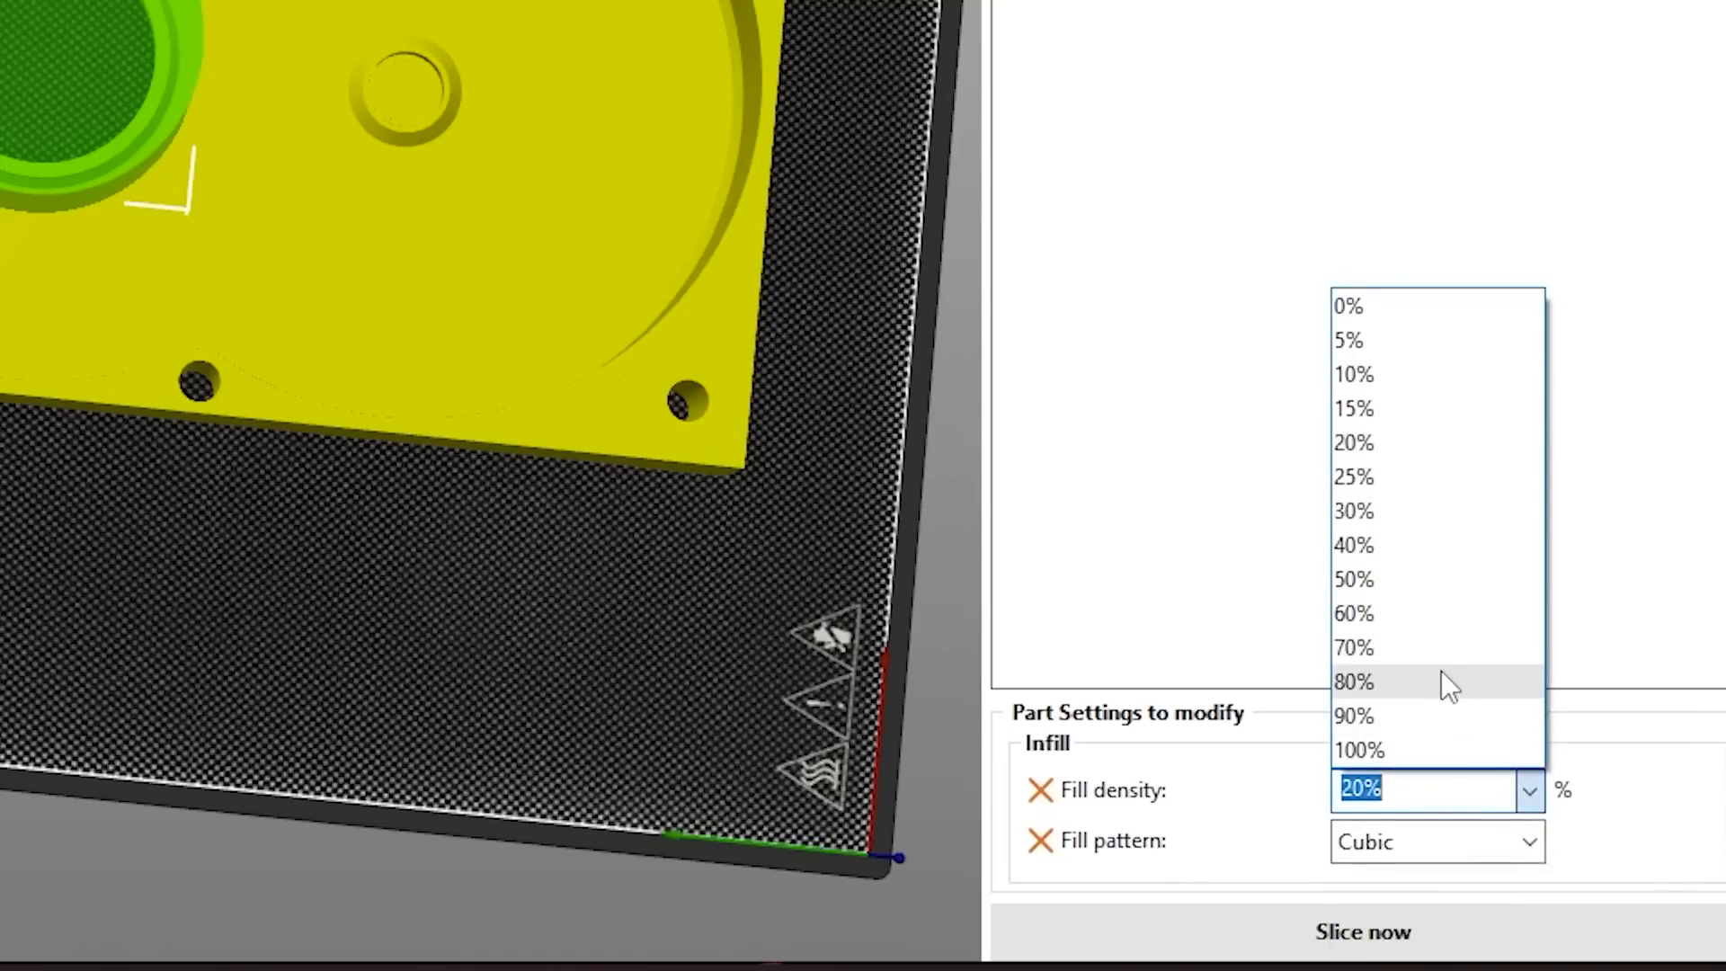
{"action": "left_click", "coordinate": [1354, 680]}
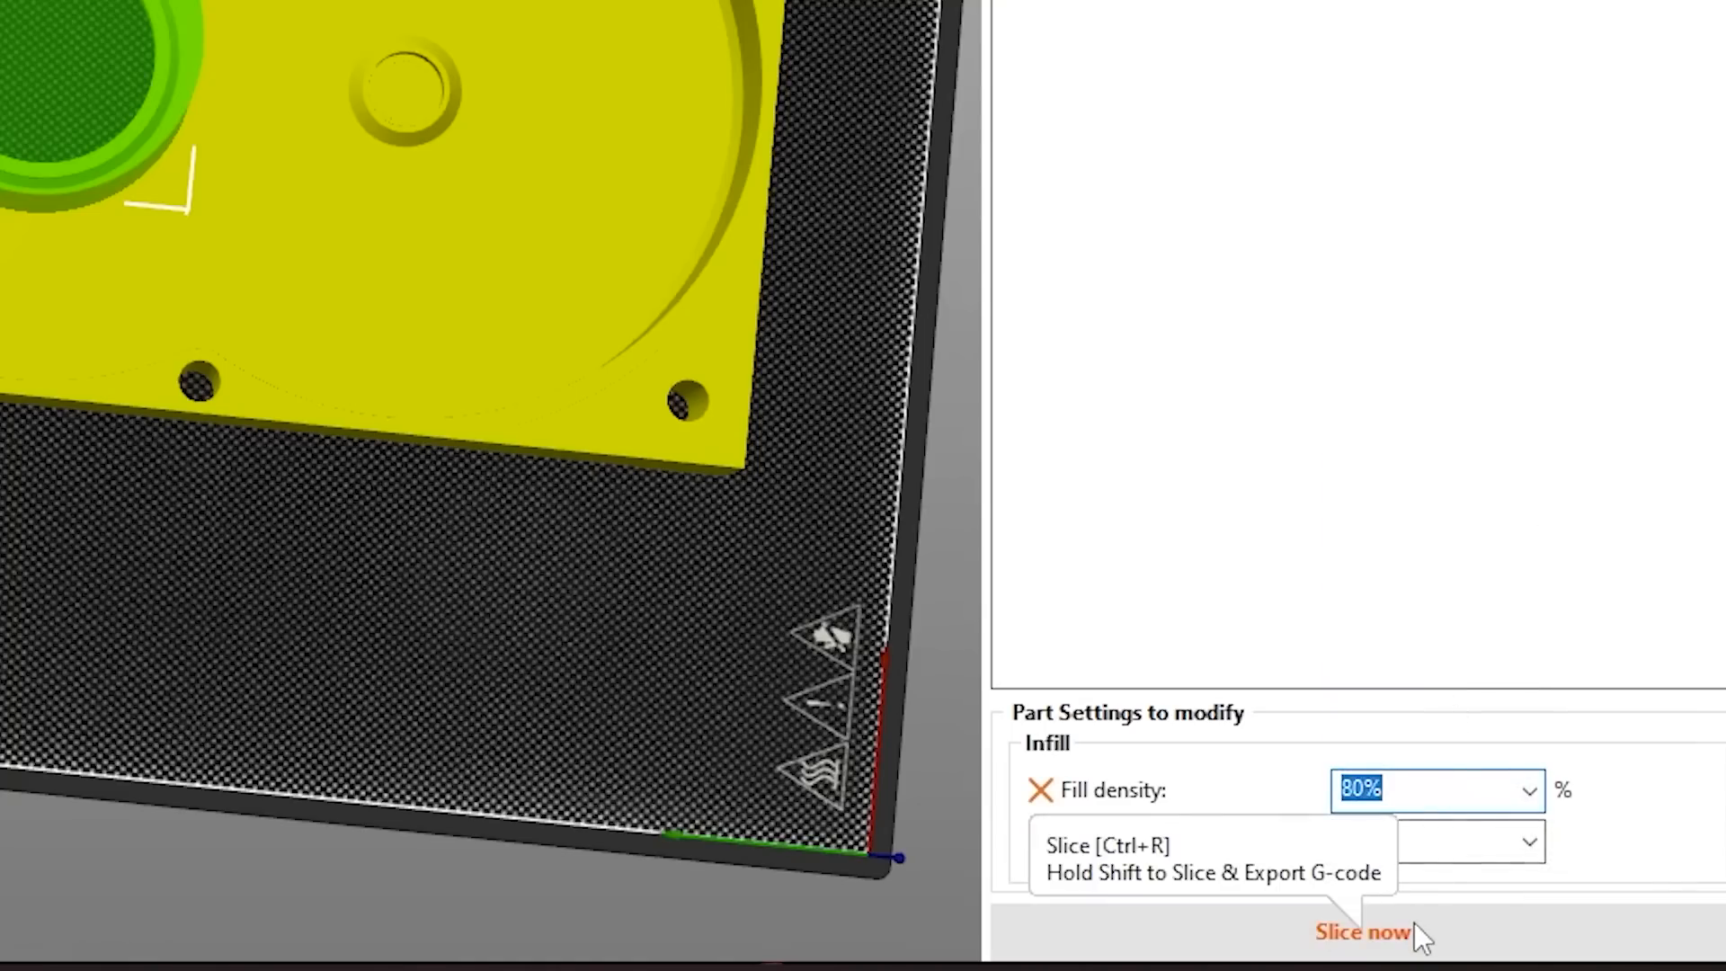
{"action": "left_click", "coordinate": [1361, 934]}
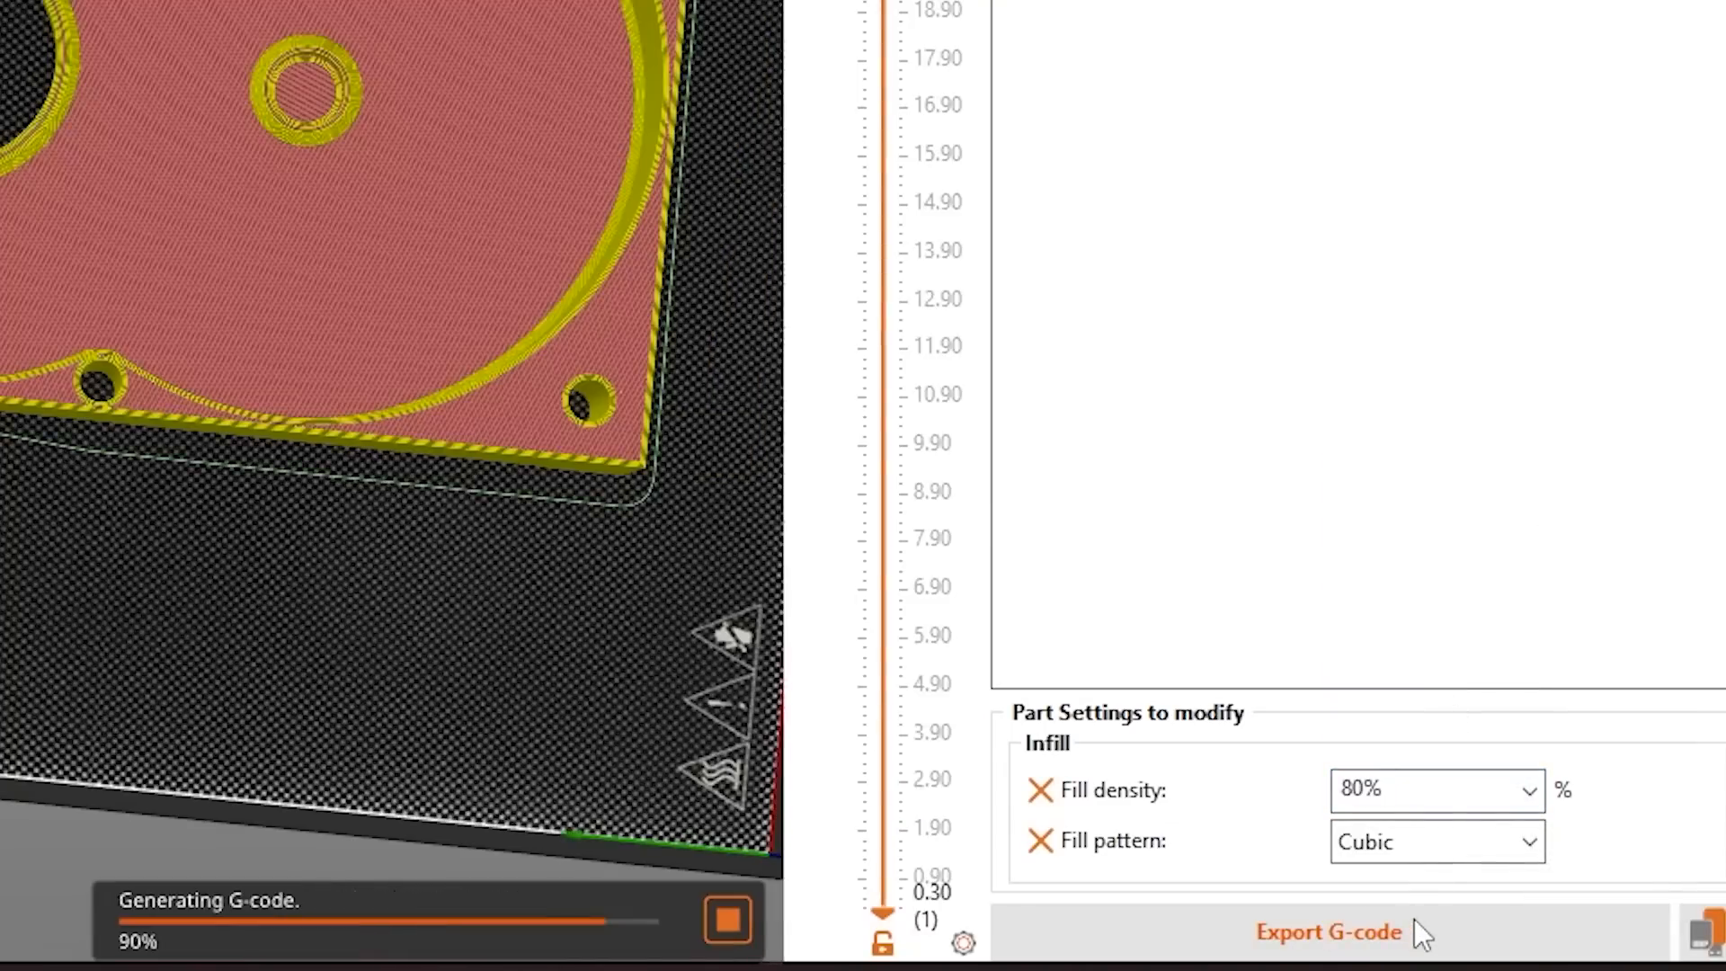
{"action": "left_click", "coordinate": [1327, 931]}
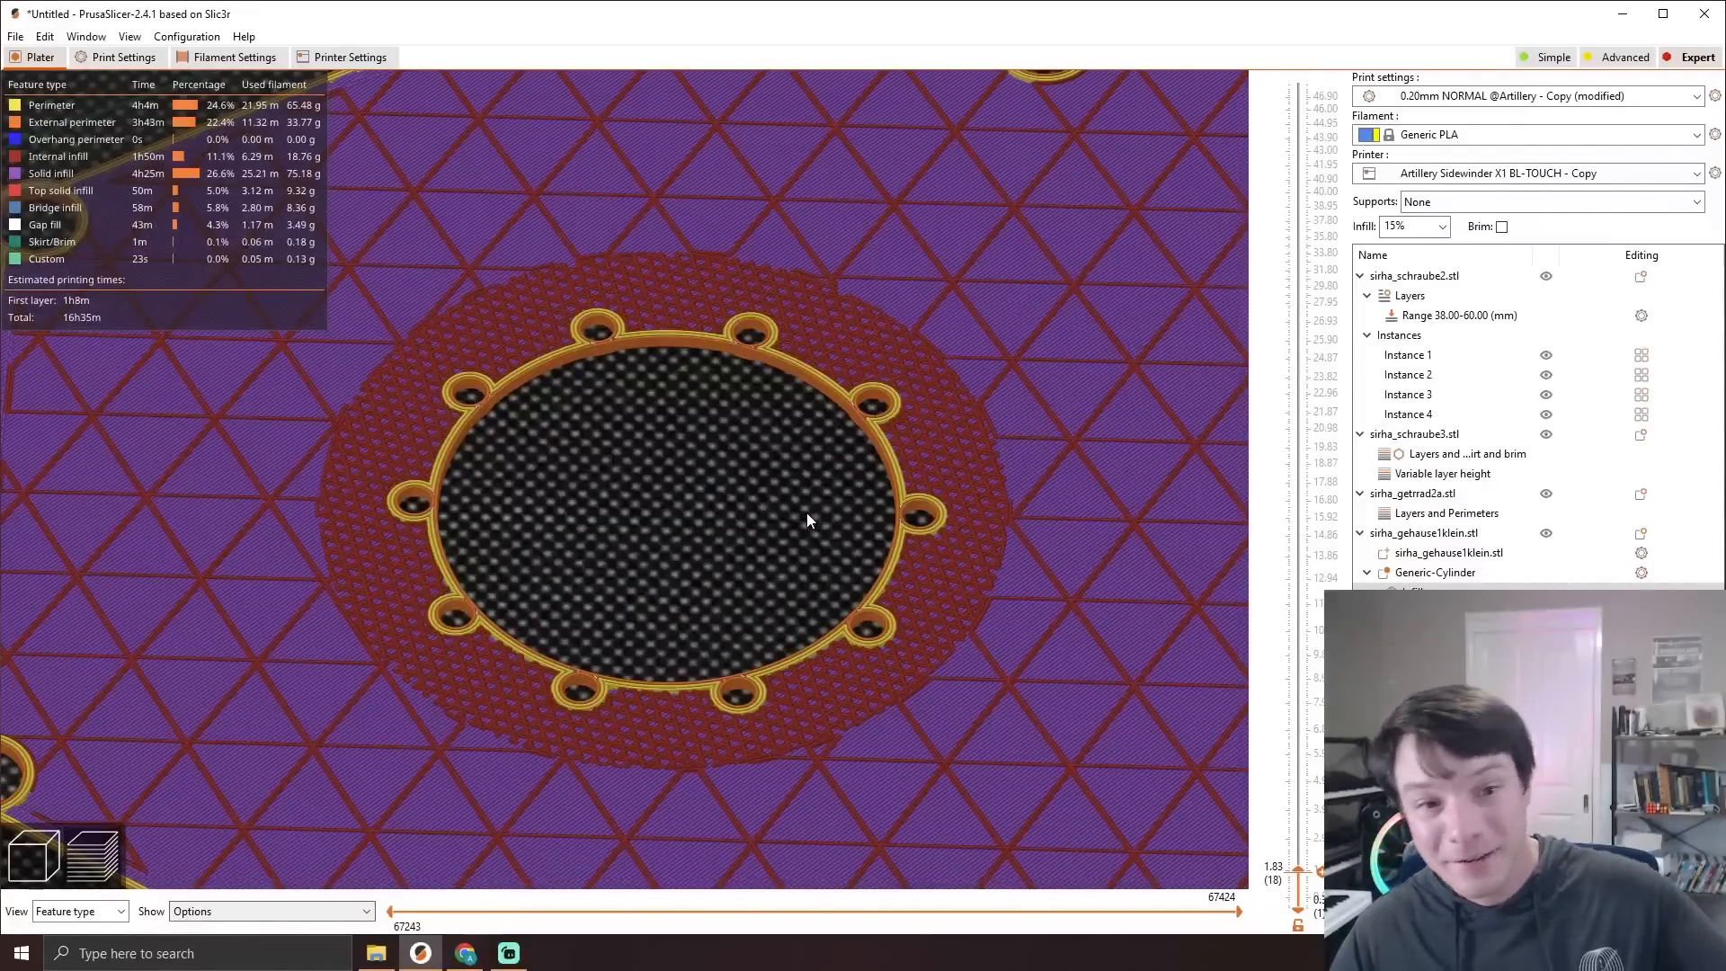
{"action": "mouse_move", "coordinate": [1253, 867]}
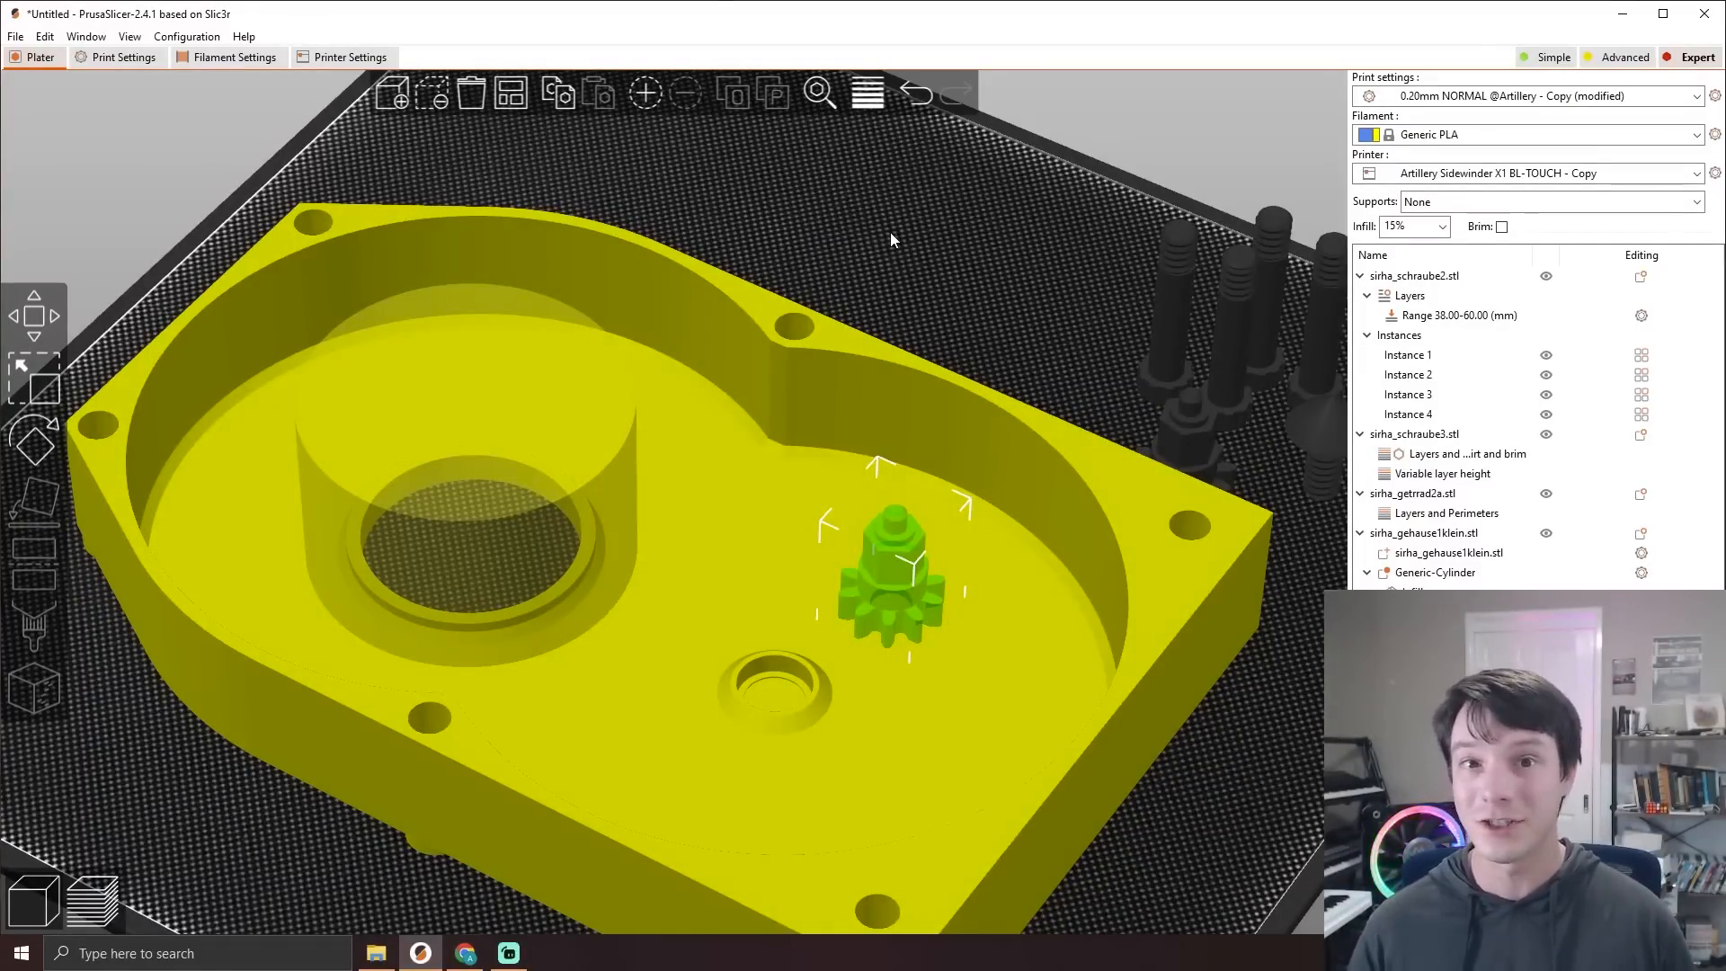
Step: Start Add (Ctrl+I) to bring up the model import file chooser
{"action": "left_click", "coordinate": [390, 92]}
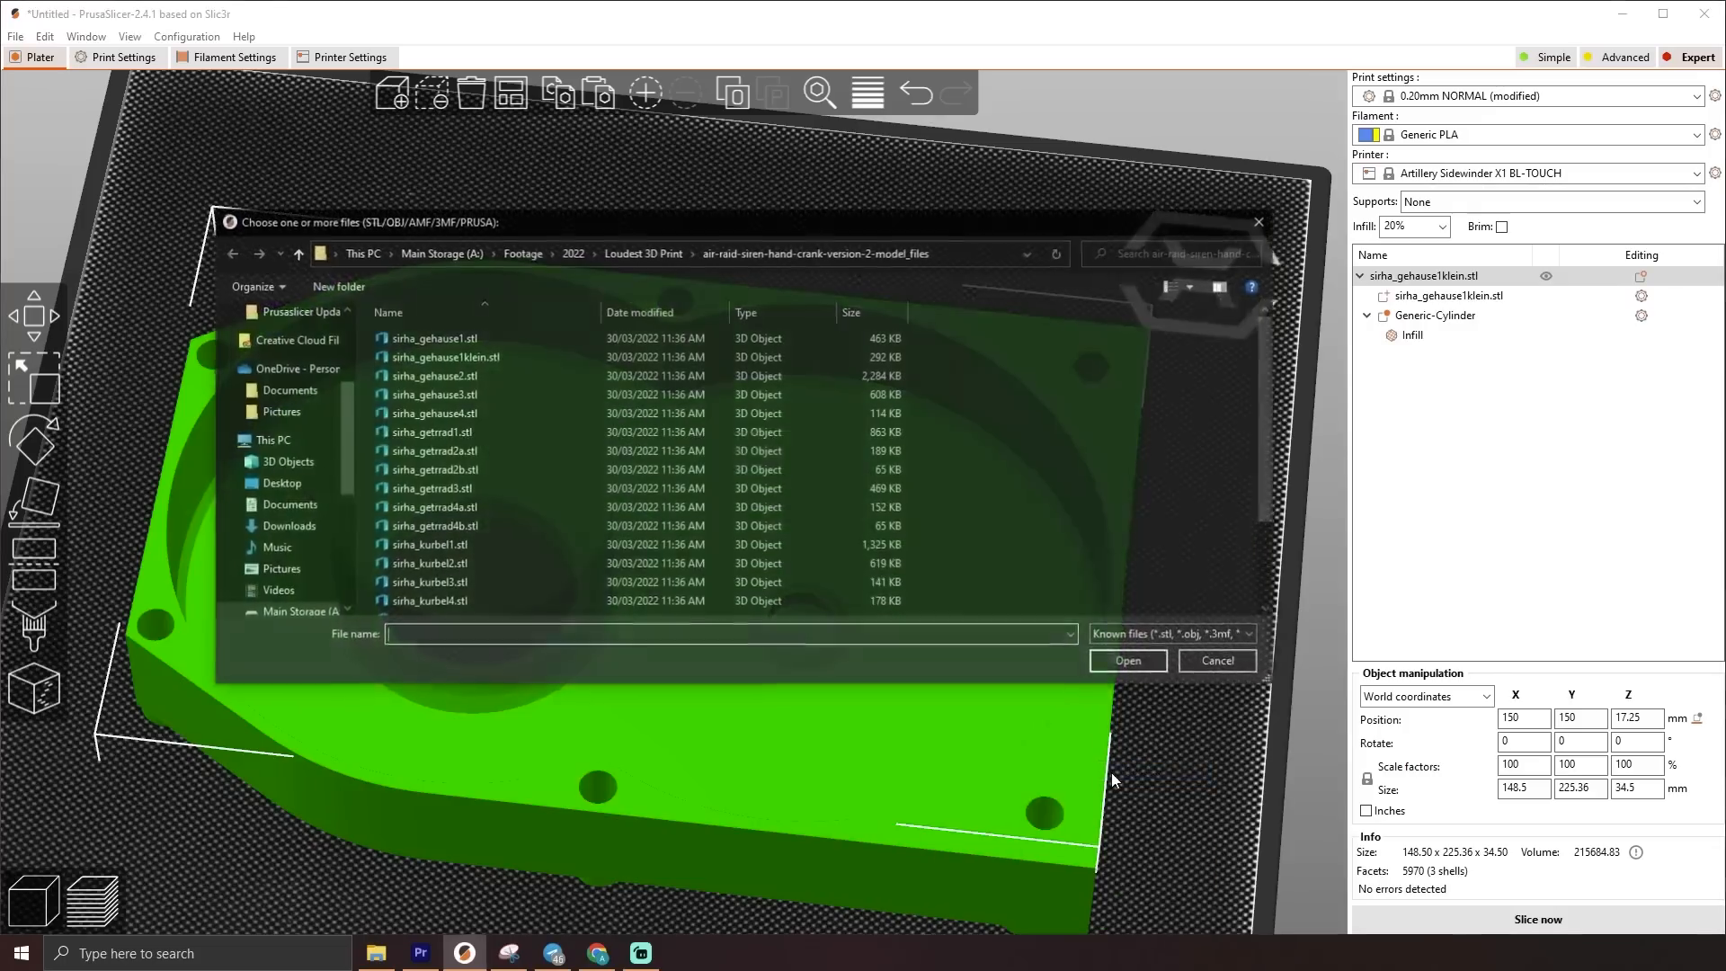
Step: Import the sirha STL parts from the air-raid-siren model_files folder onto the plate
{"action": "left_click", "coordinate": [432, 449]}
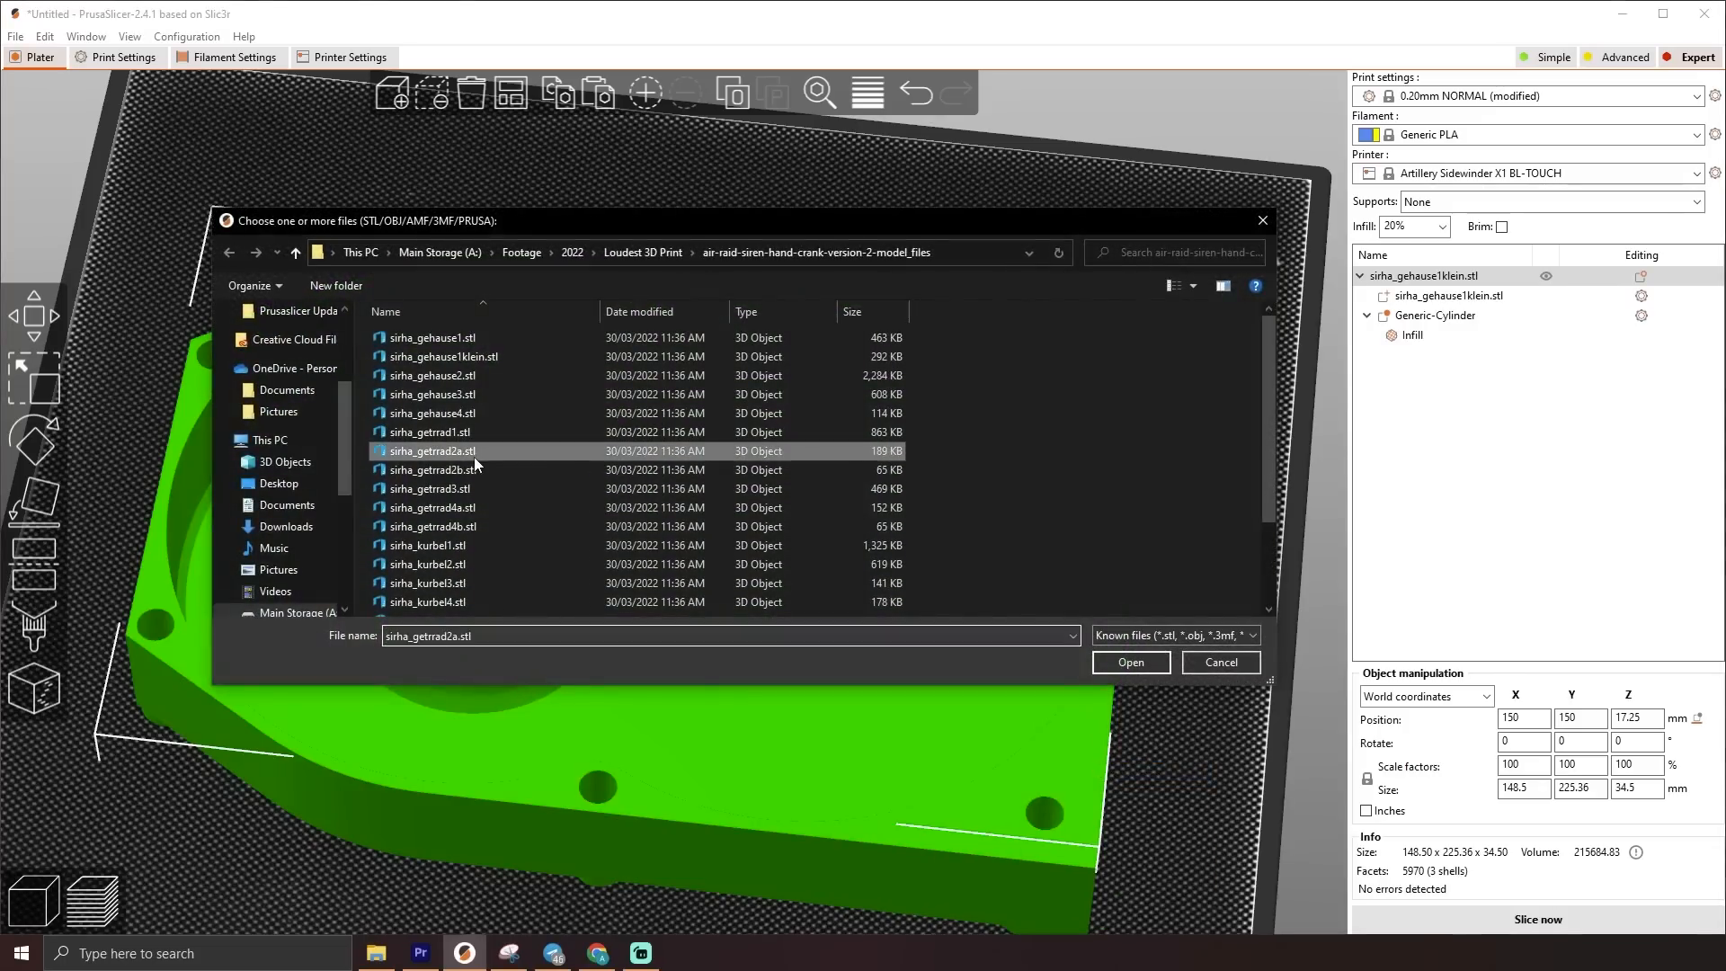
{"action": "left_click", "coordinate": [1130, 662]}
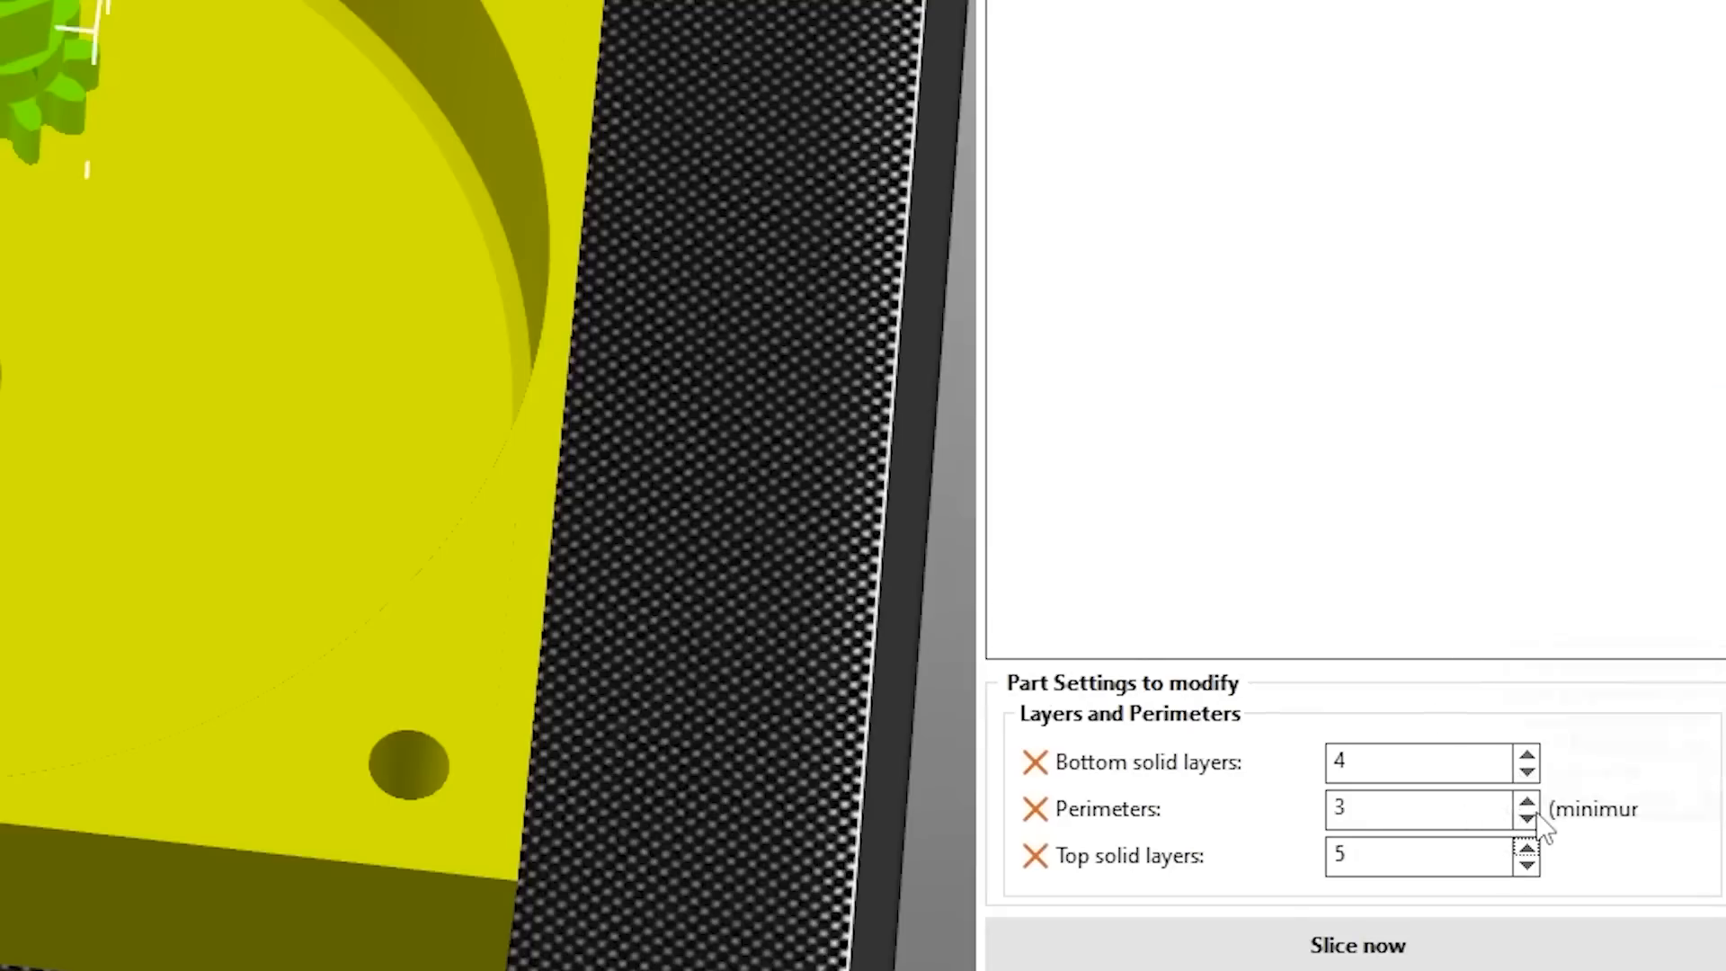
{"action": "left_click", "coordinate": [1529, 802]}
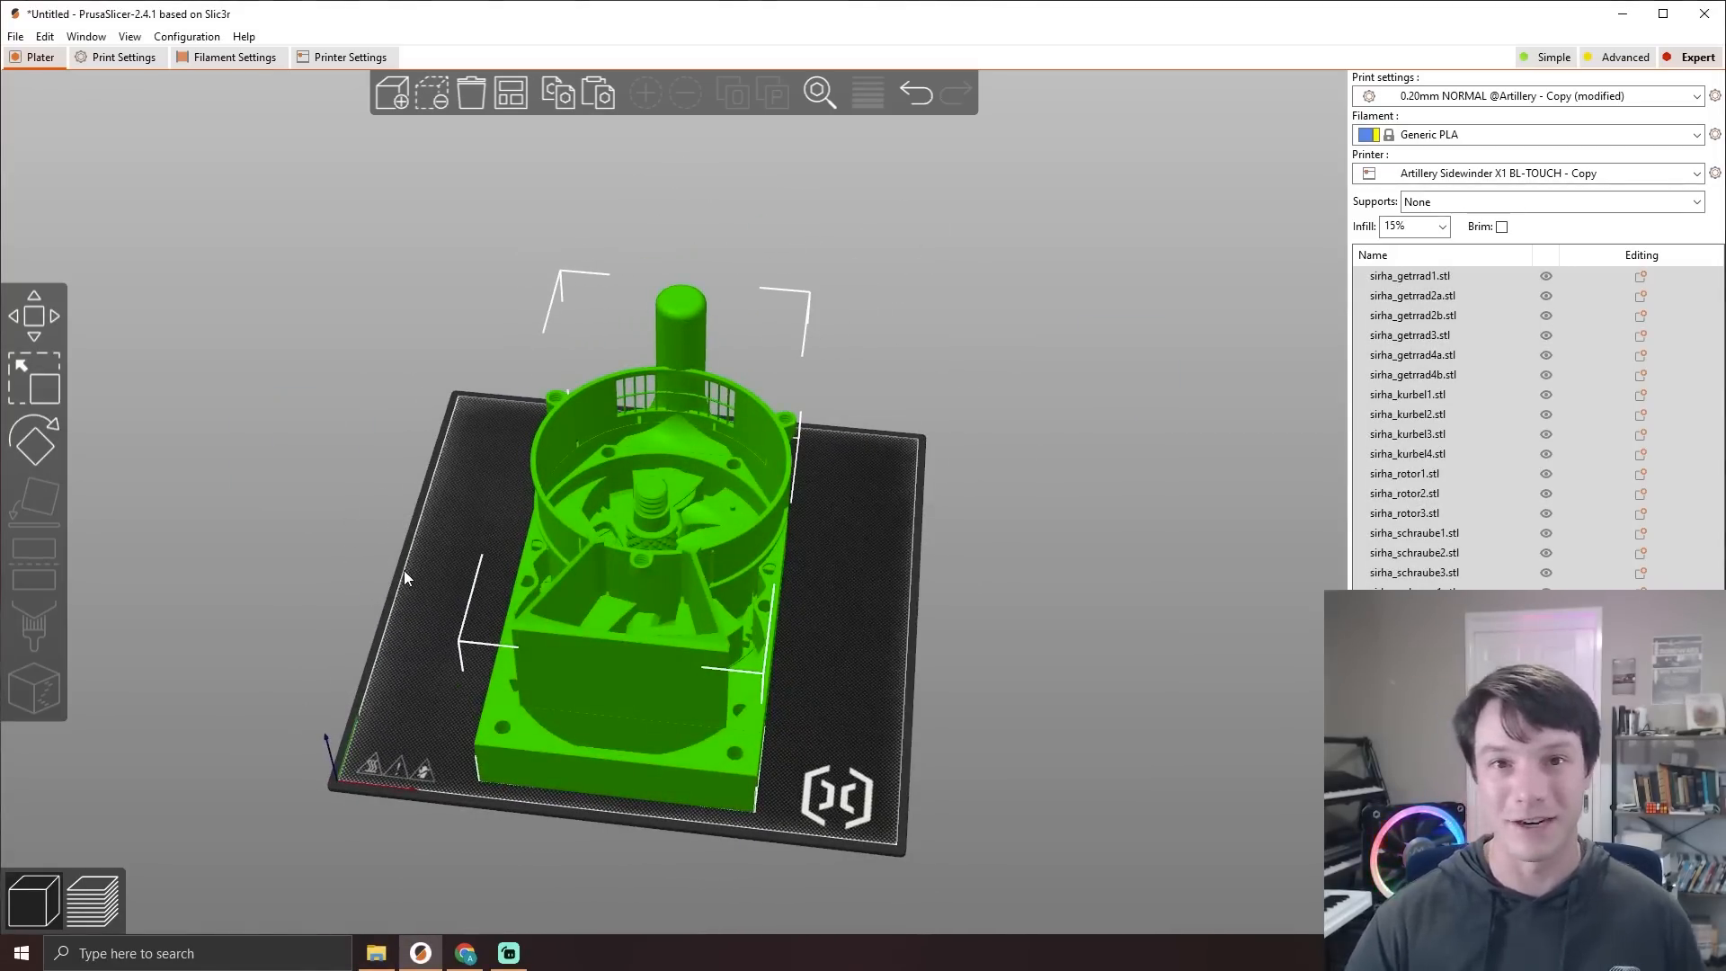
Step: Zoom out to view all siren parts piled at the bed centre
{"action": "scroll", "scroll_direction": "down", "scroll_amount": 3}
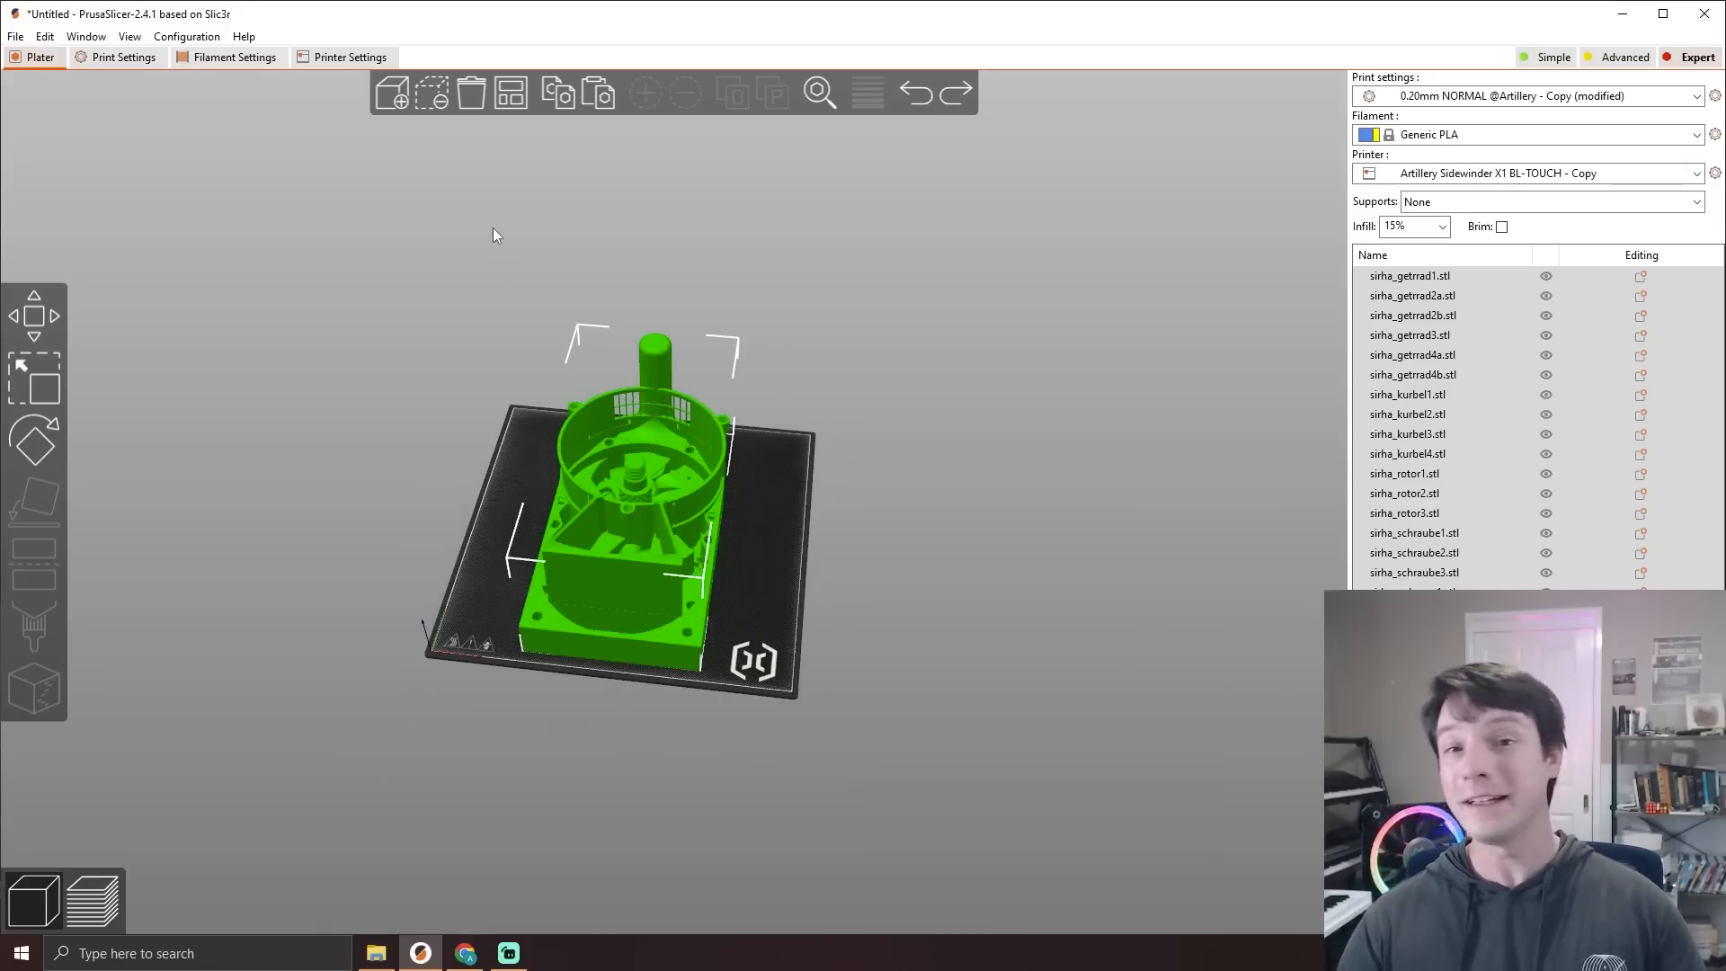
Step: Auto-arrange all siren parts across the bed, then deselect everything
{"action": "left_click", "coordinate": [509, 92]}
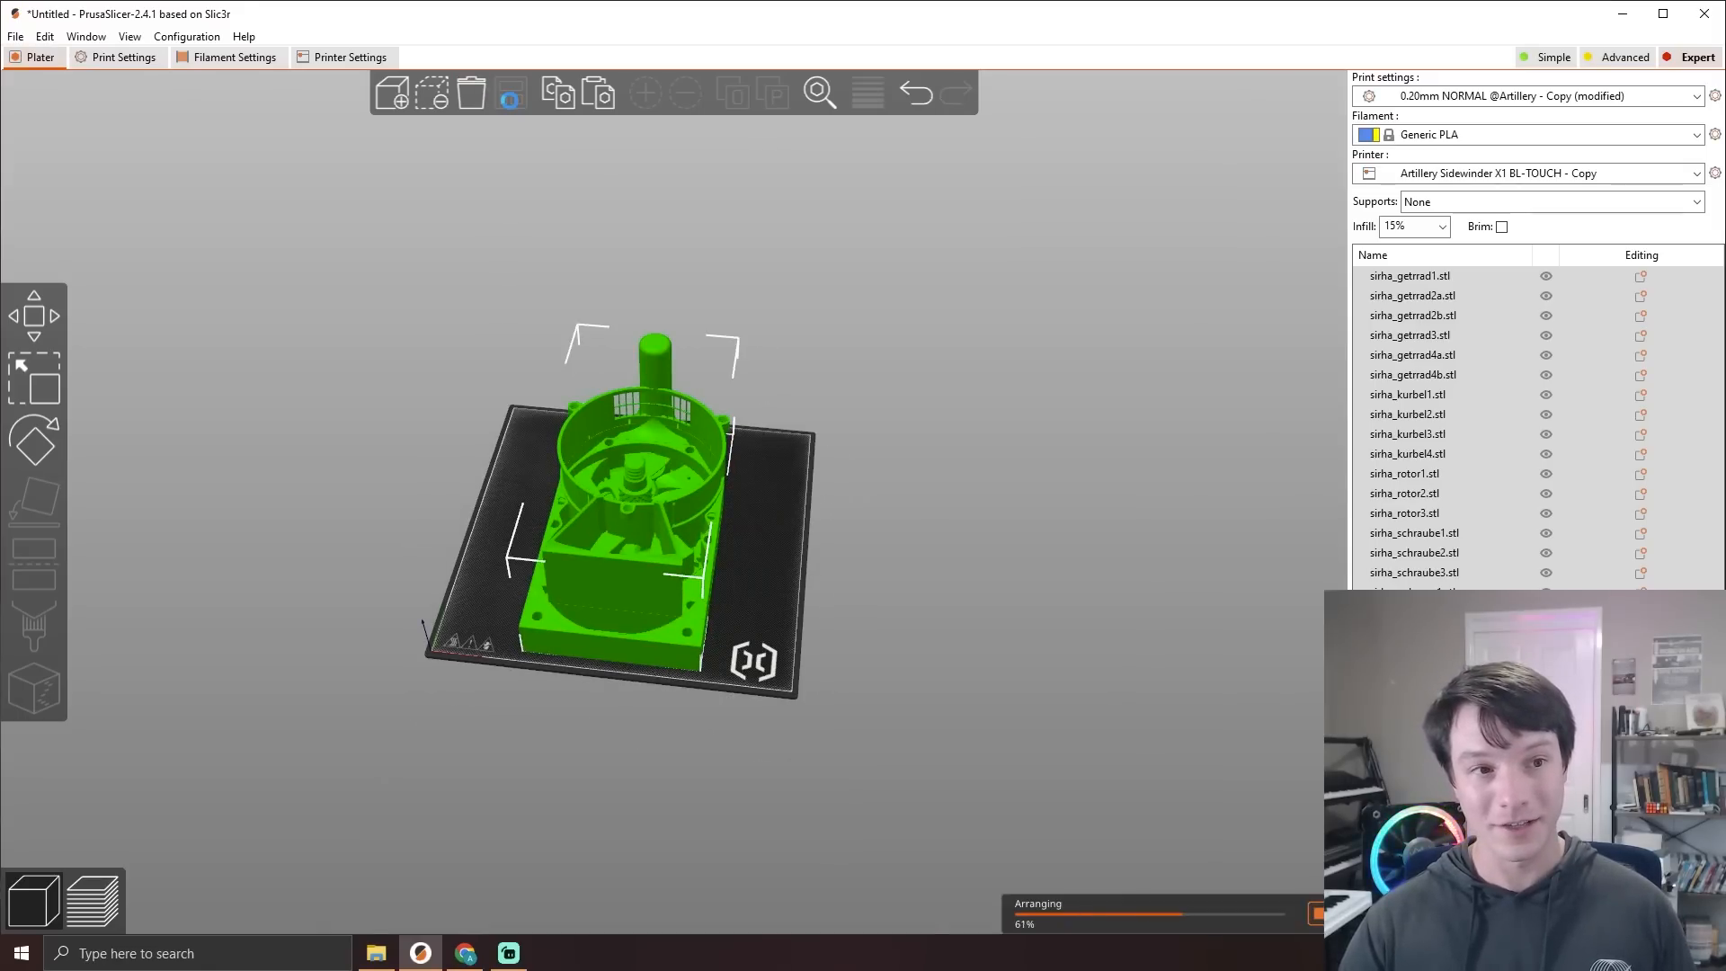
{"action": "left_click", "coordinate": [511, 92]}
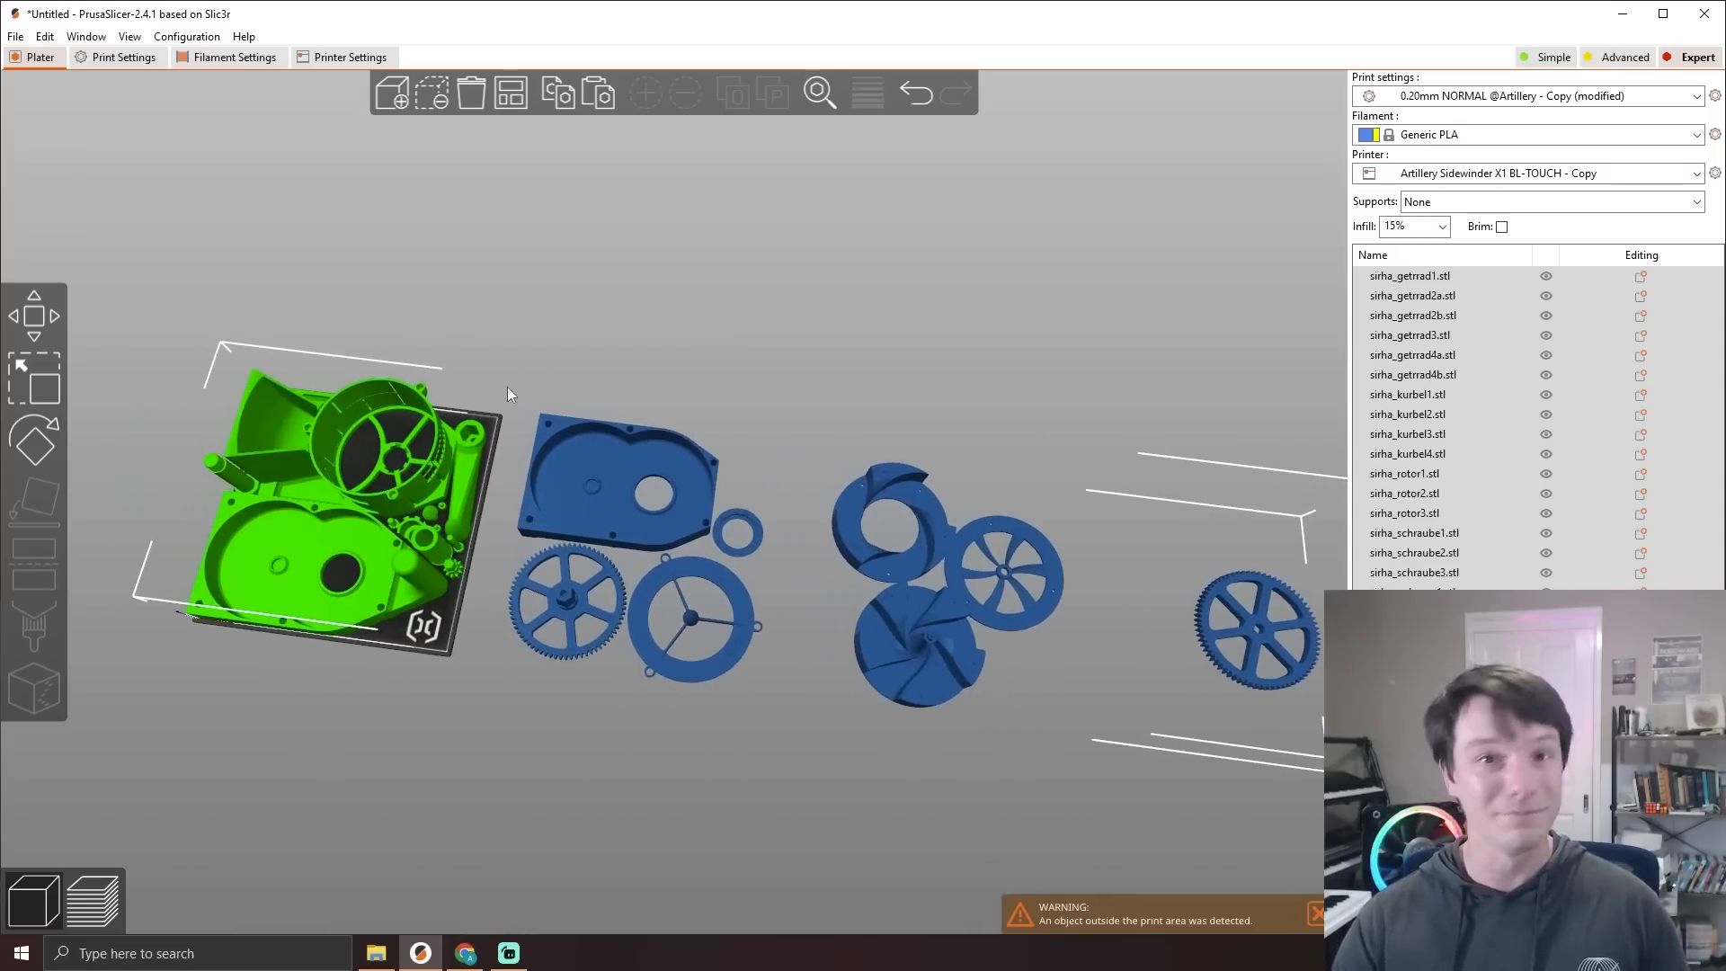
{"action": "left_click", "coordinate": [87, 899]}
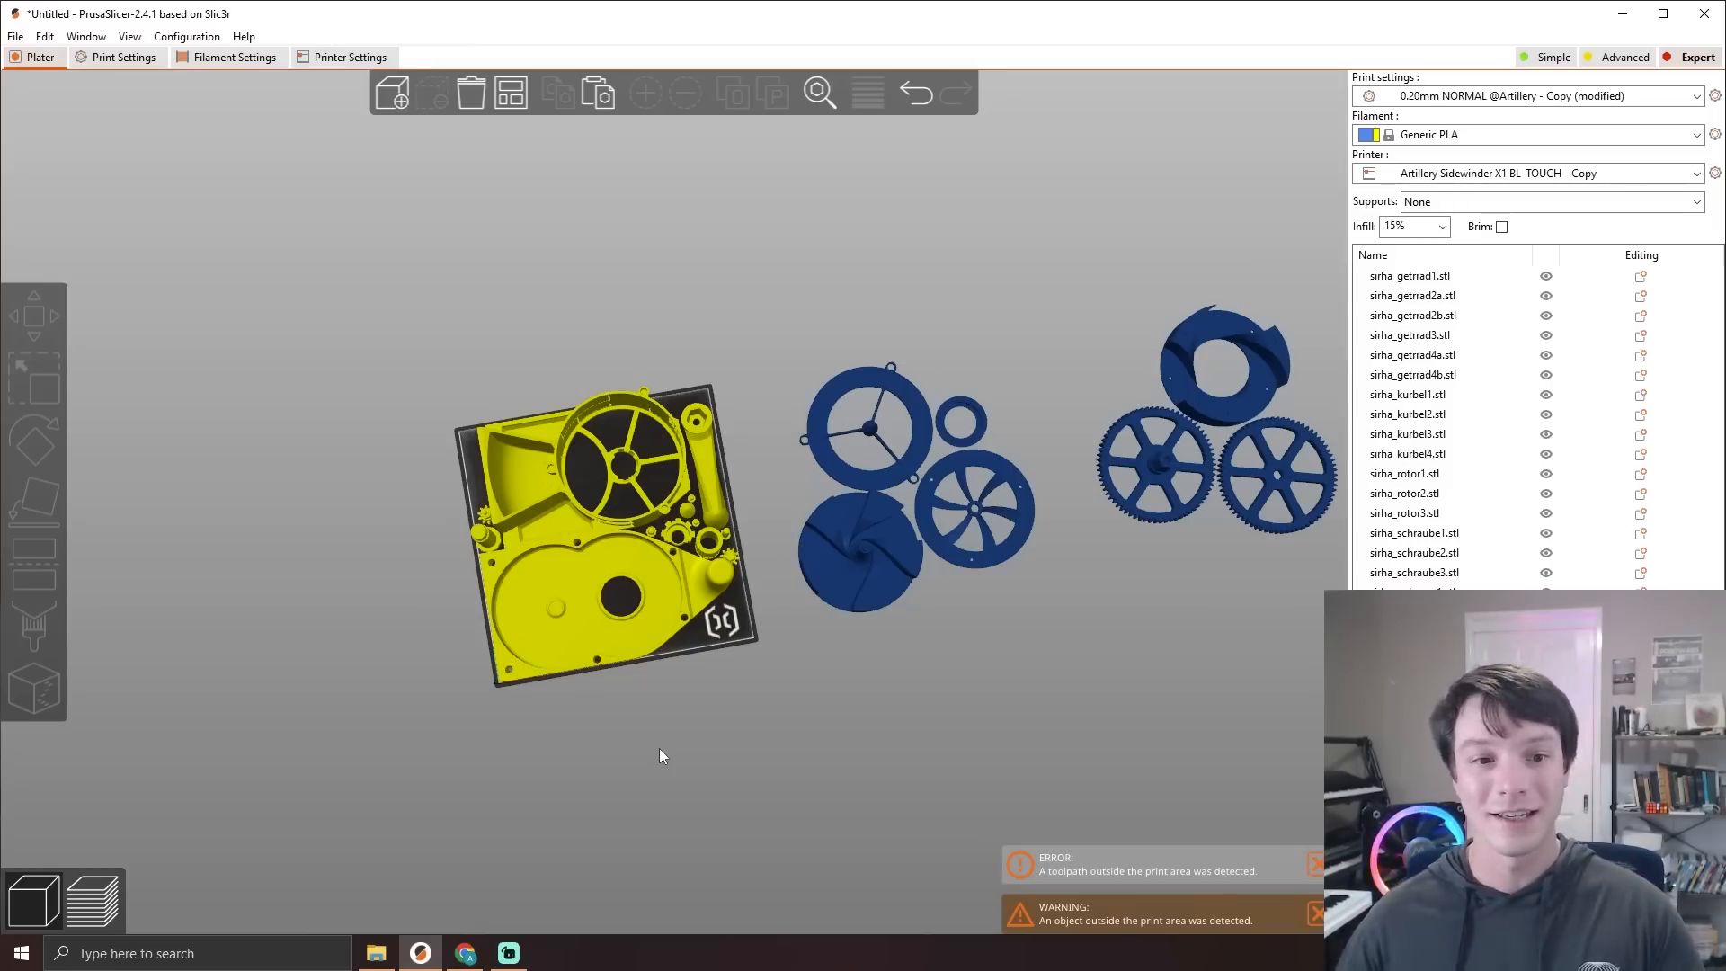
Step: Place a housing half, the Make It Loud ring, a large gear and small pieces on the bed
{"action": "left_click", "coordinate": [600, 529]}
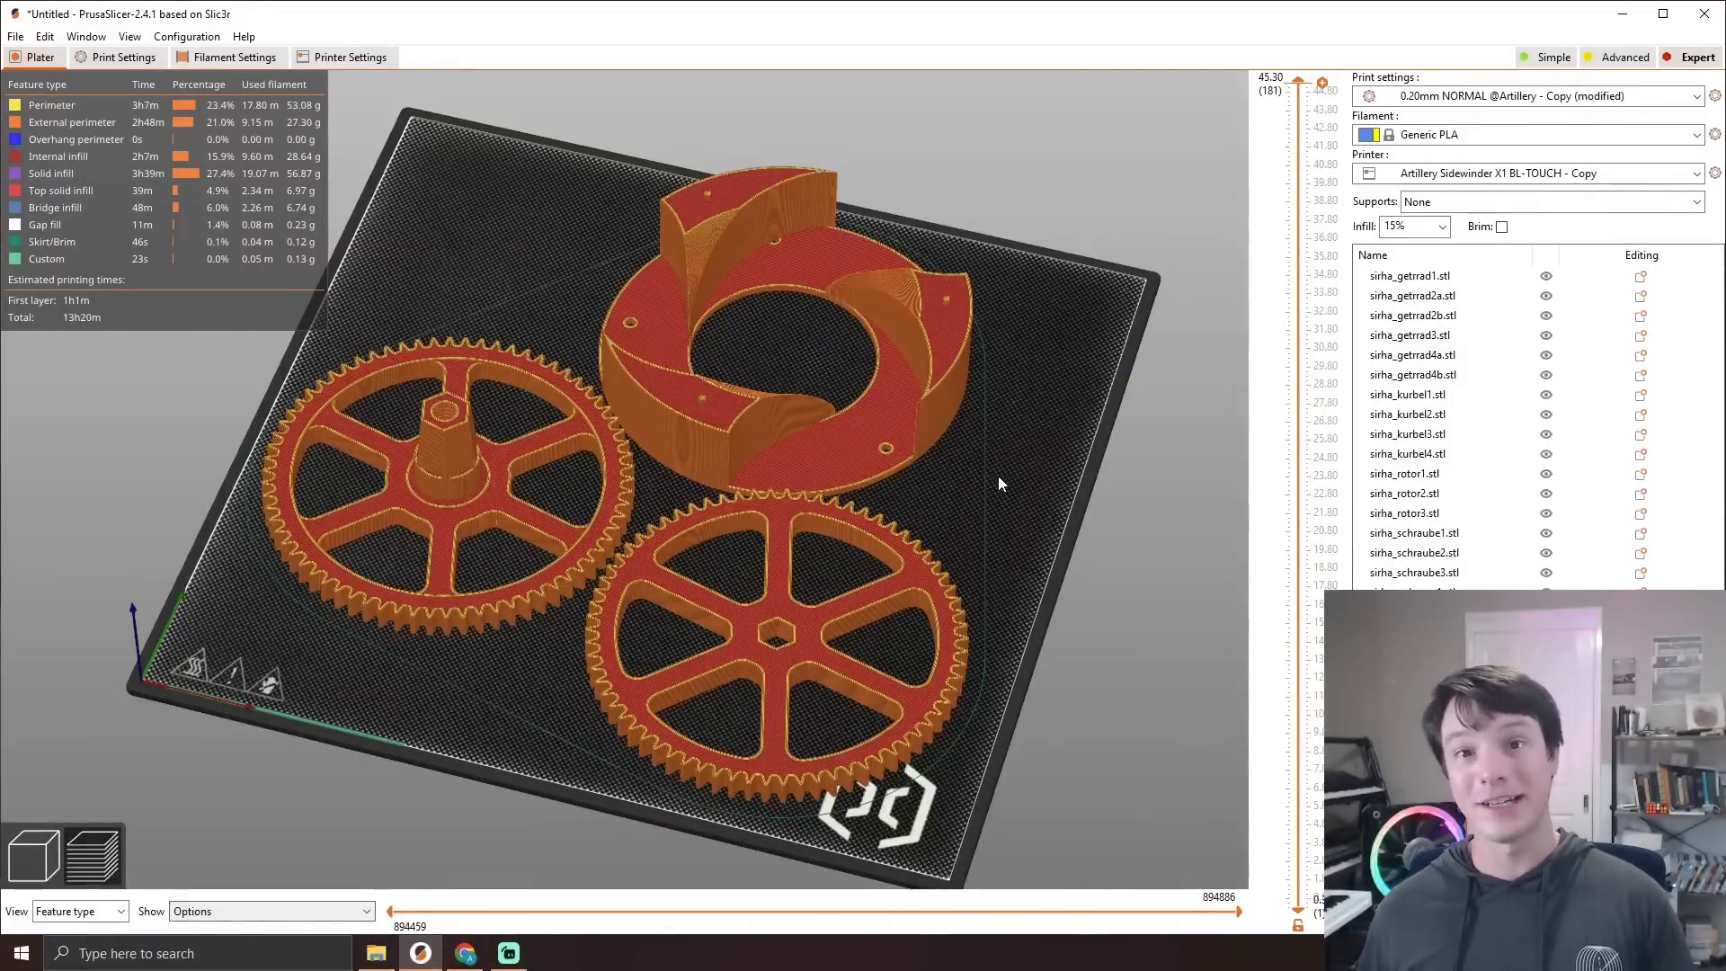
{"action": "mouse_move", "coordinate": [995, 484]}
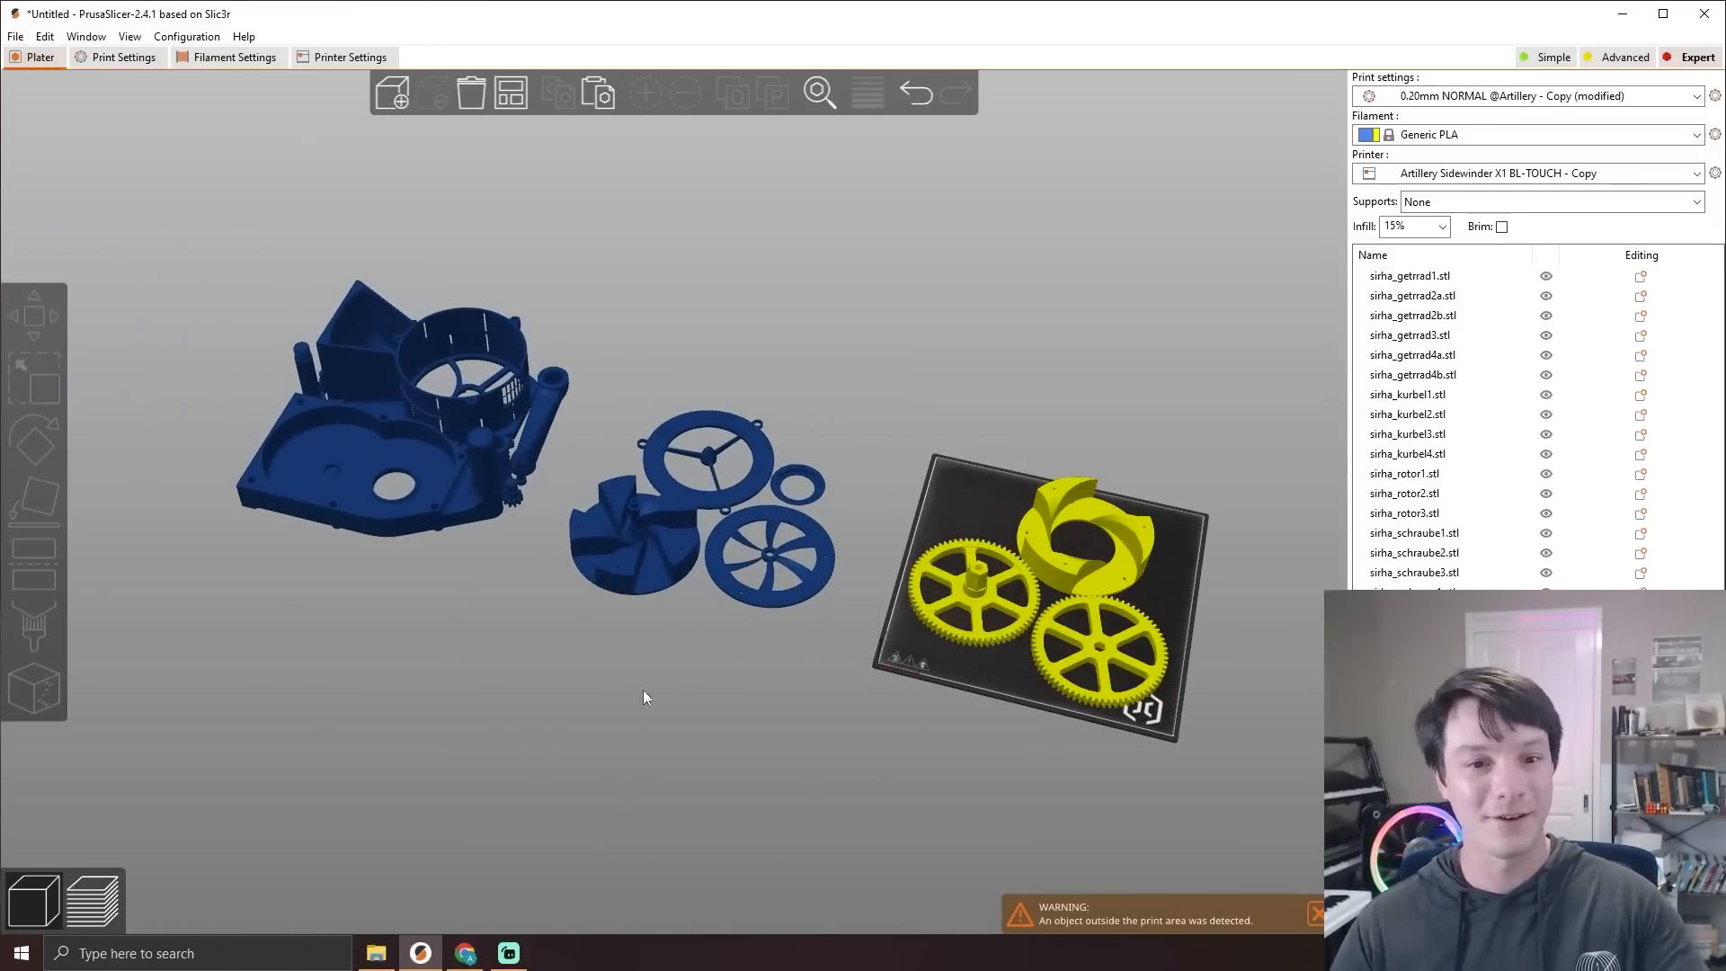
{"action": "mouse_move", "coordinate": [509, 689]}
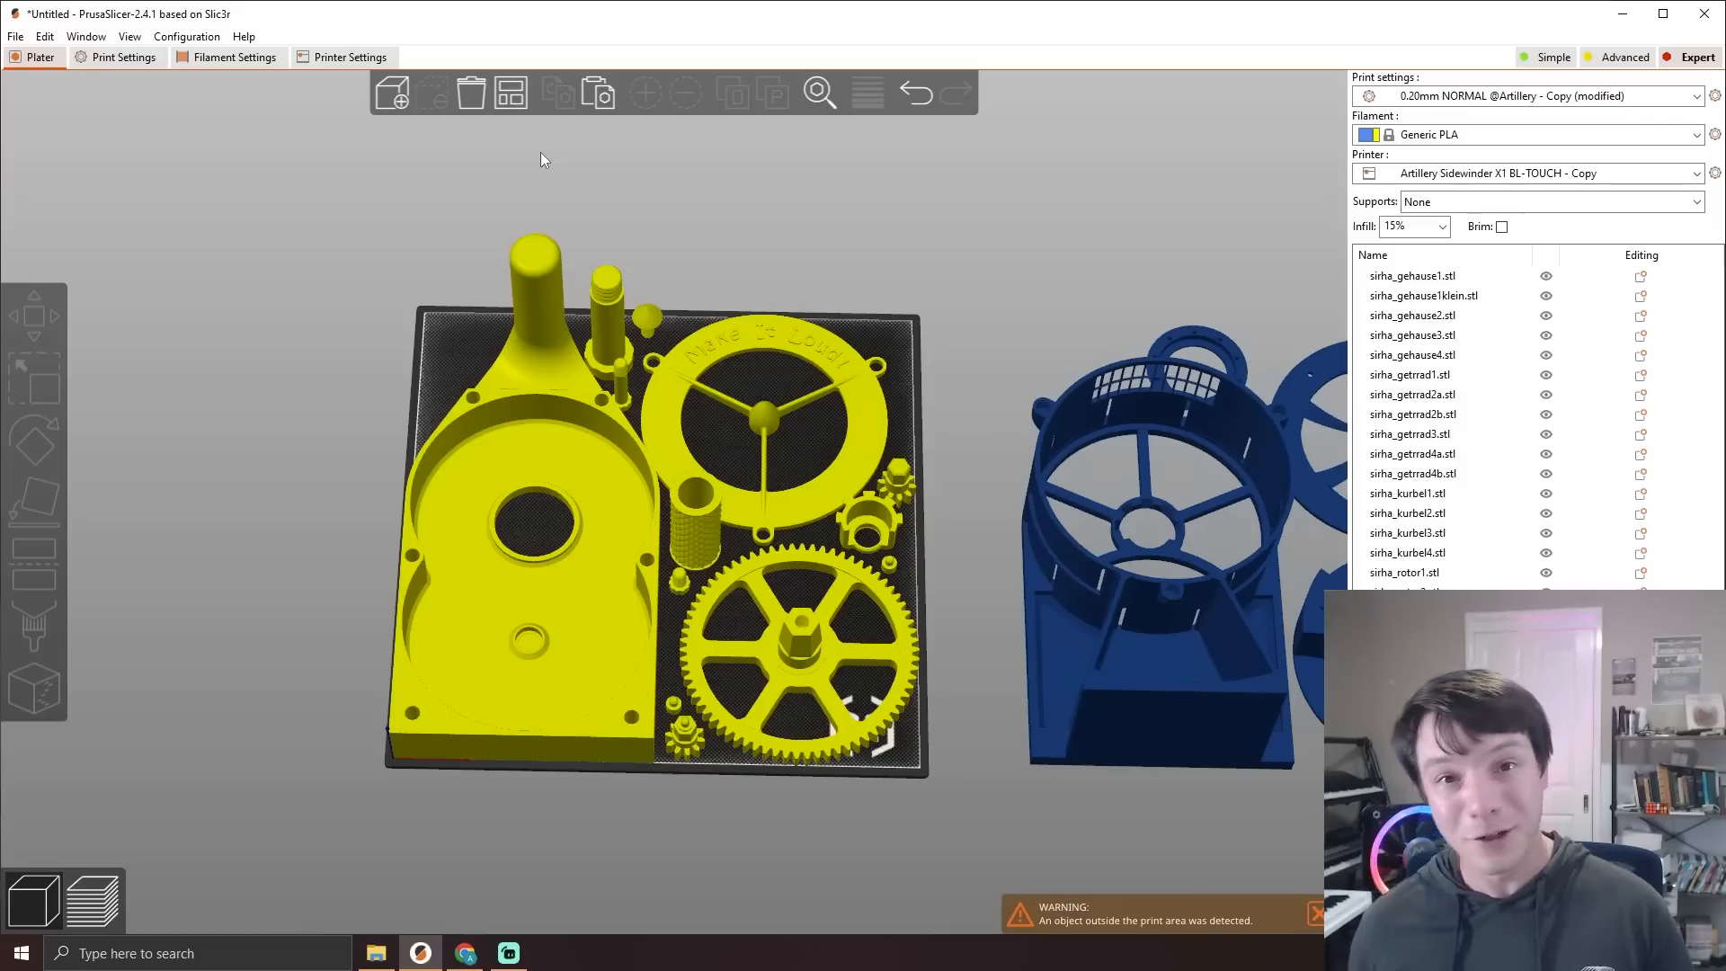
Step: Keep arrange spacing at 2.00 mm and enable rotations (slow) in the Arrange options
{"action": "left_click", "coordinate": [509, 91]}
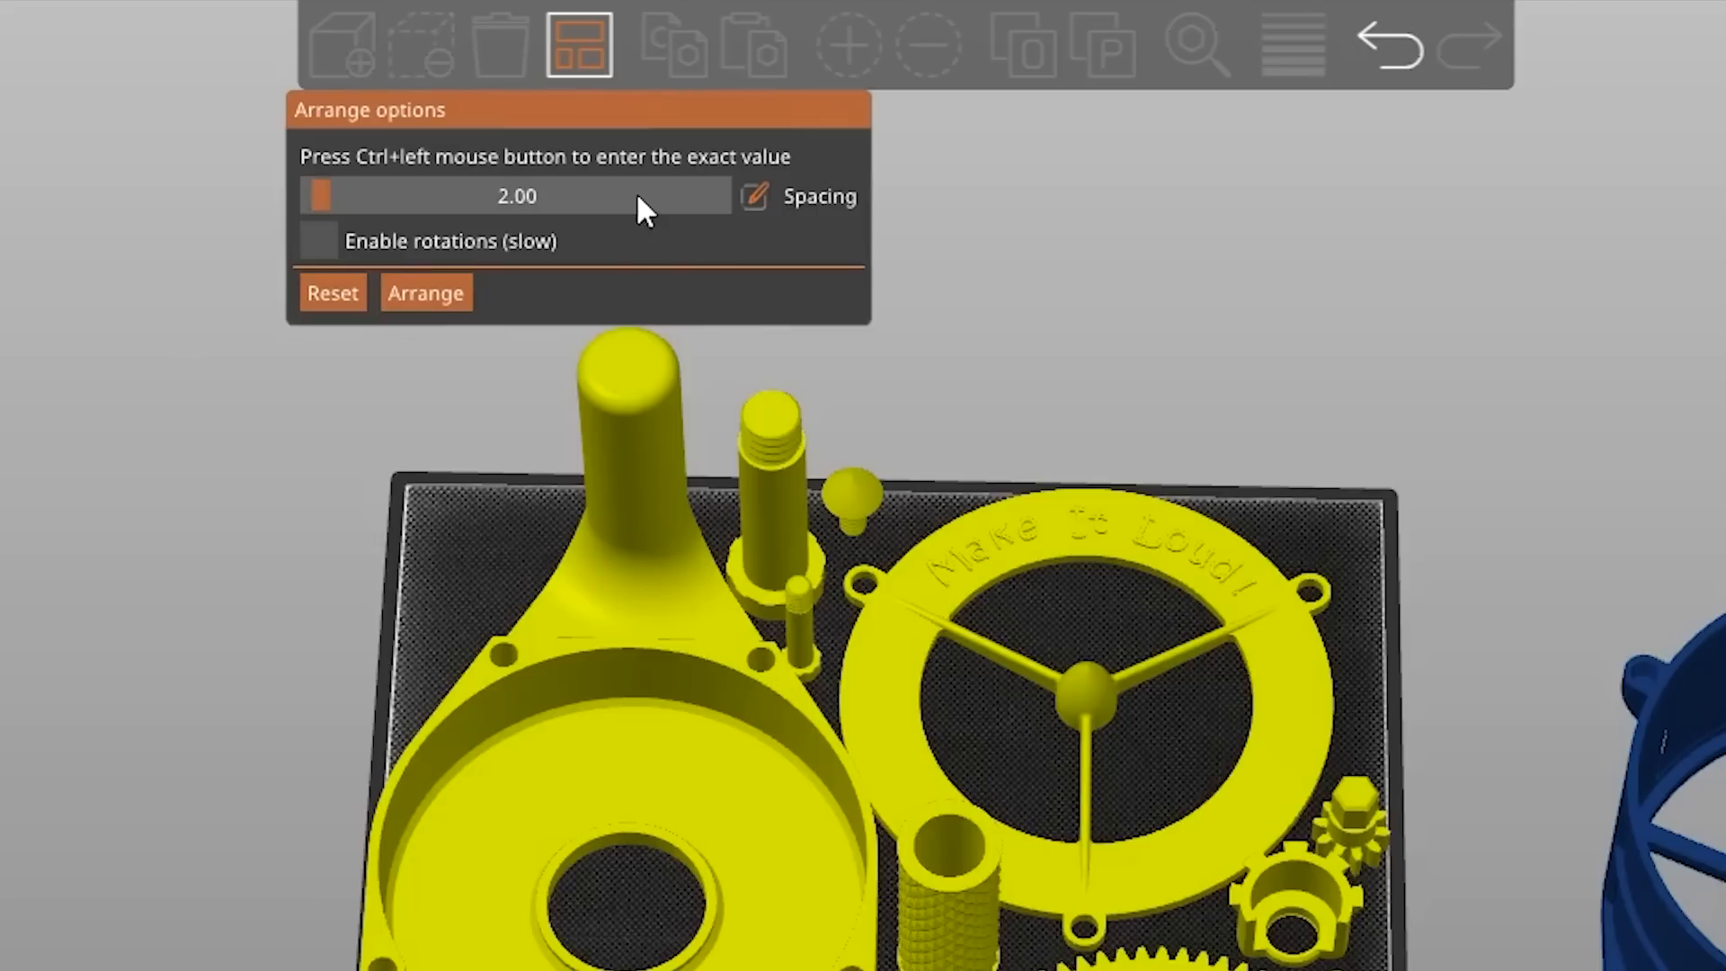
{"action": "mouse_move", "coordinate": [572, 274]}
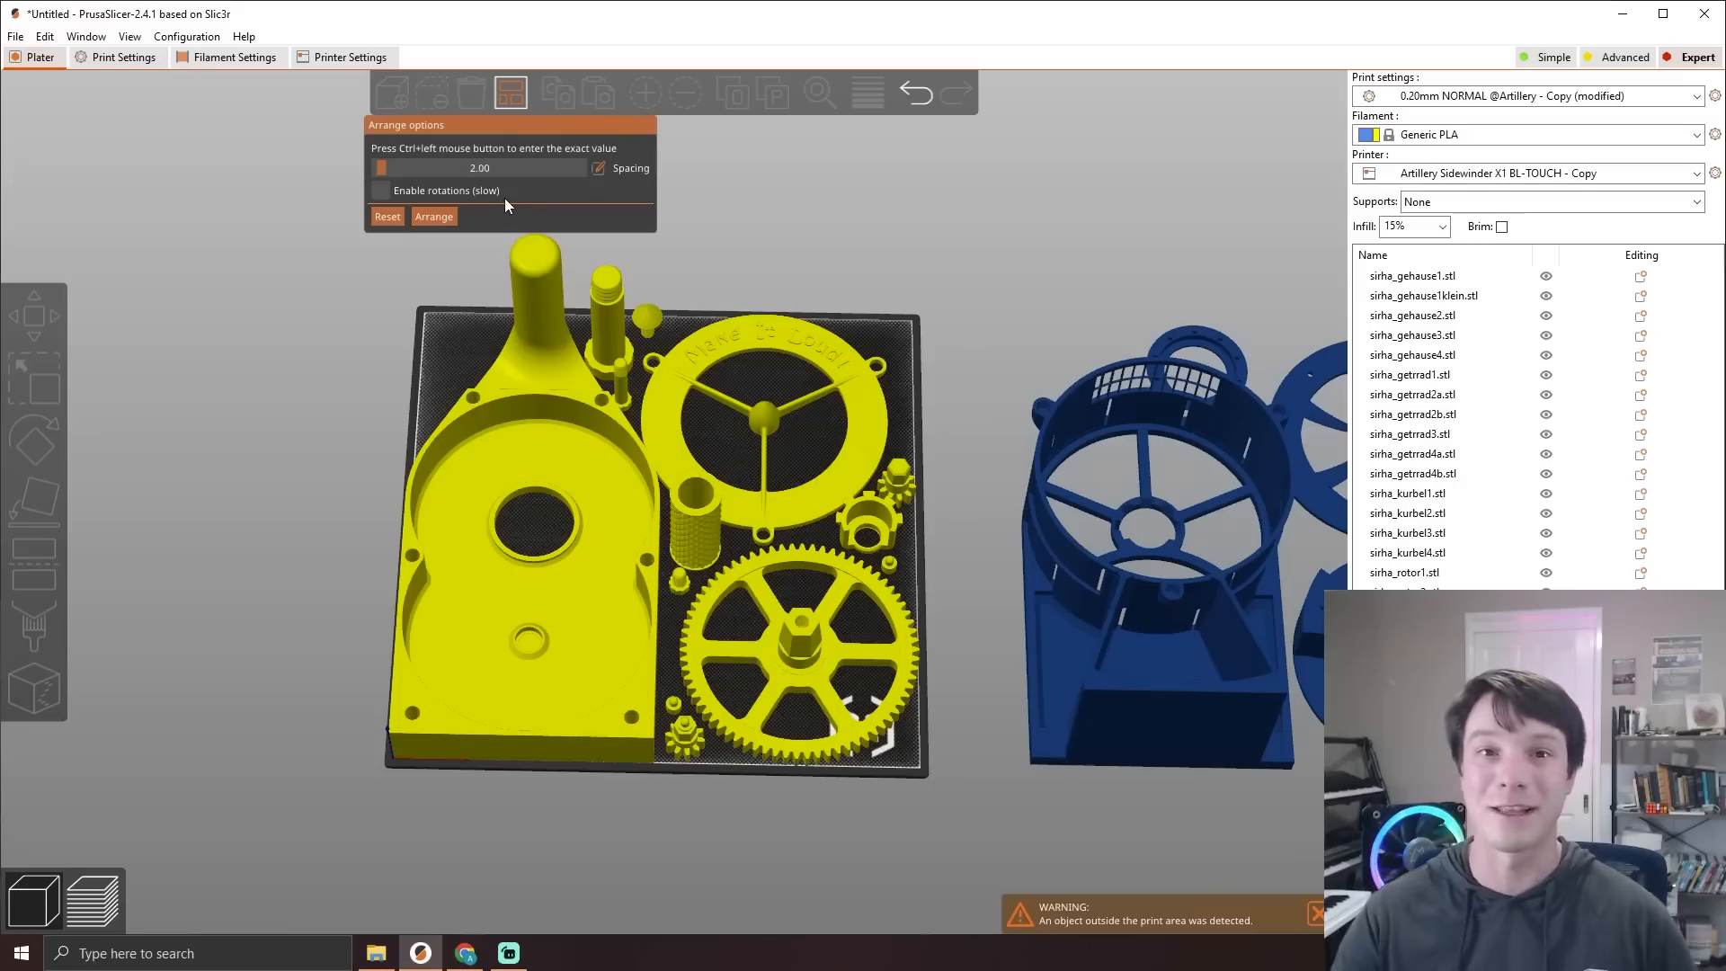
{"action": "left_click", "coordinate": [380, 189]}
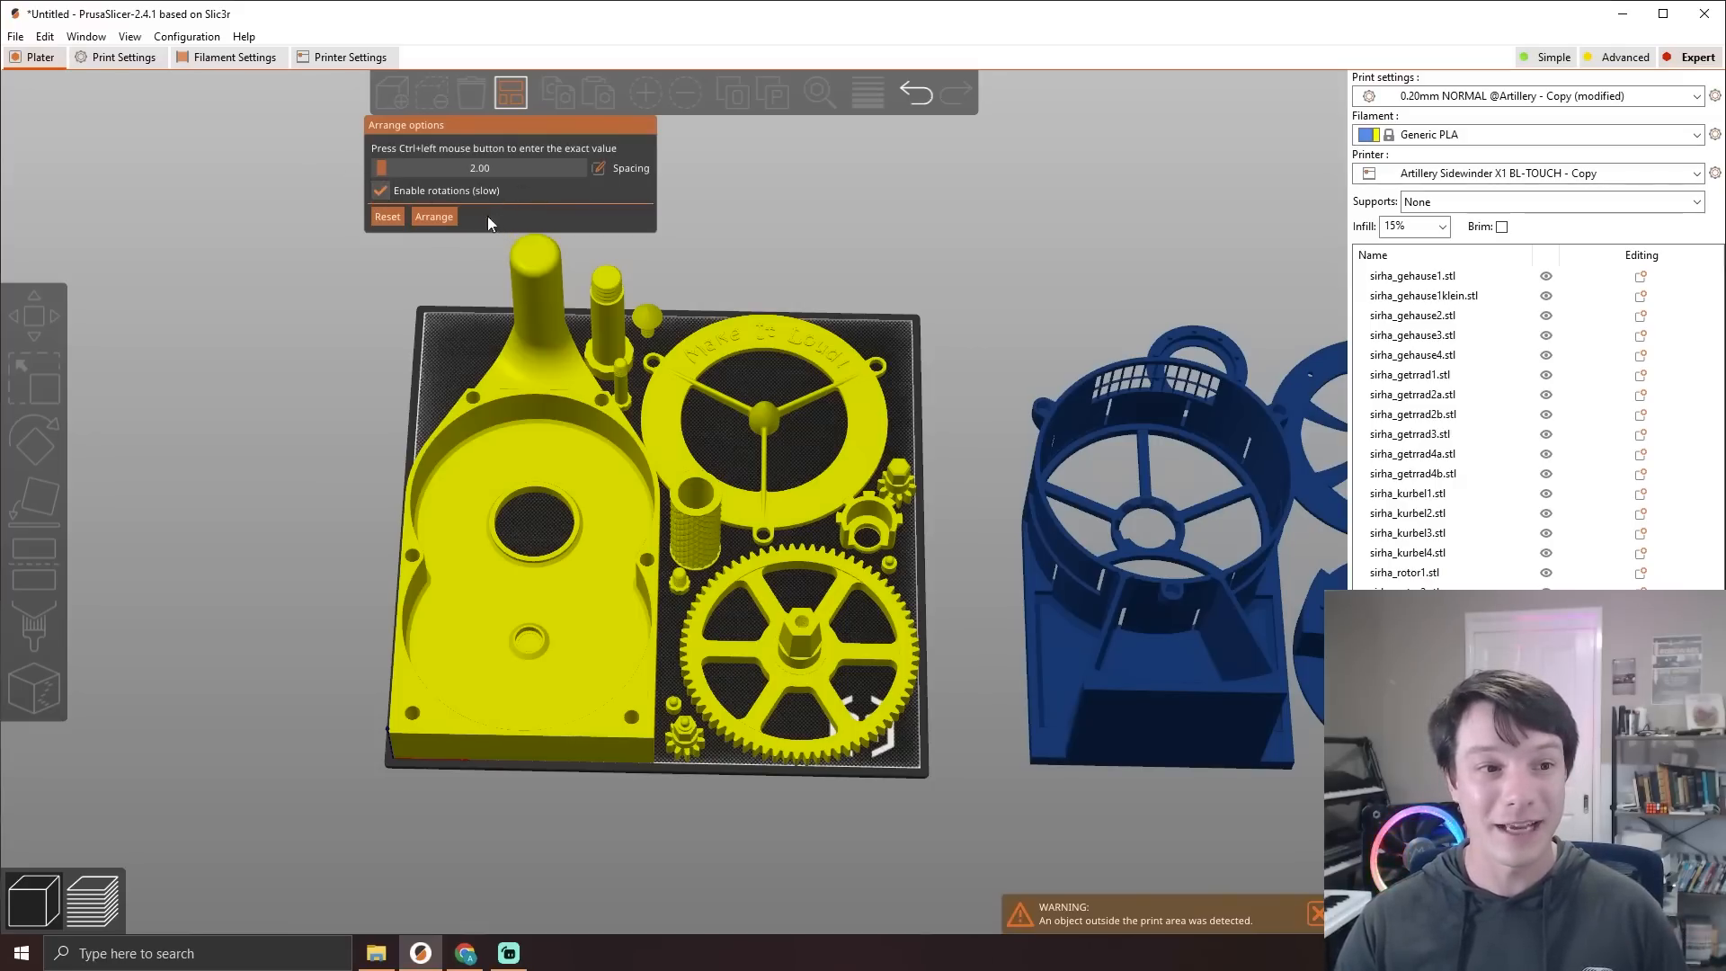
Step: Repack the plate with rotation so the housing halves, crank, ring and gears fit tightly
{"action": "left_click", "coordinate": [434, 216]}
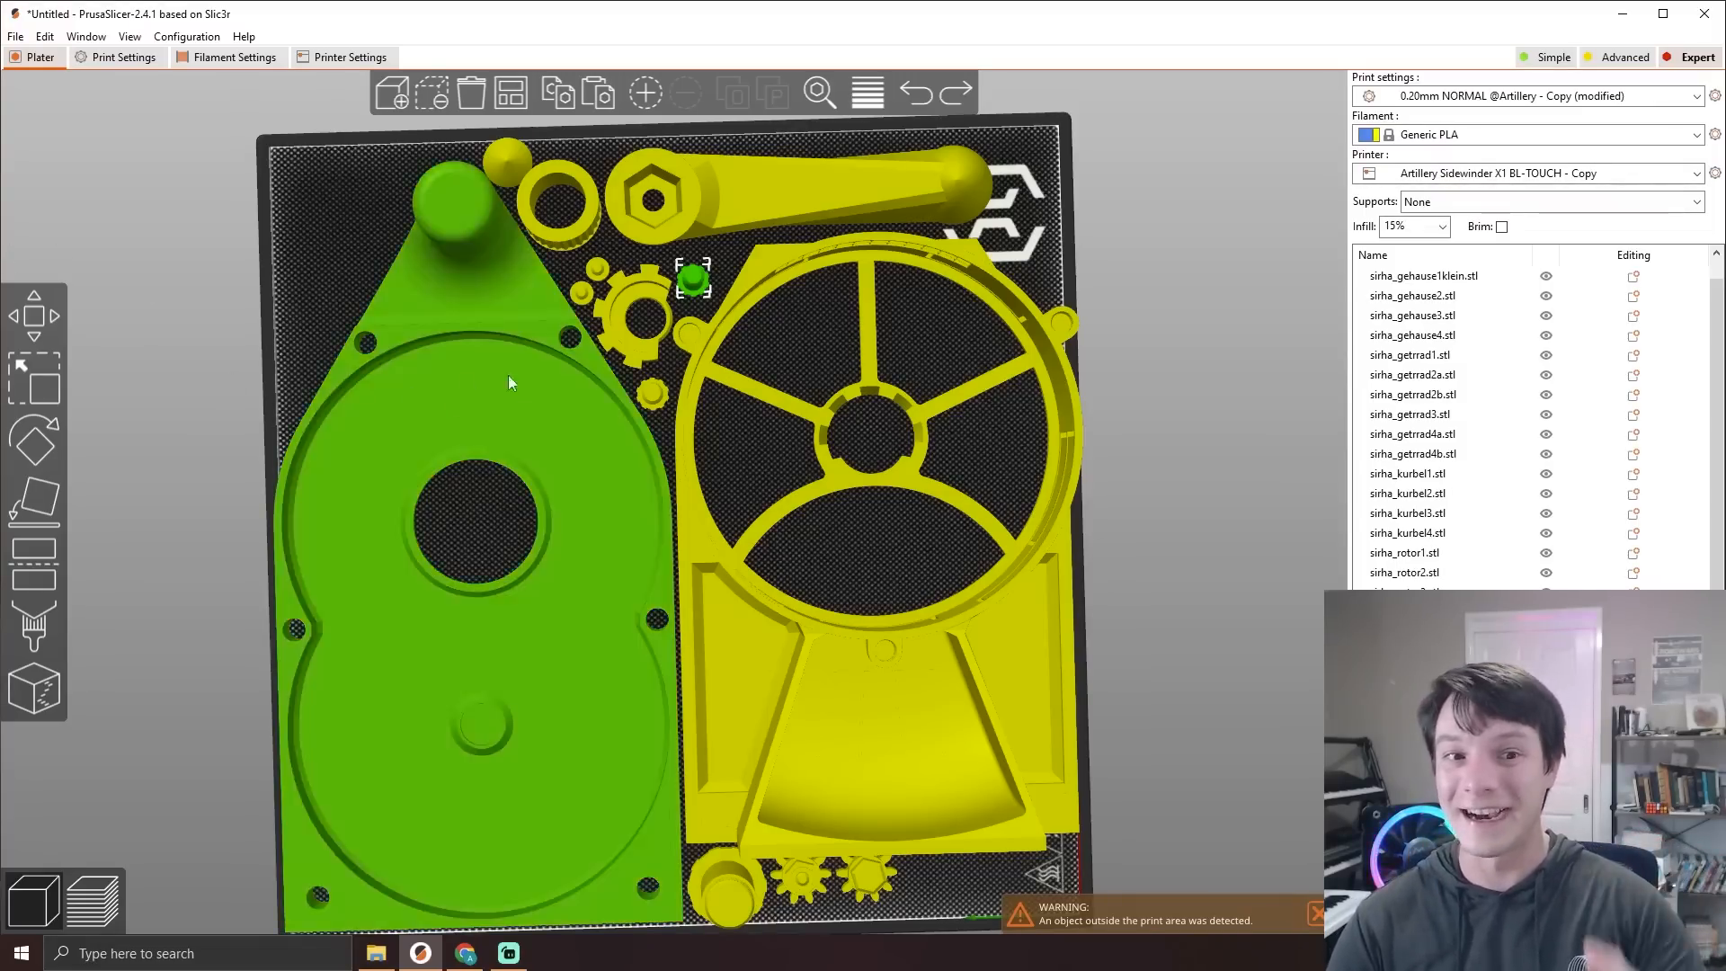
{"action": "left_click", "coordinate": [1018, 439]}
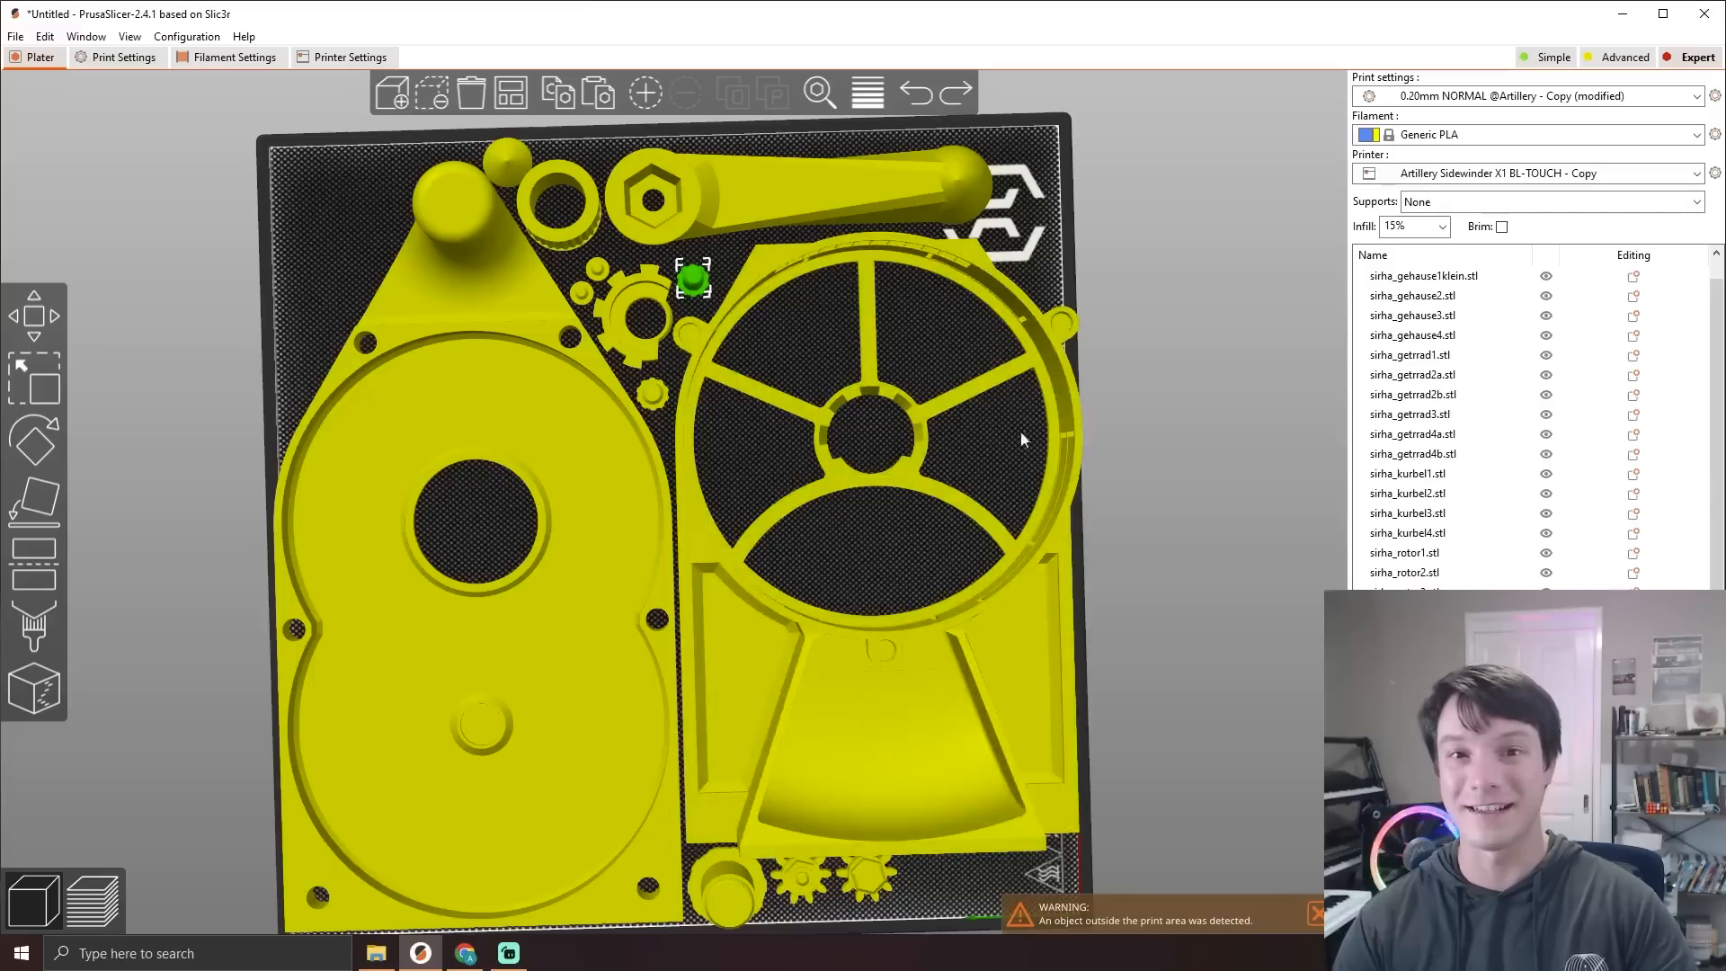
{"action": "mouse_move", "coordinate": [892, 522]}
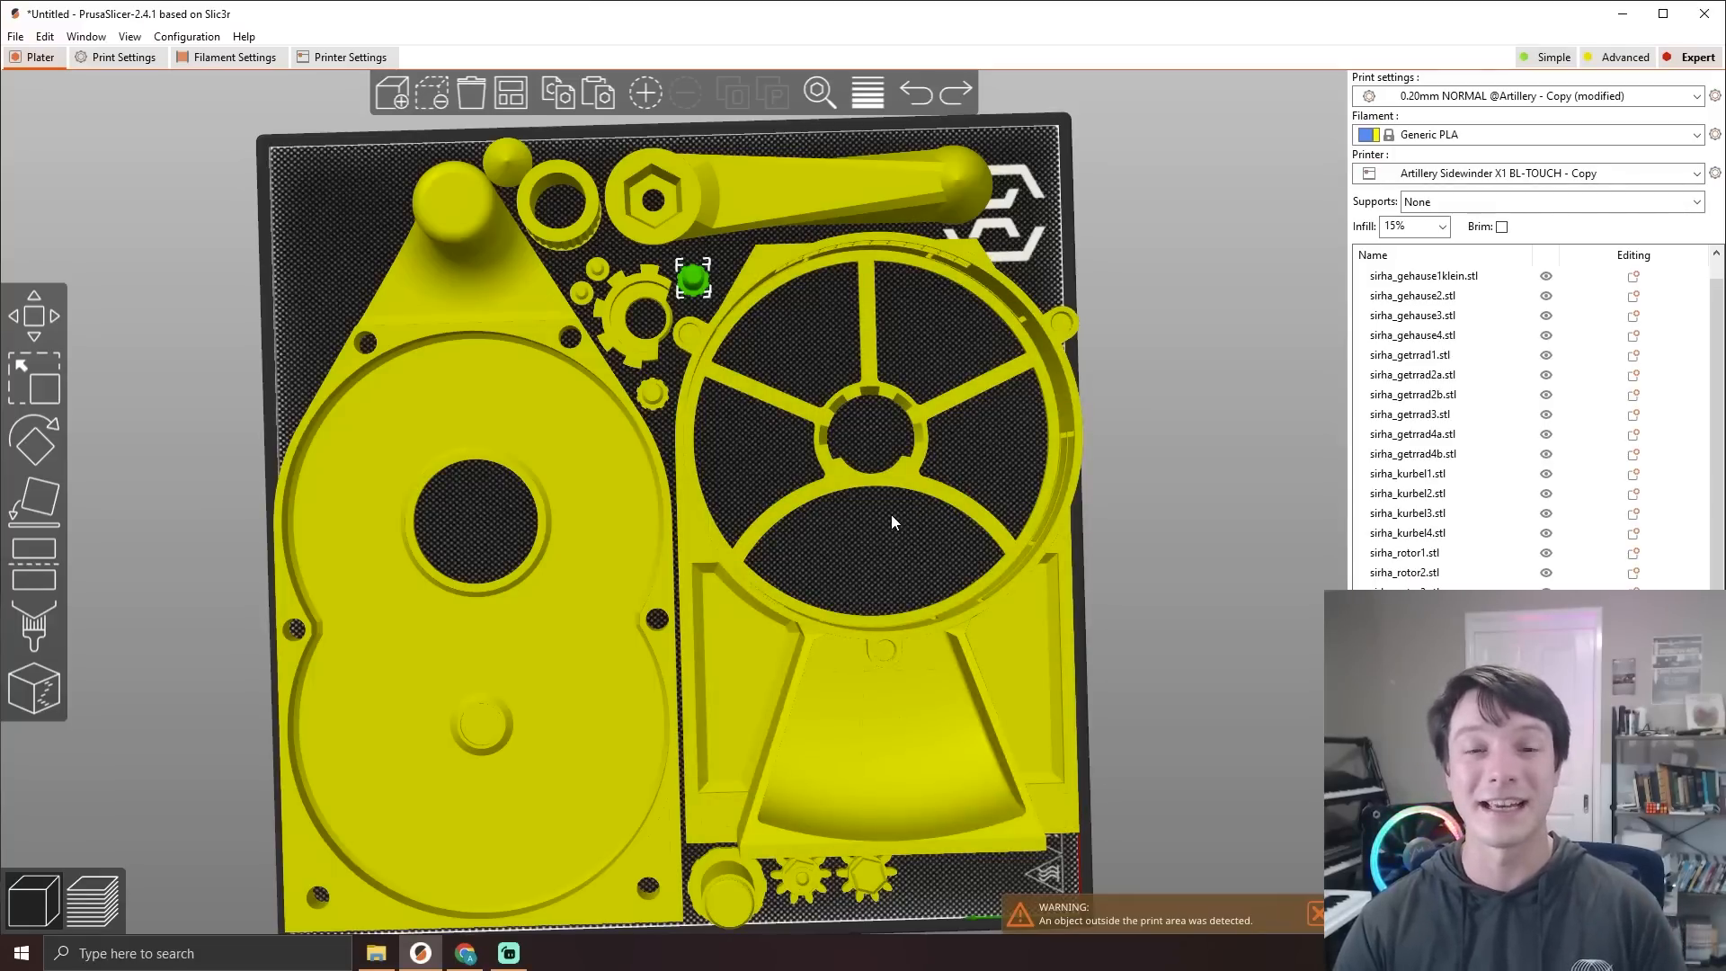
{"action": "mouse_move", "coordinate": [831, 365]}
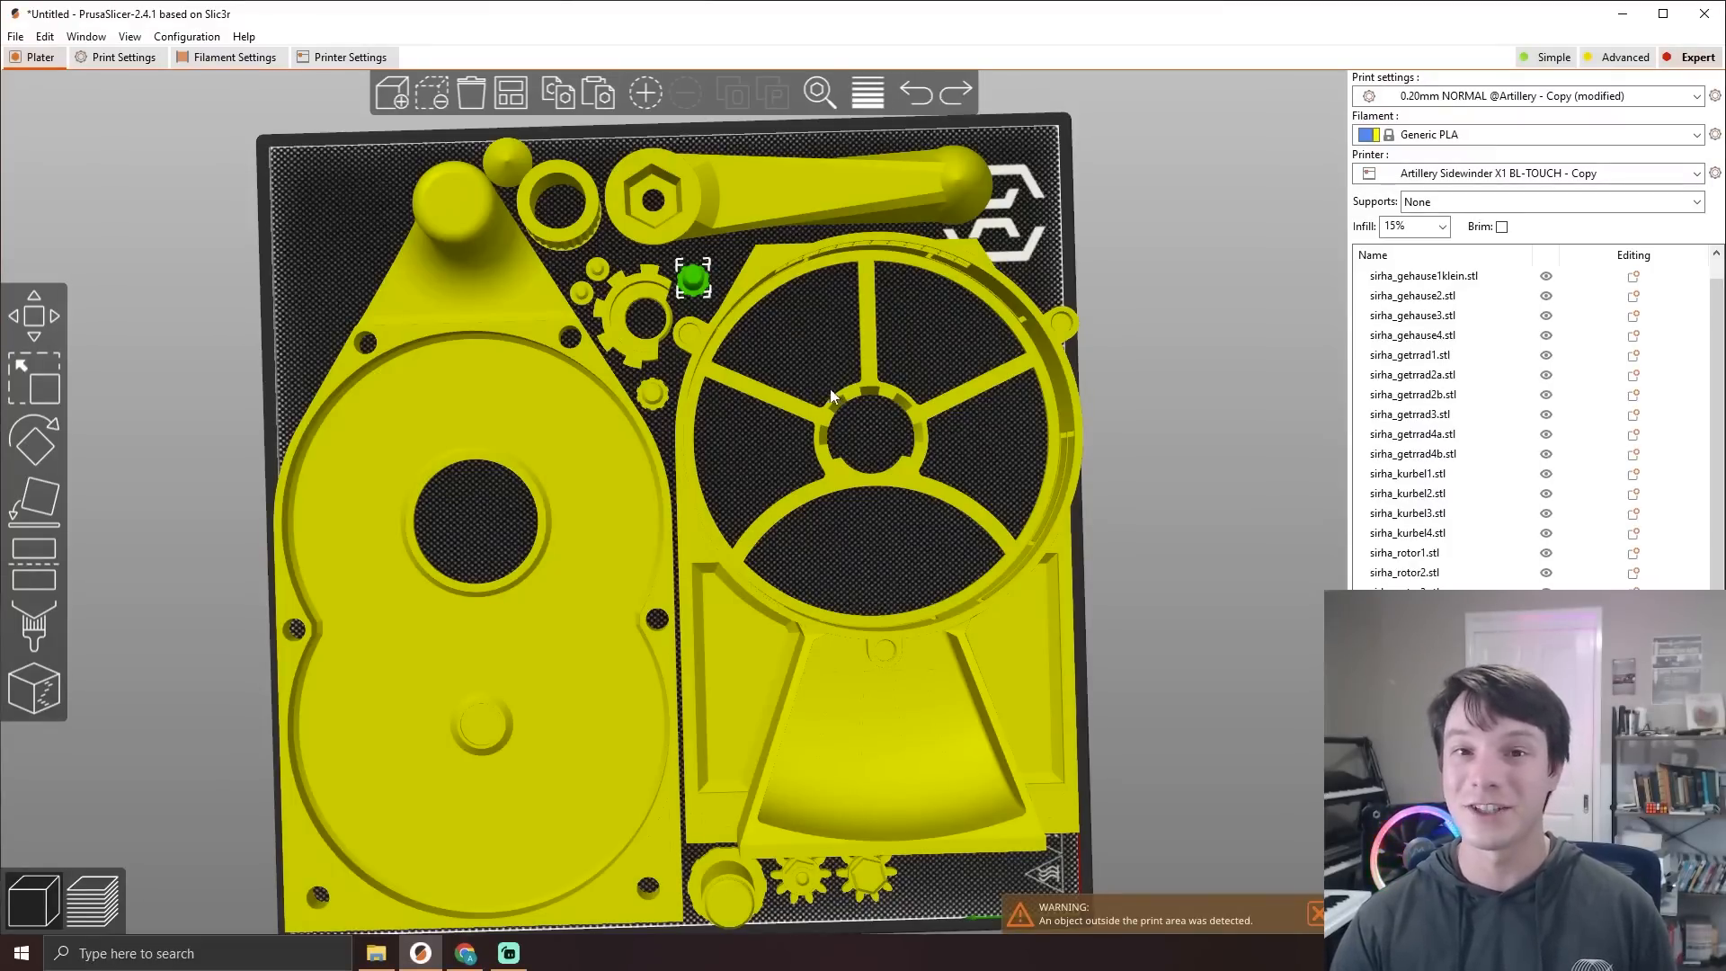
{"action": "mouse_move", "coordinate": [779, 369]}
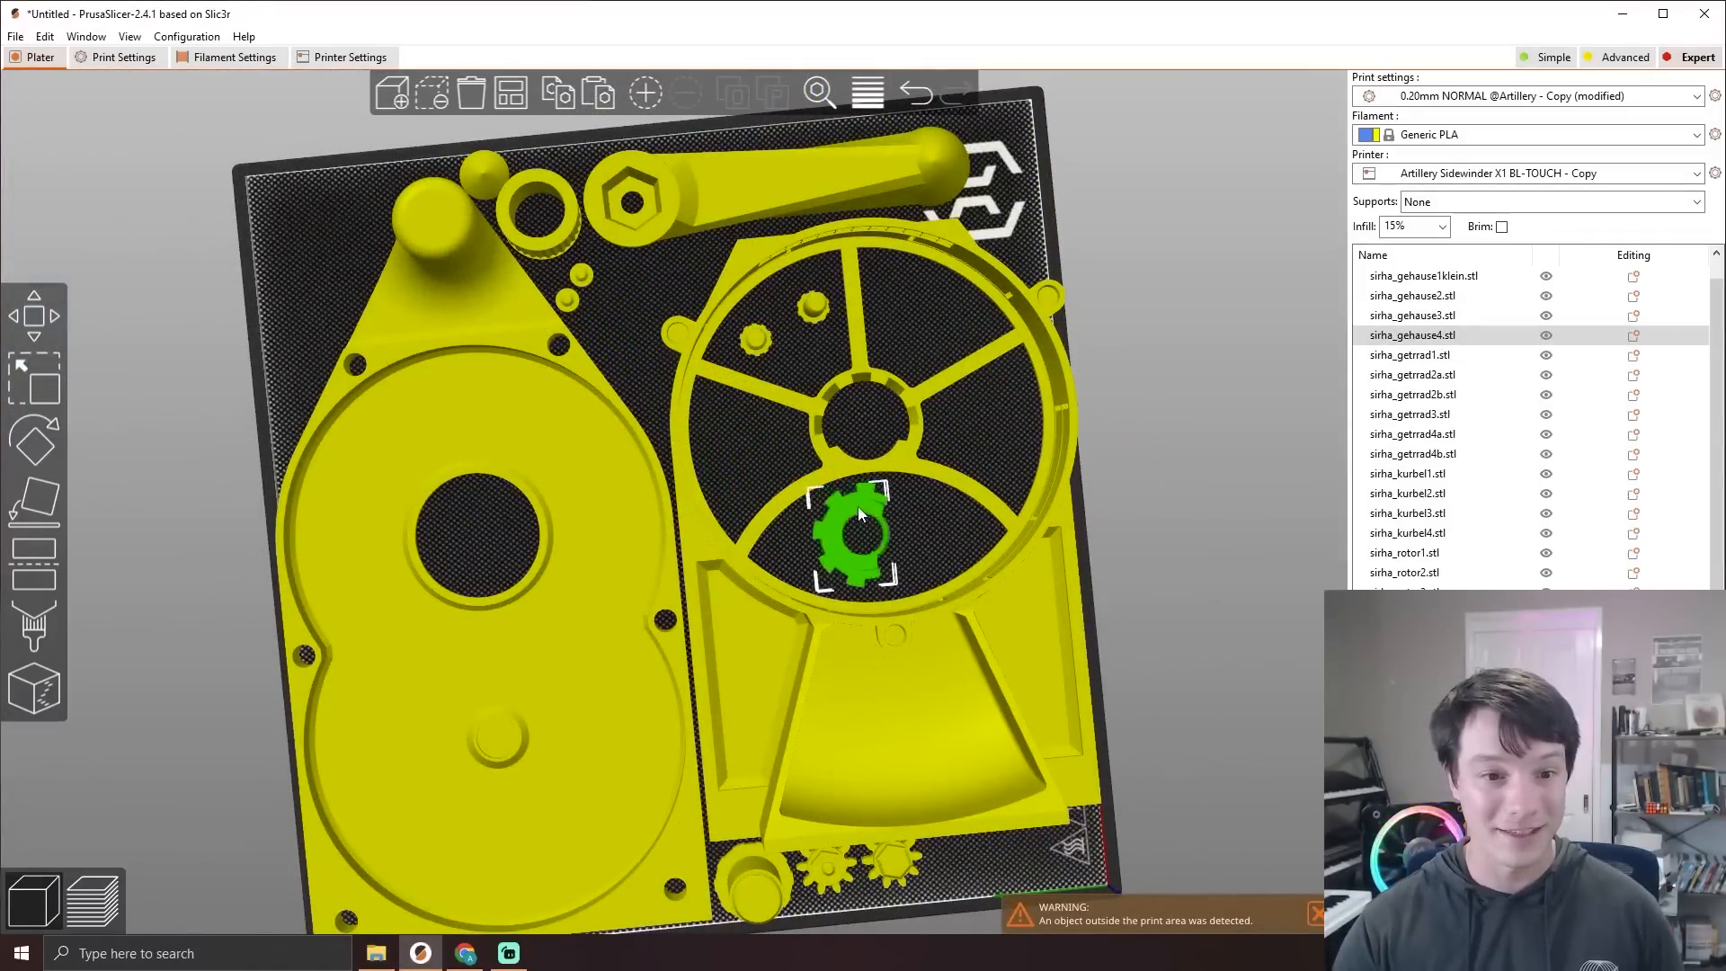
Step: Drag the small ring into an opening of the large rotor housing
{"action": "left_click", "coordinate": [925, 313]}
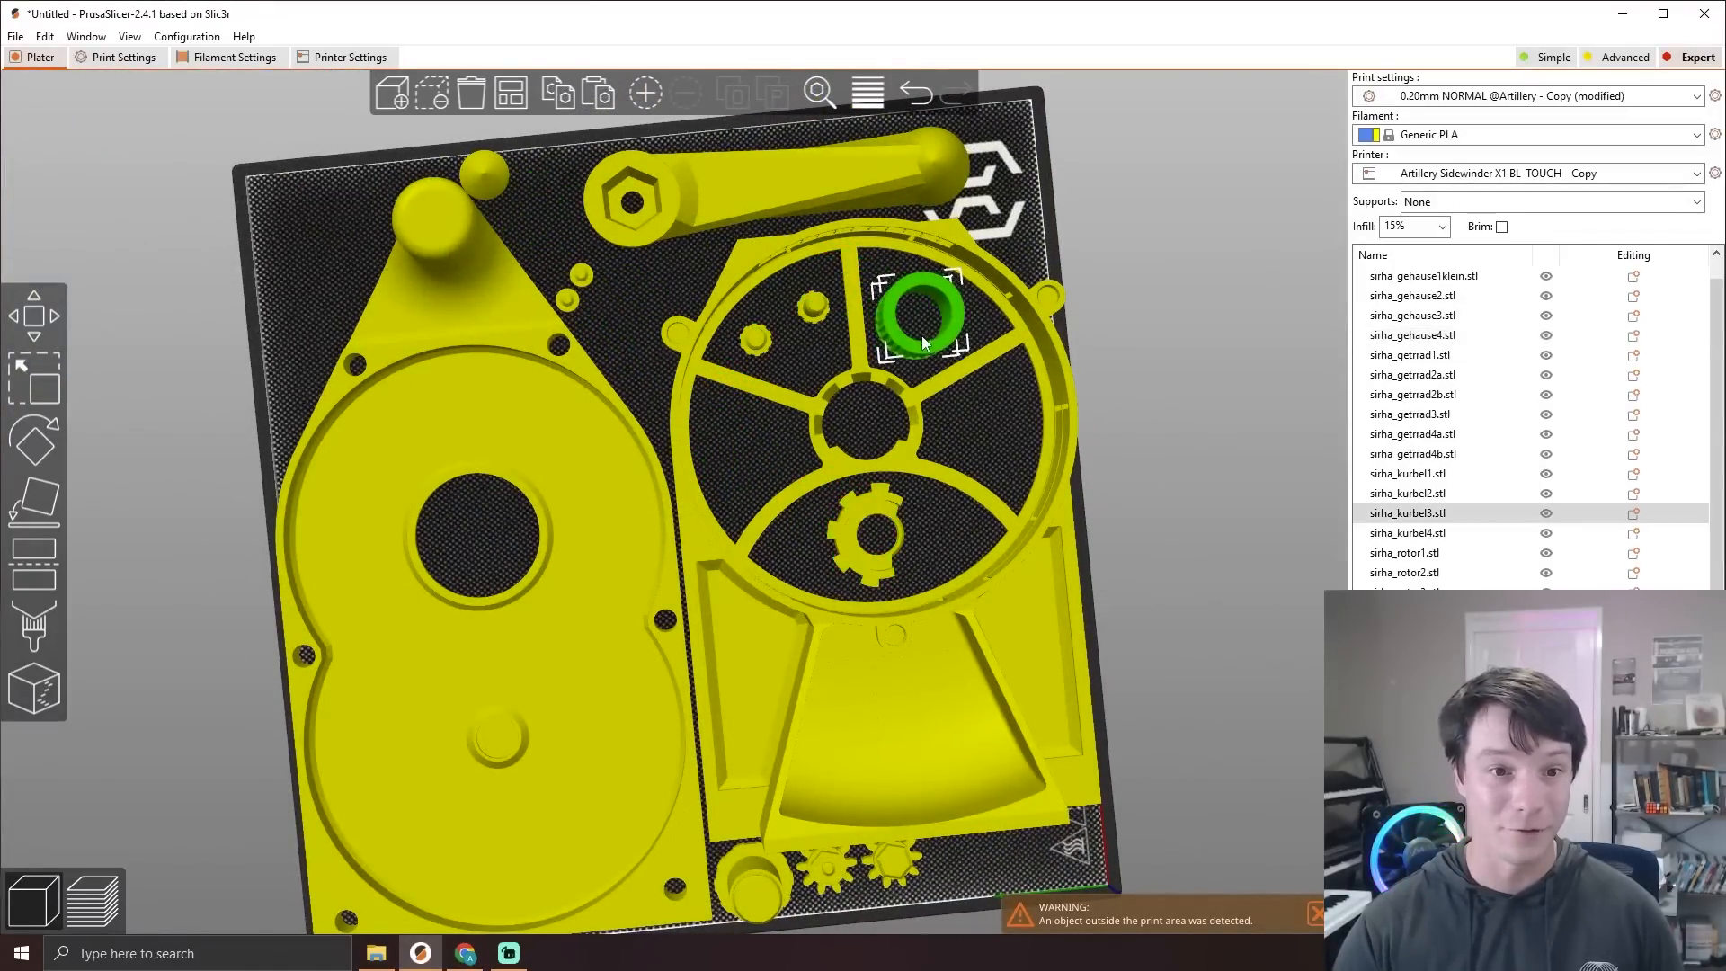